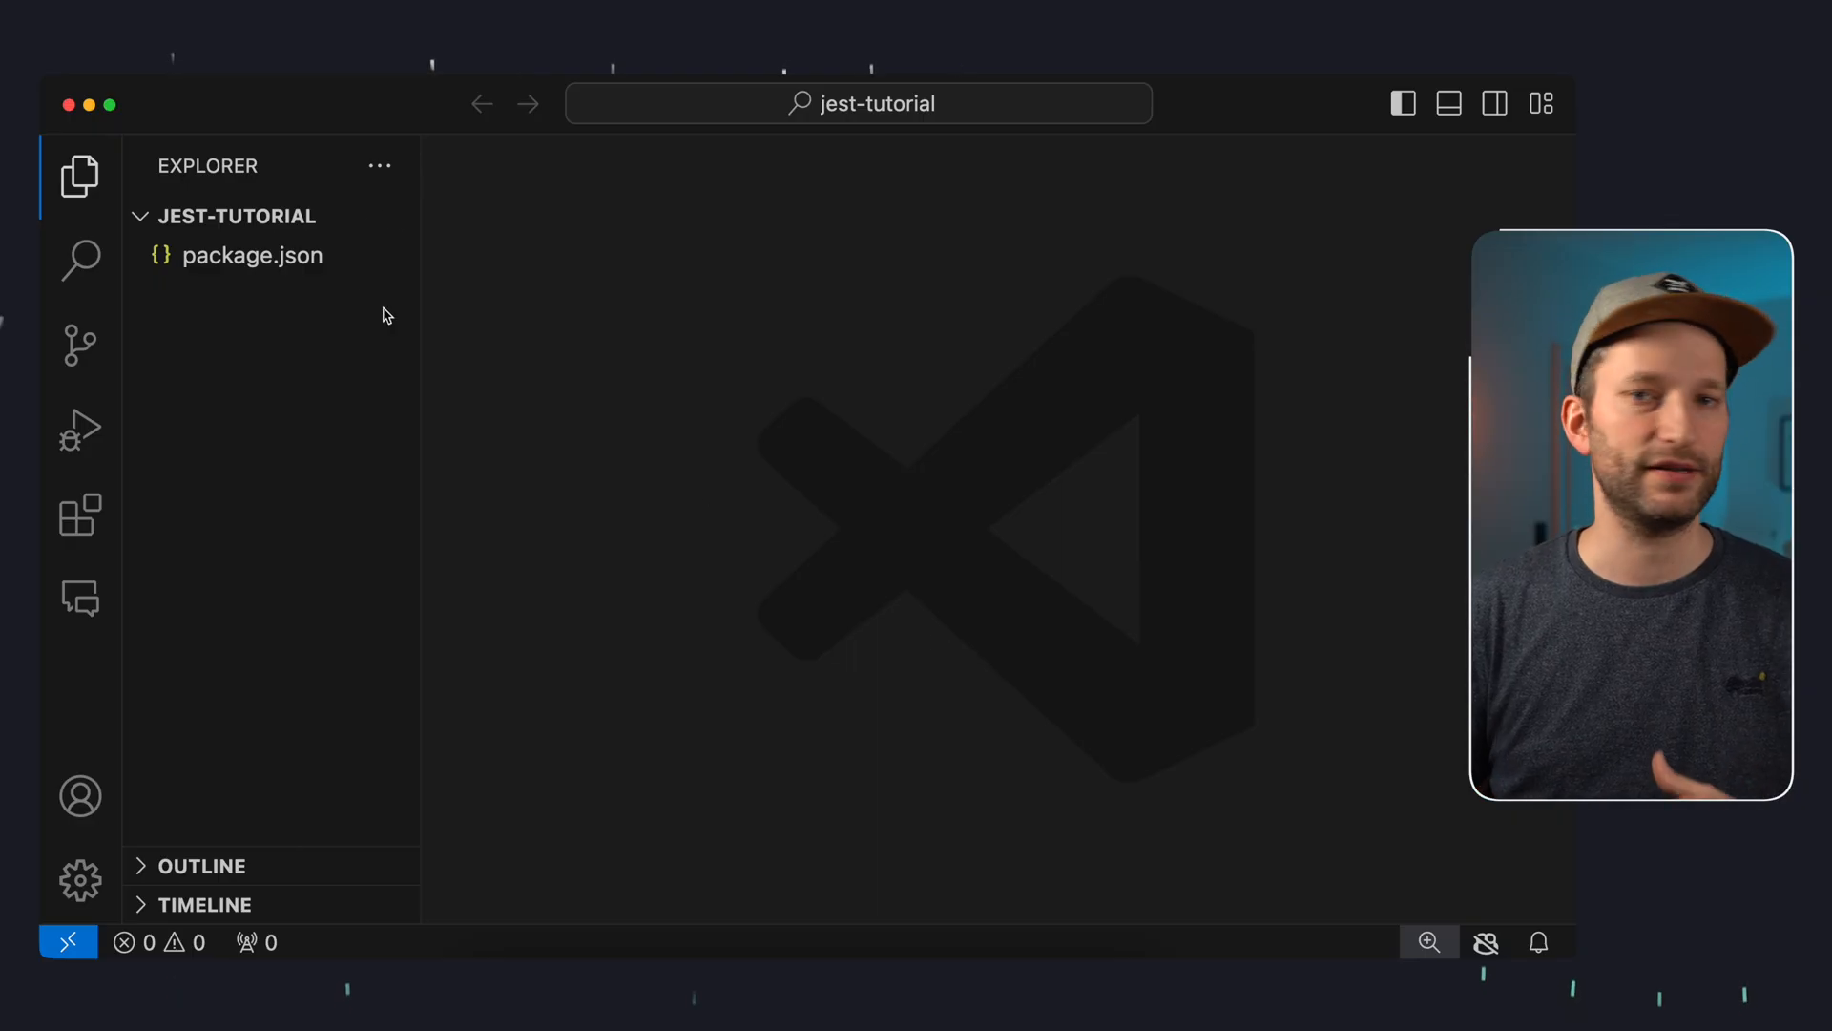
Glance at package.json, then create the new file src/main.js
click(251, 255)
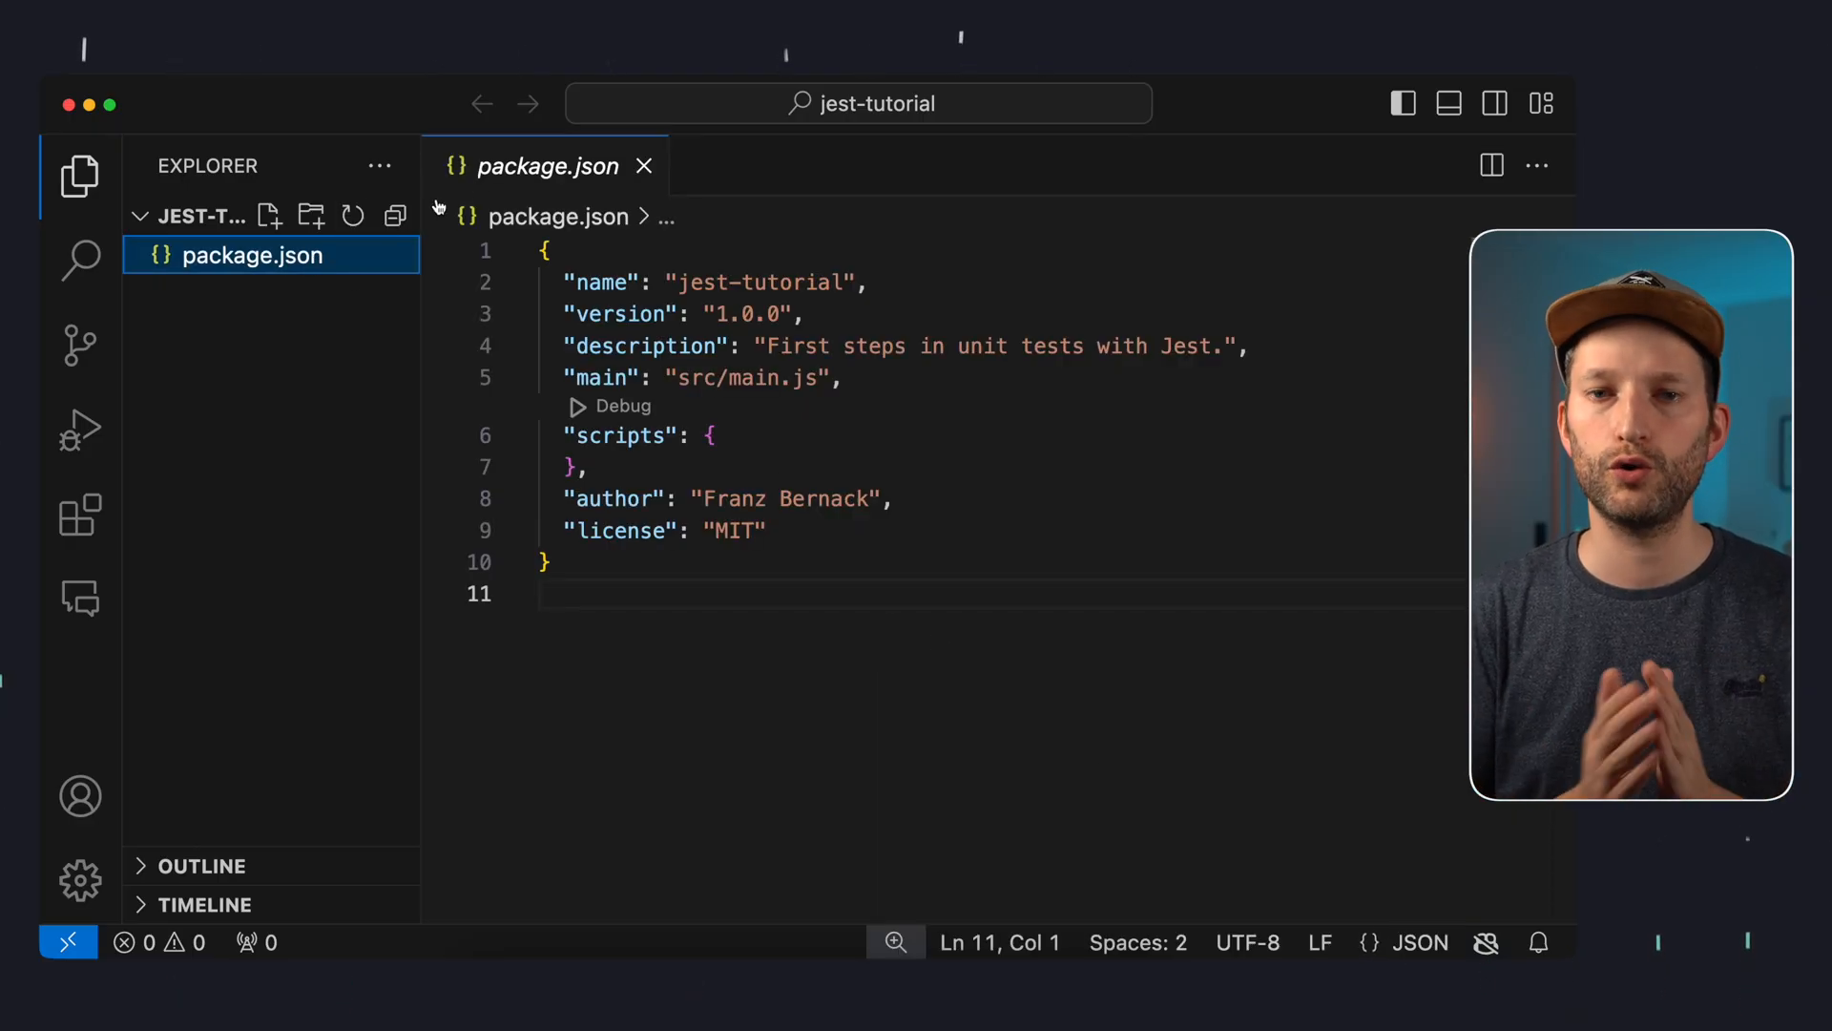
click(644, 165)
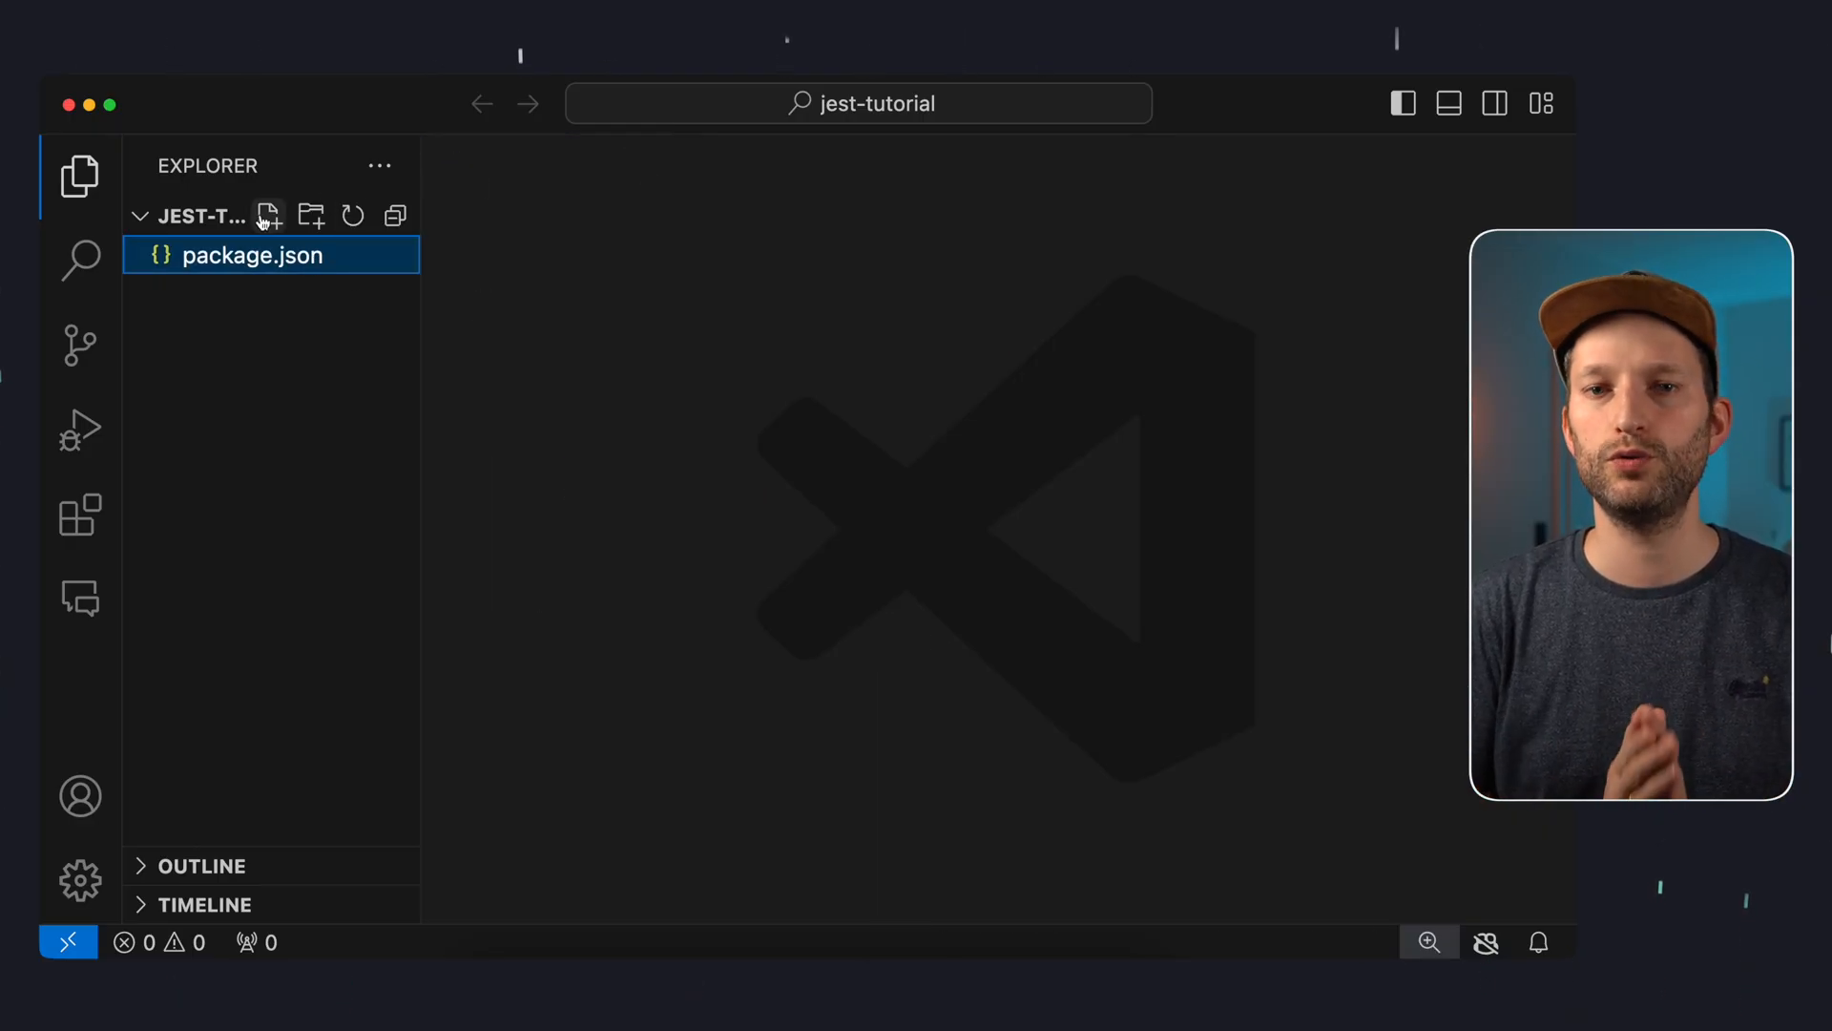
text(src/main.j)
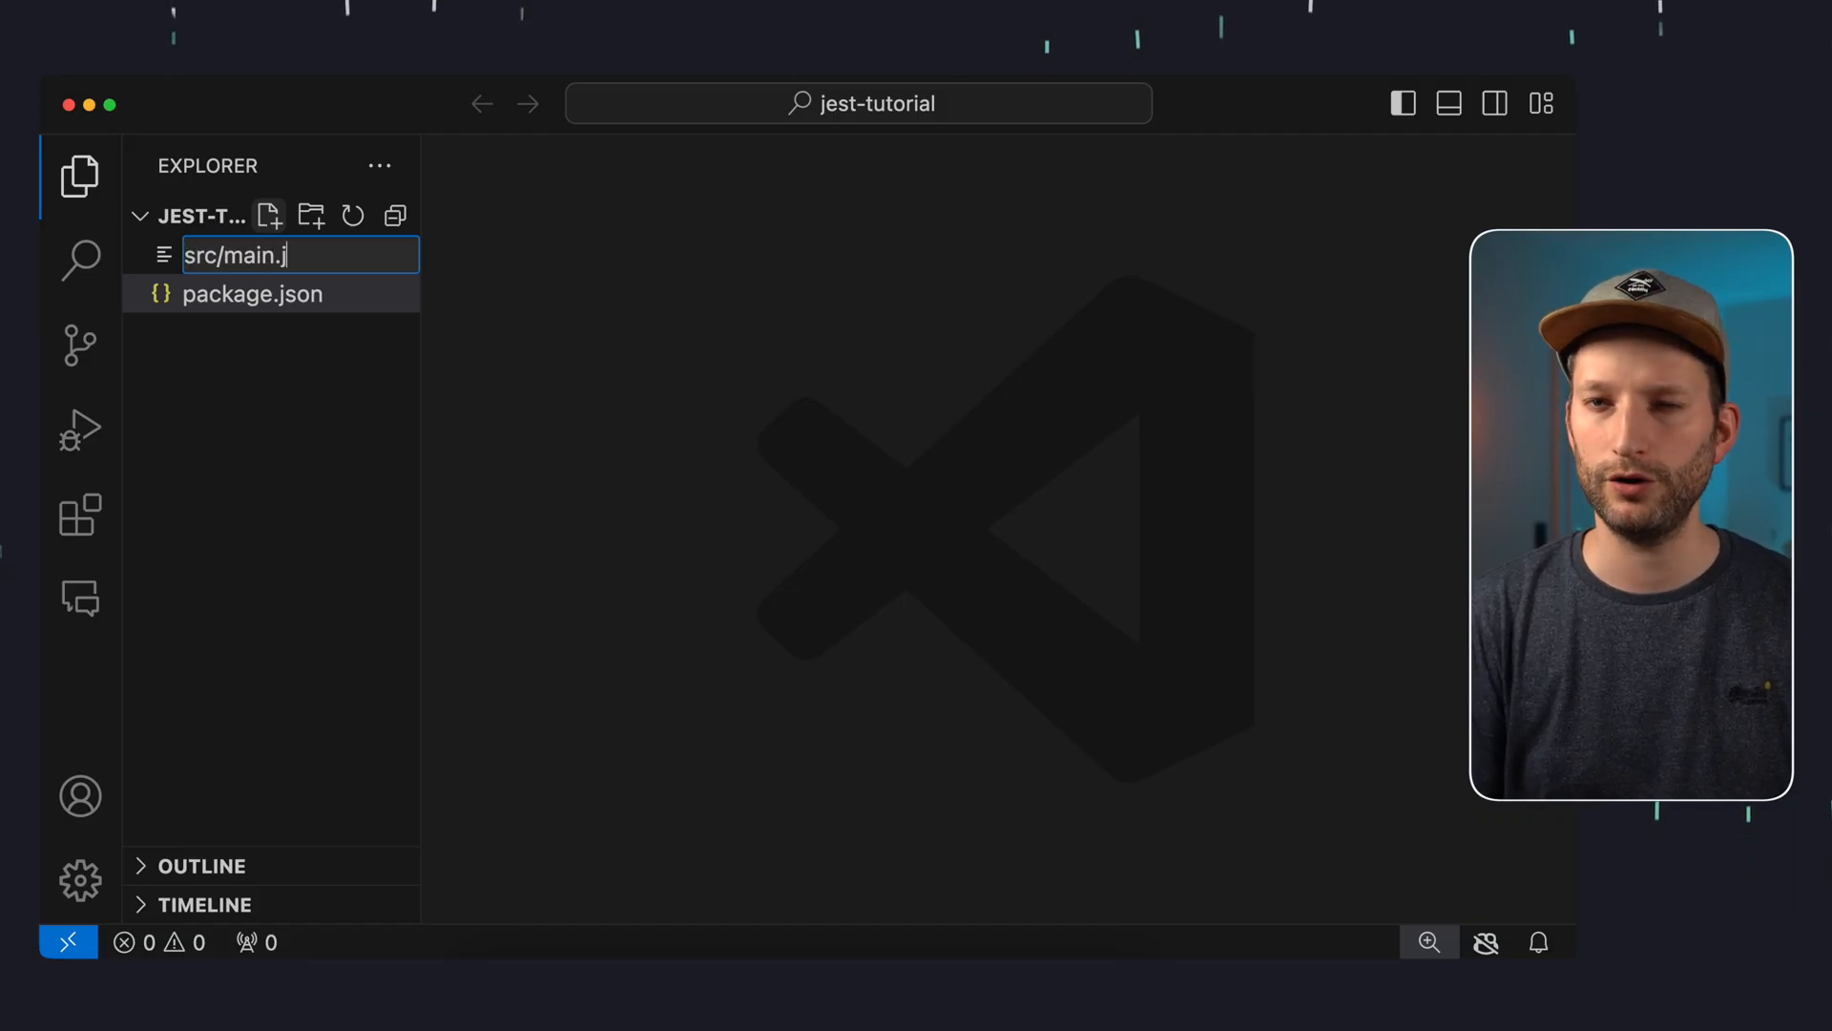
Write and export sum(a, b) returning a + b, and install Jest with --save-dev
text(functio)
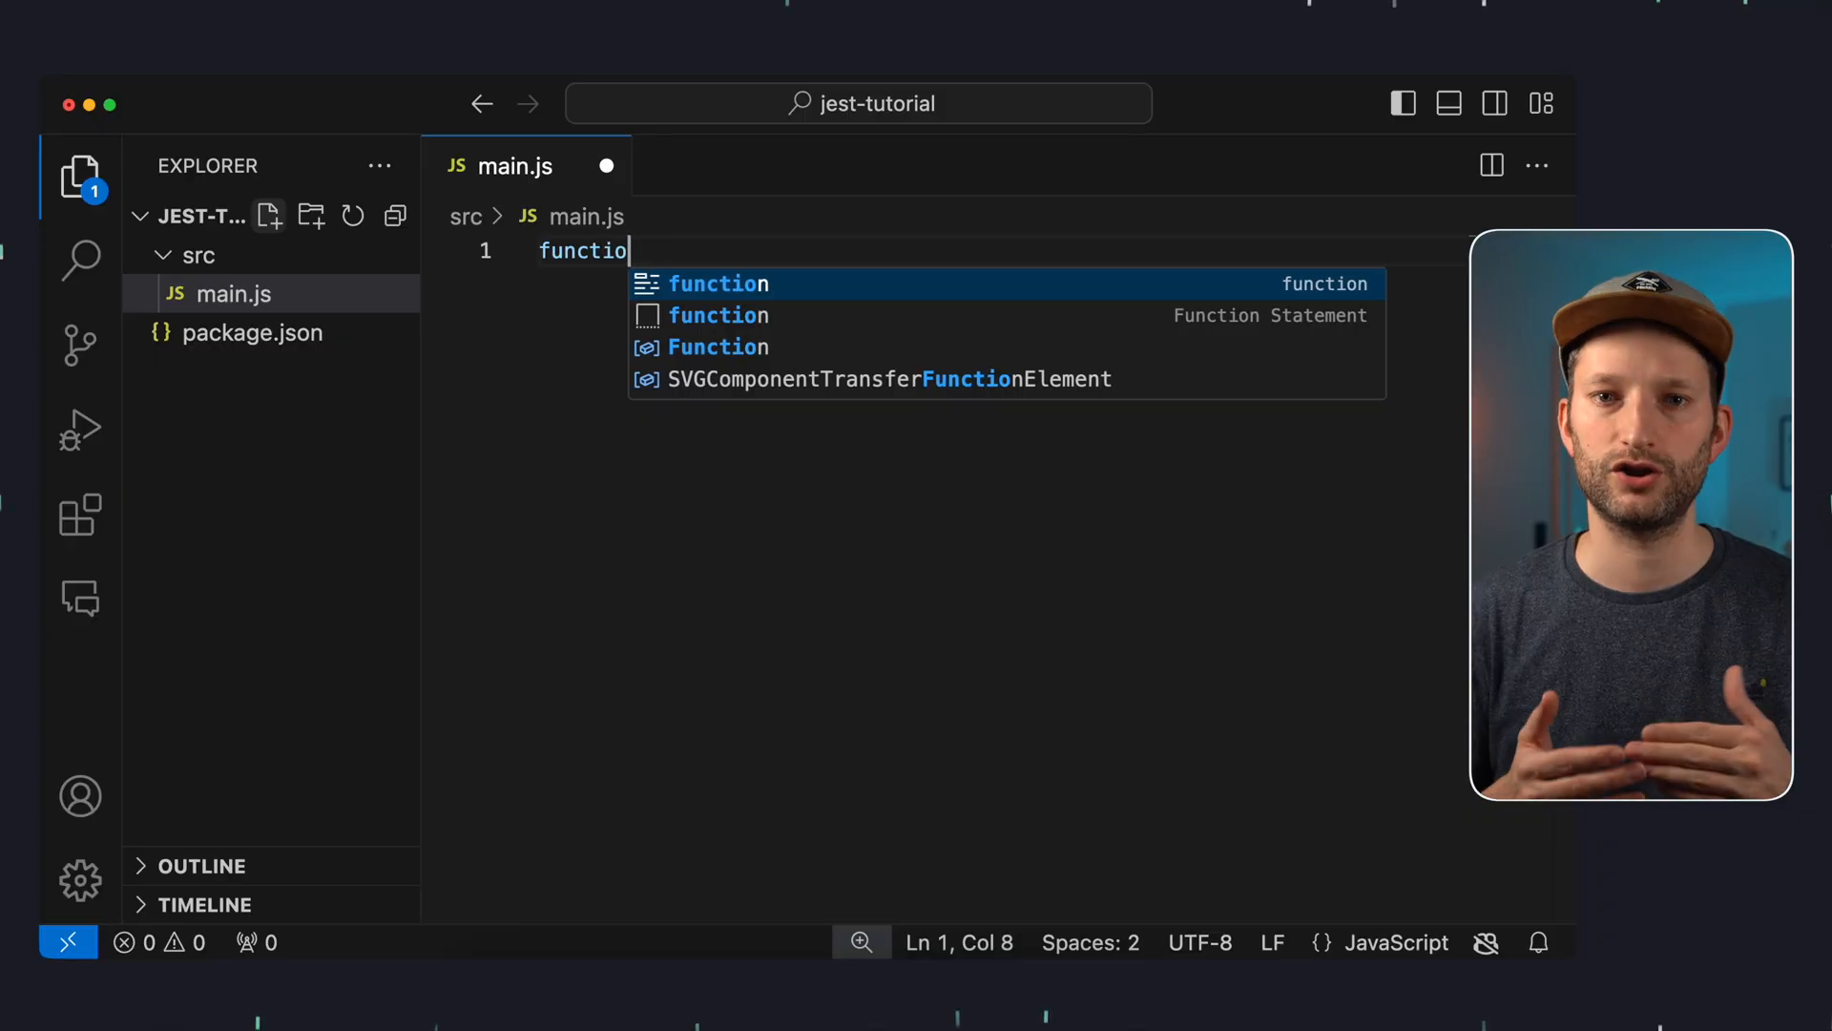
text(n sum(a, b))
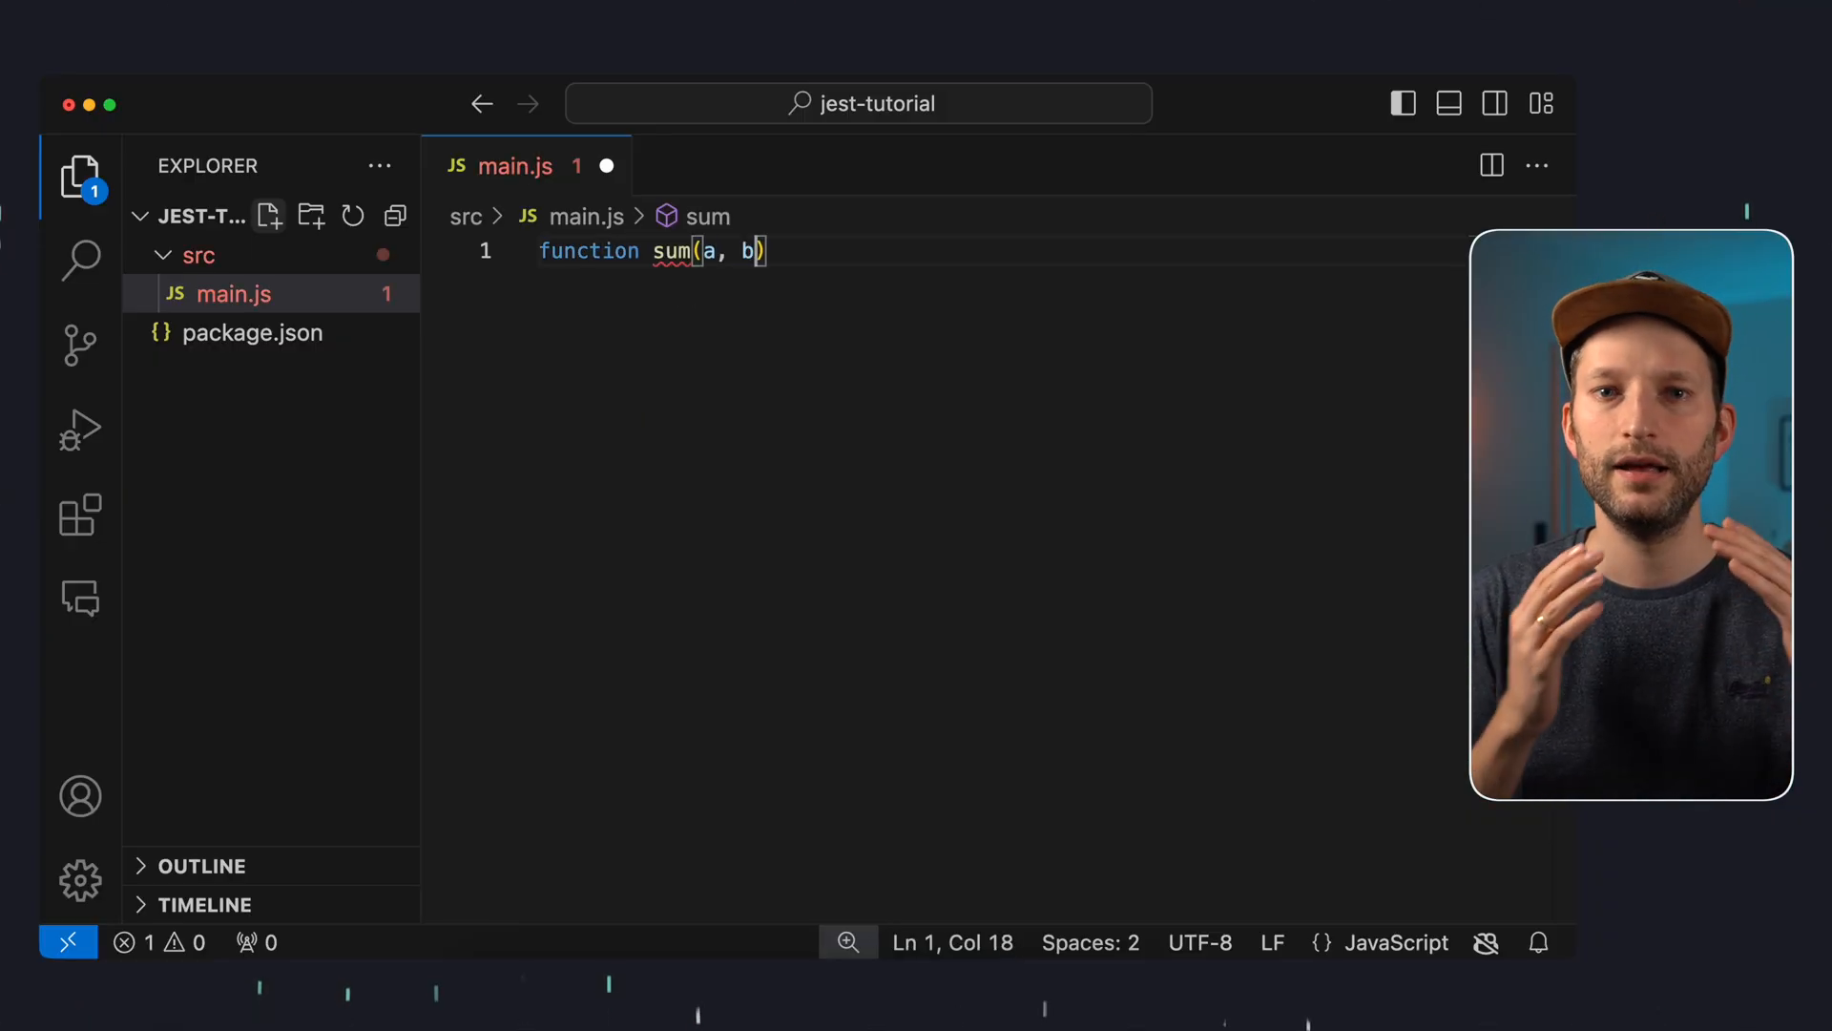
text({)
text(npm install)
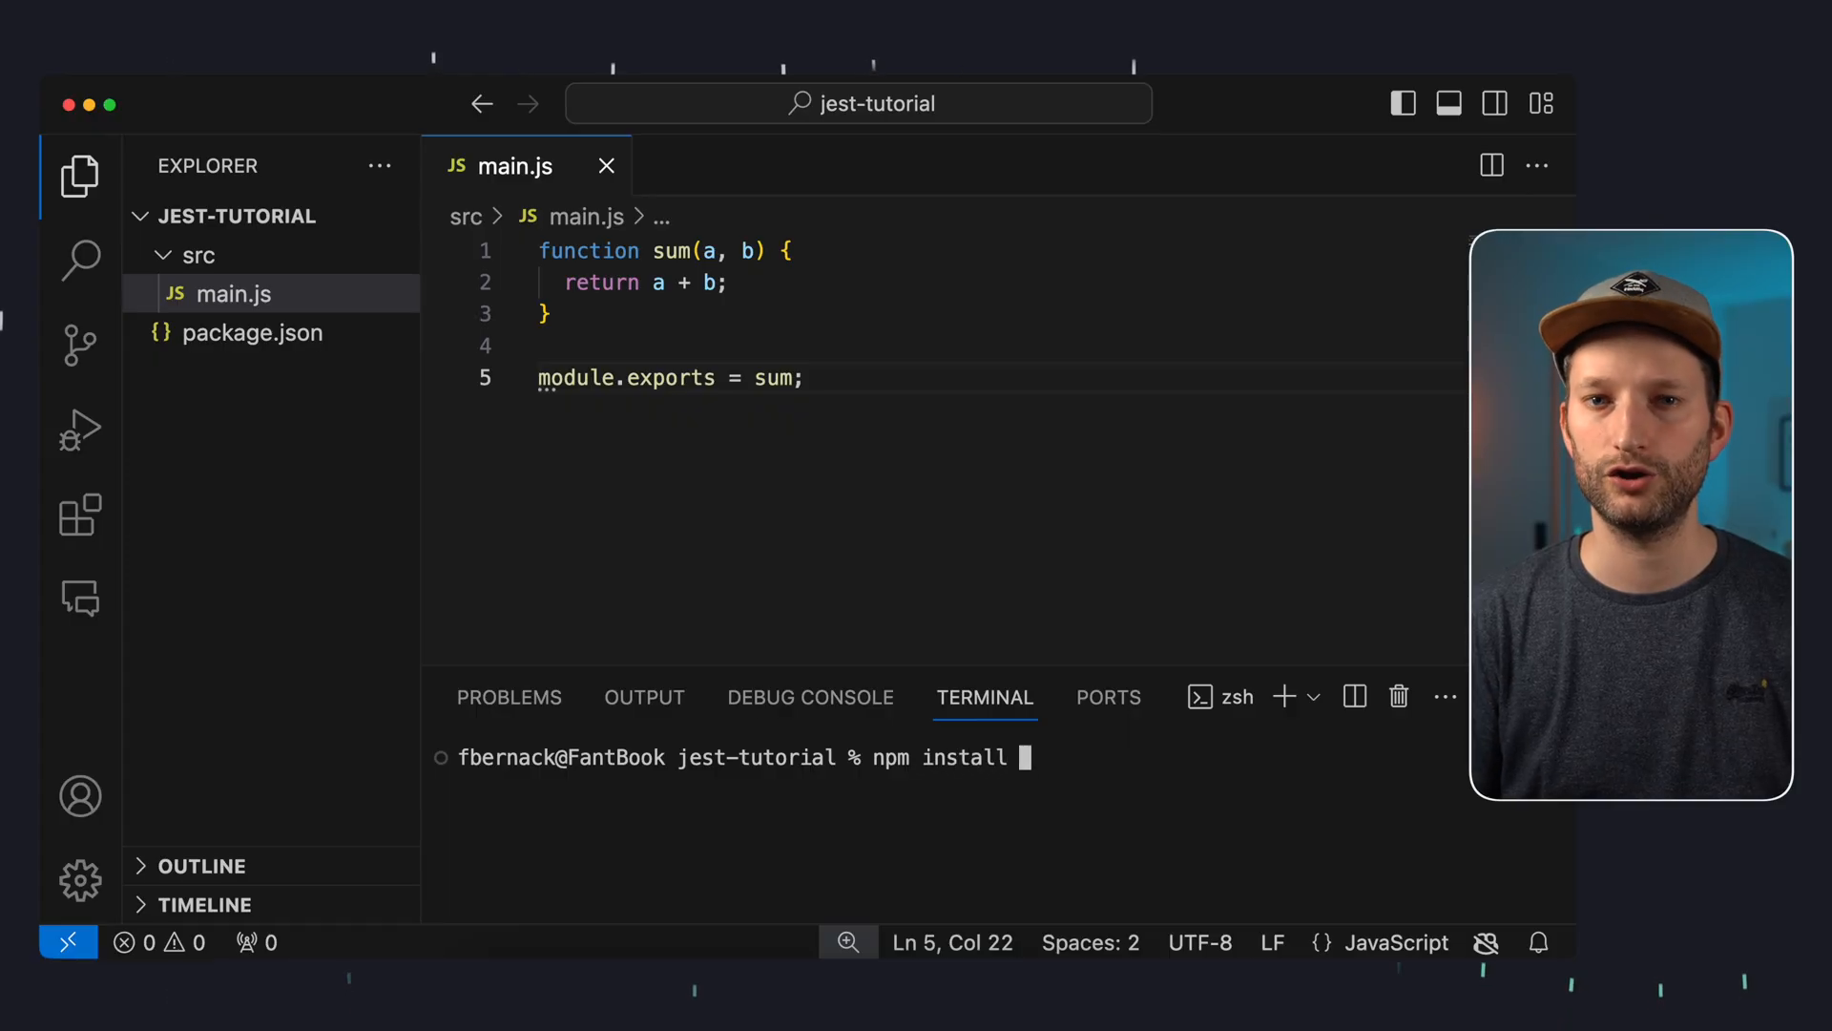
text(jest --save-dev)
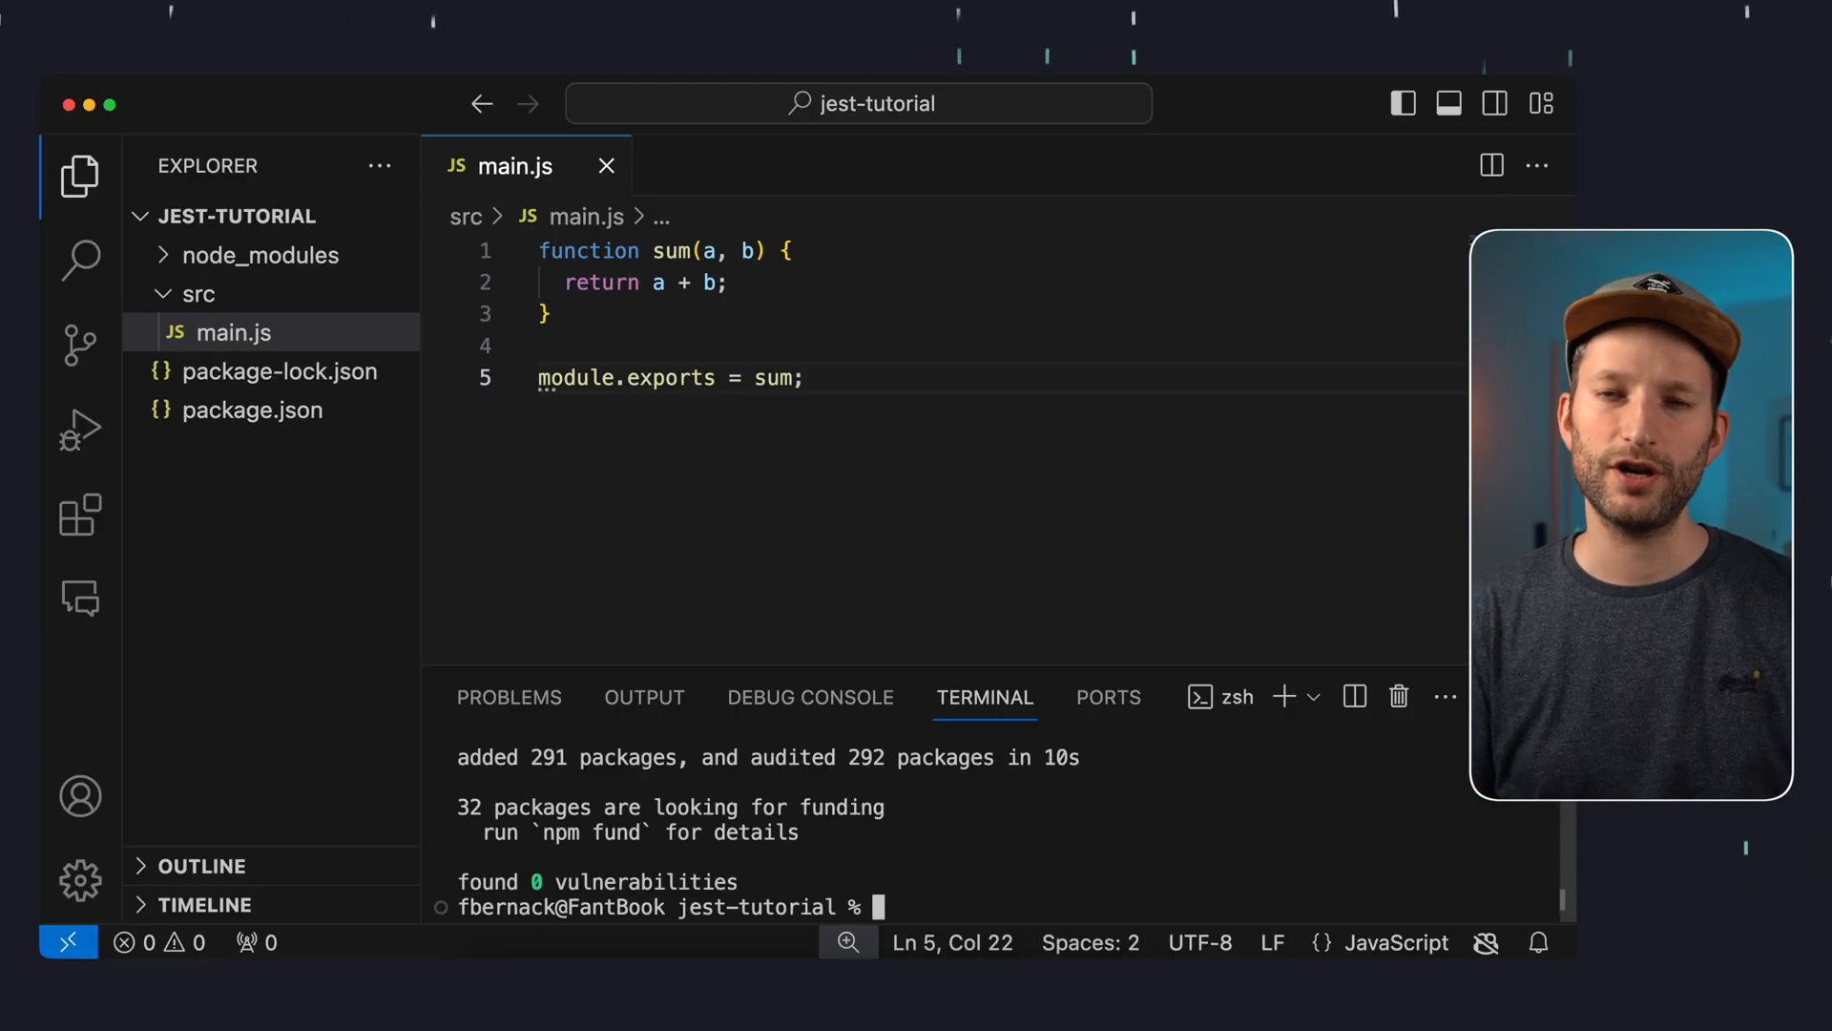
Add a "test": "jest" script to package.json and save it
click(252, 410)
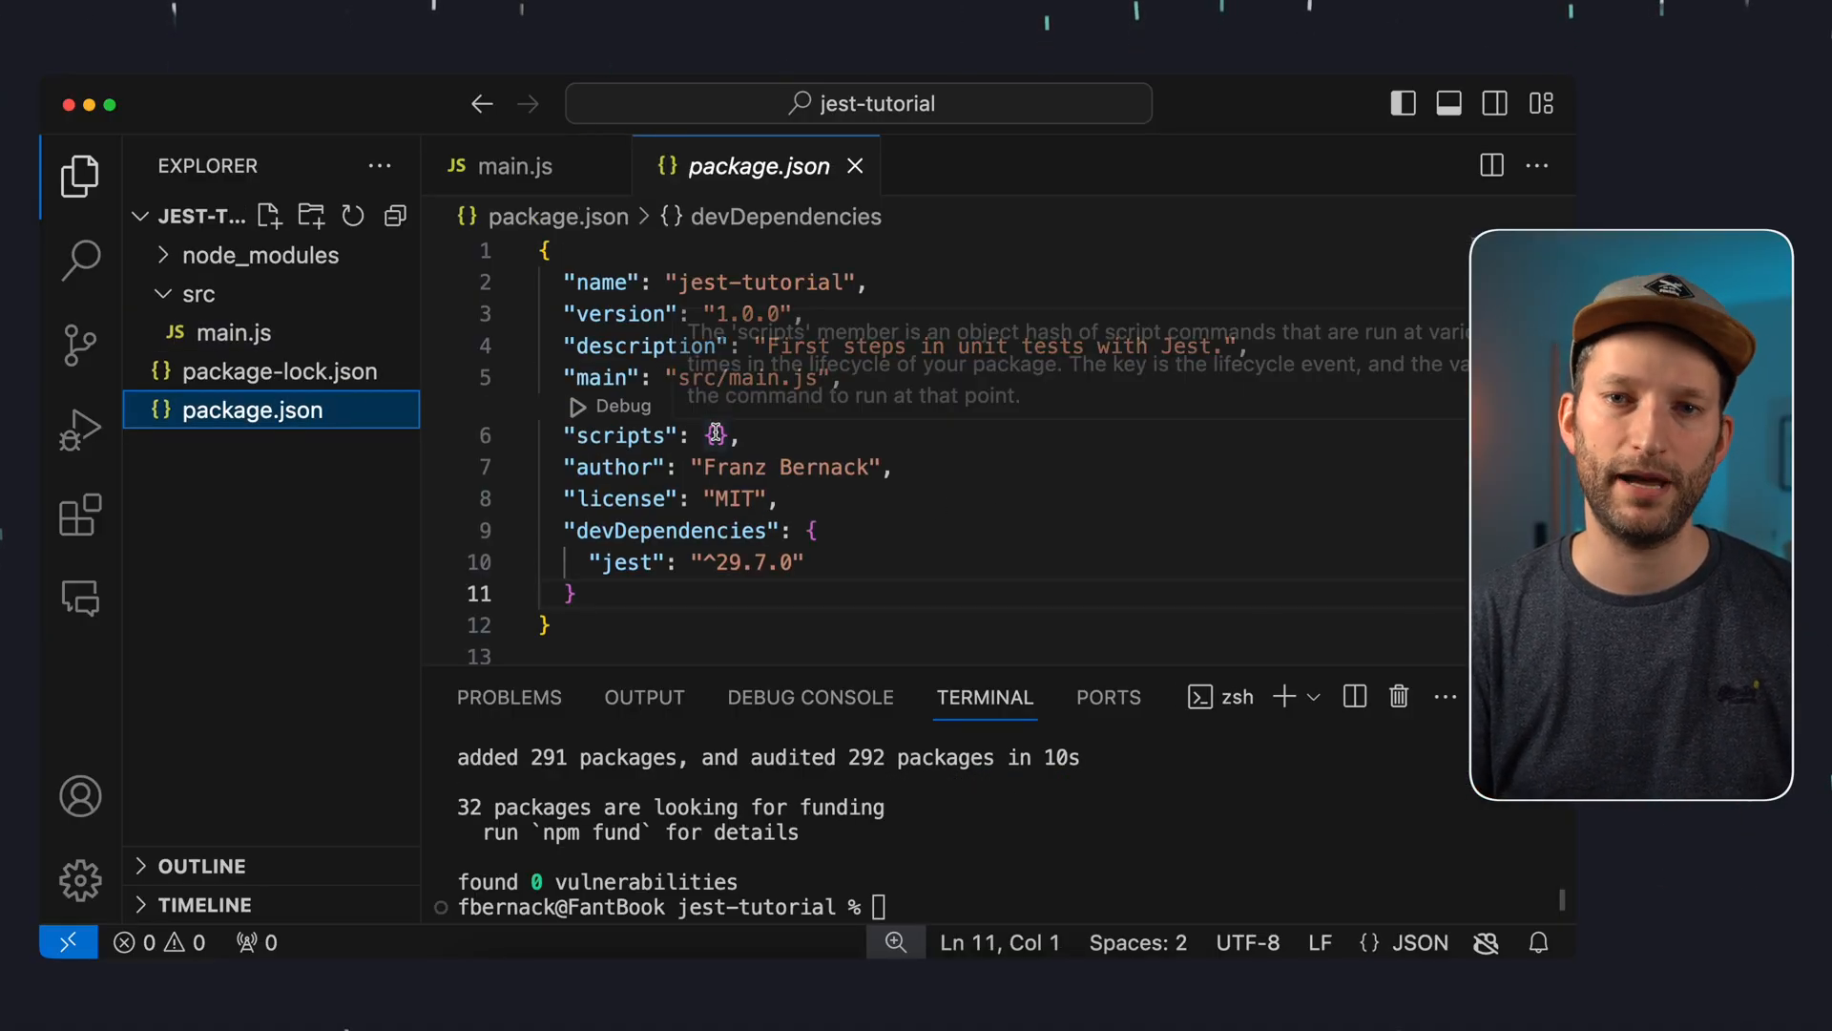
text("test": ")
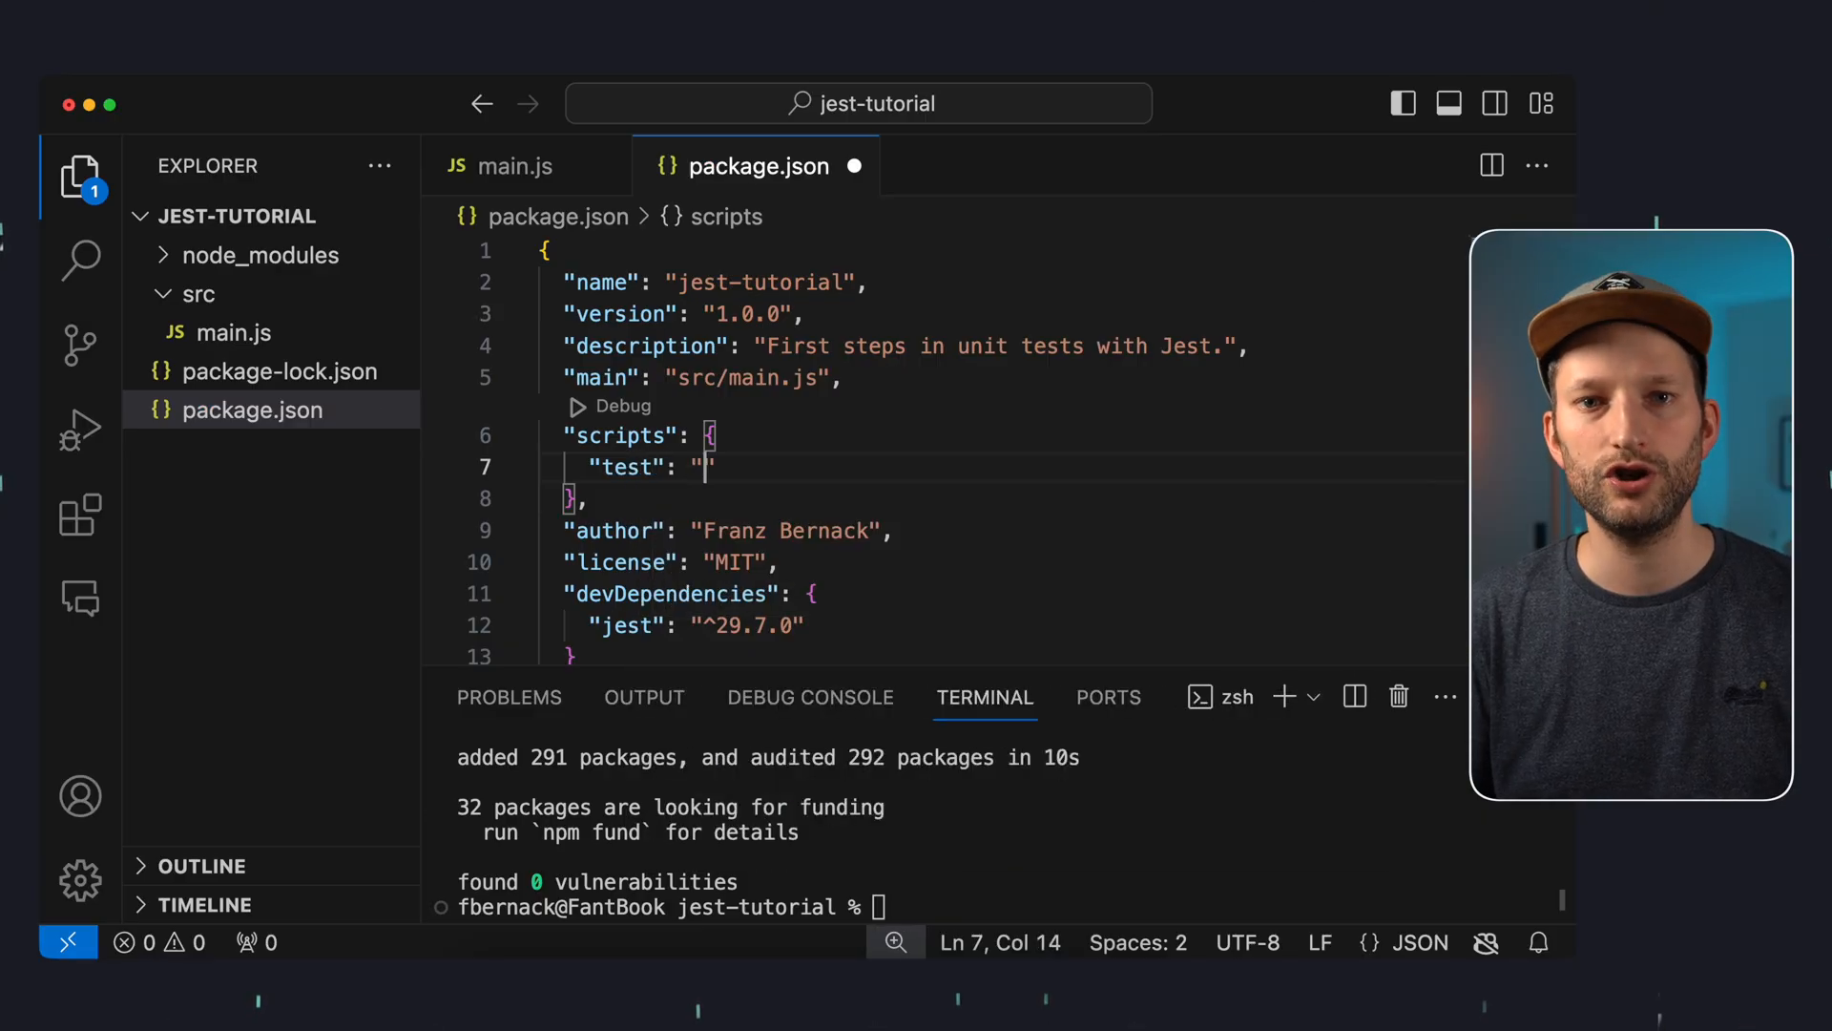
text(jest)
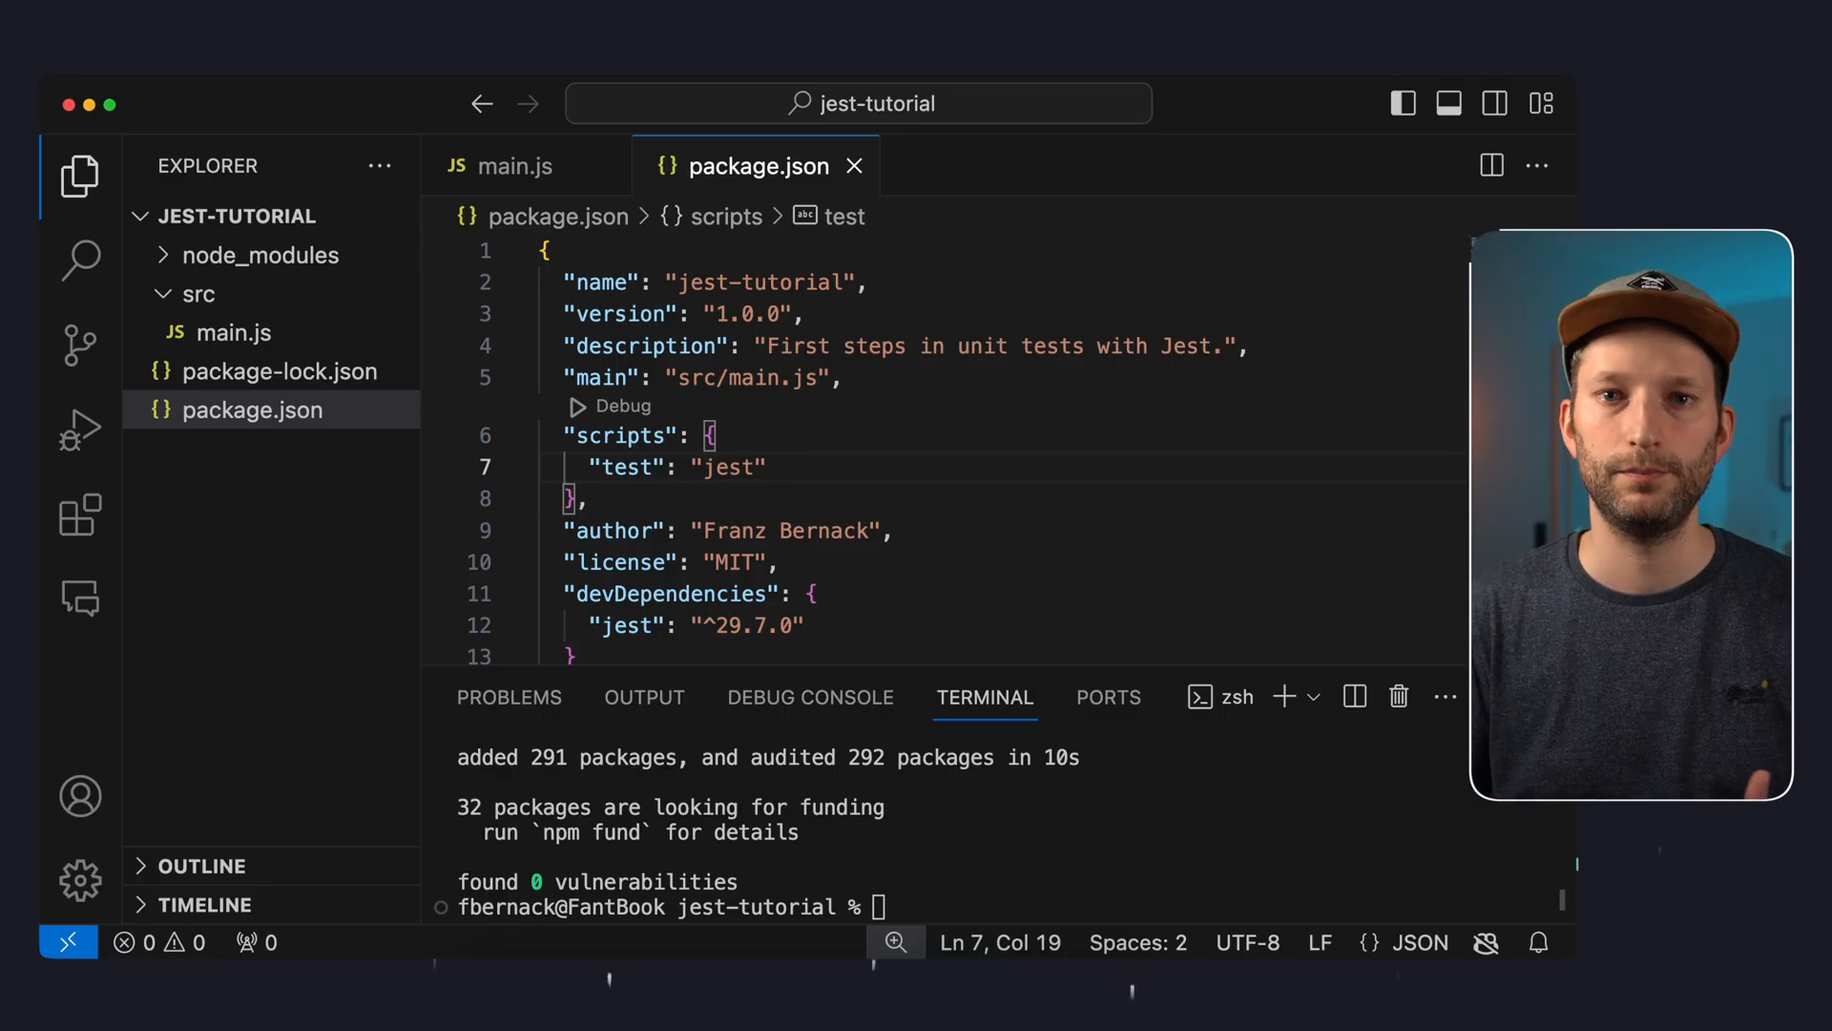
click(199, 293)
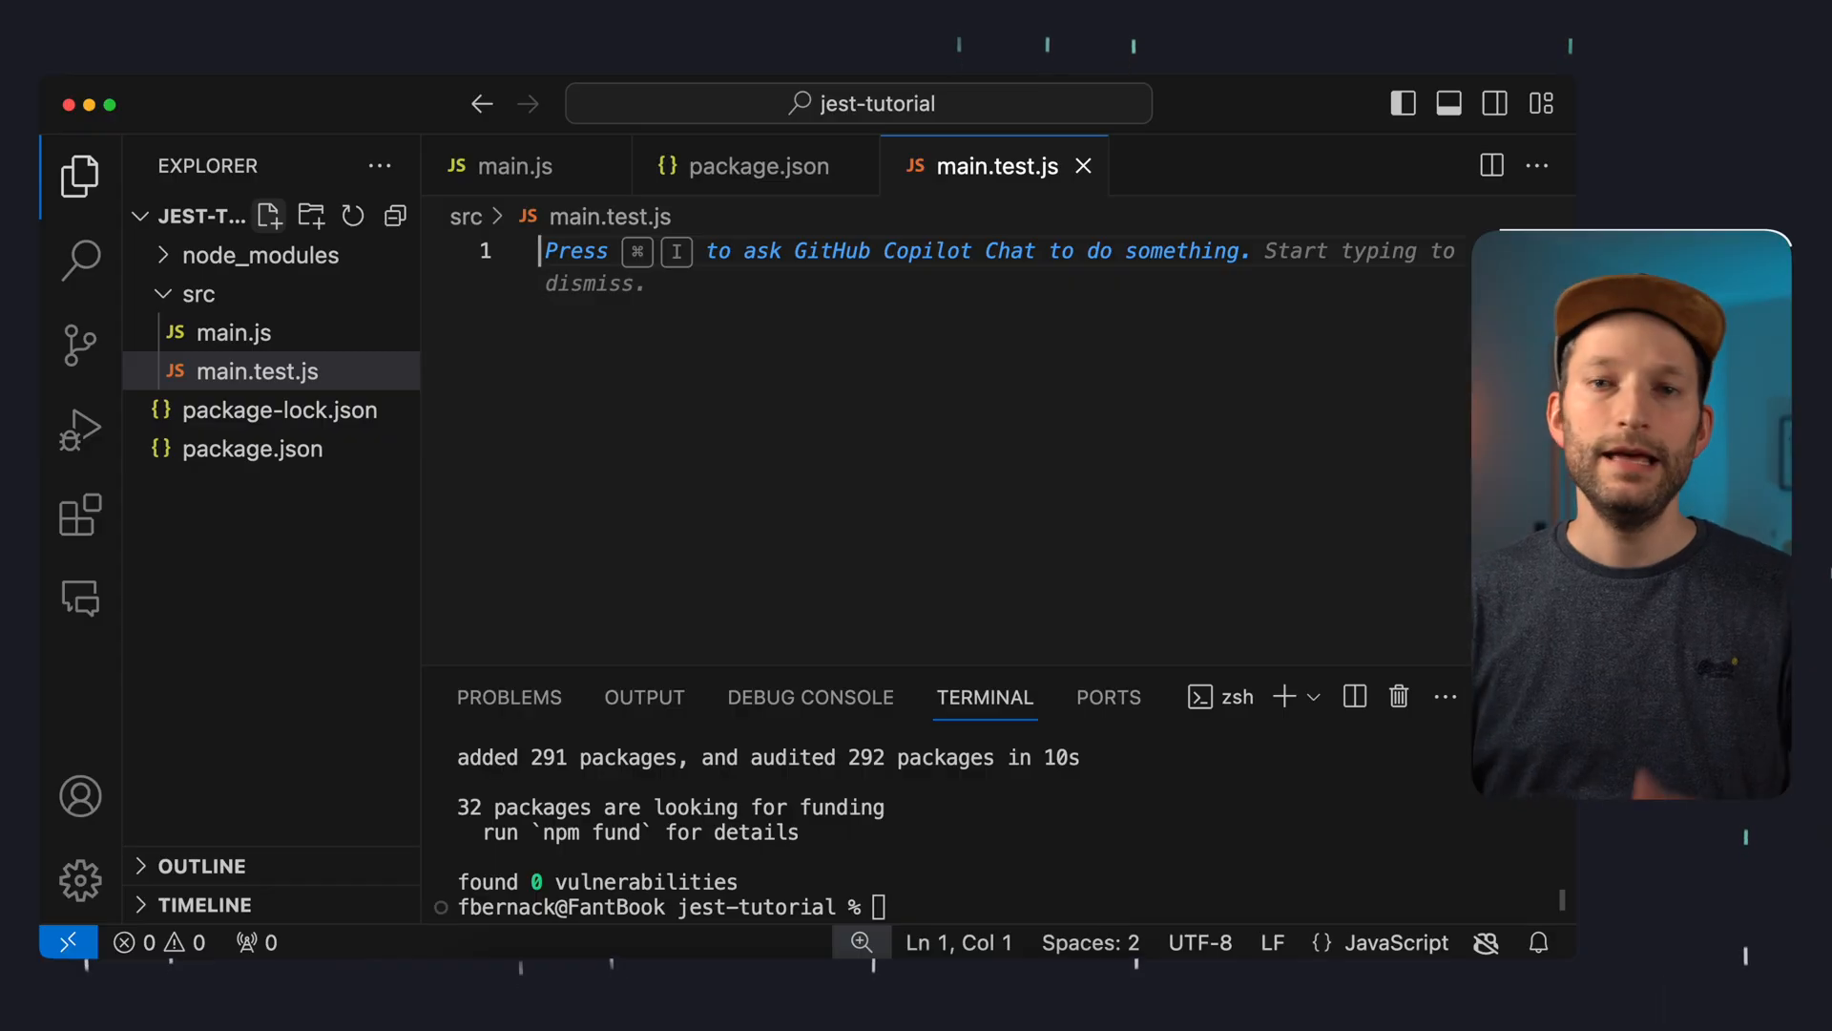
Begin line 1 of src/main.test.js with const sum = require('')
text(const sum = require(')
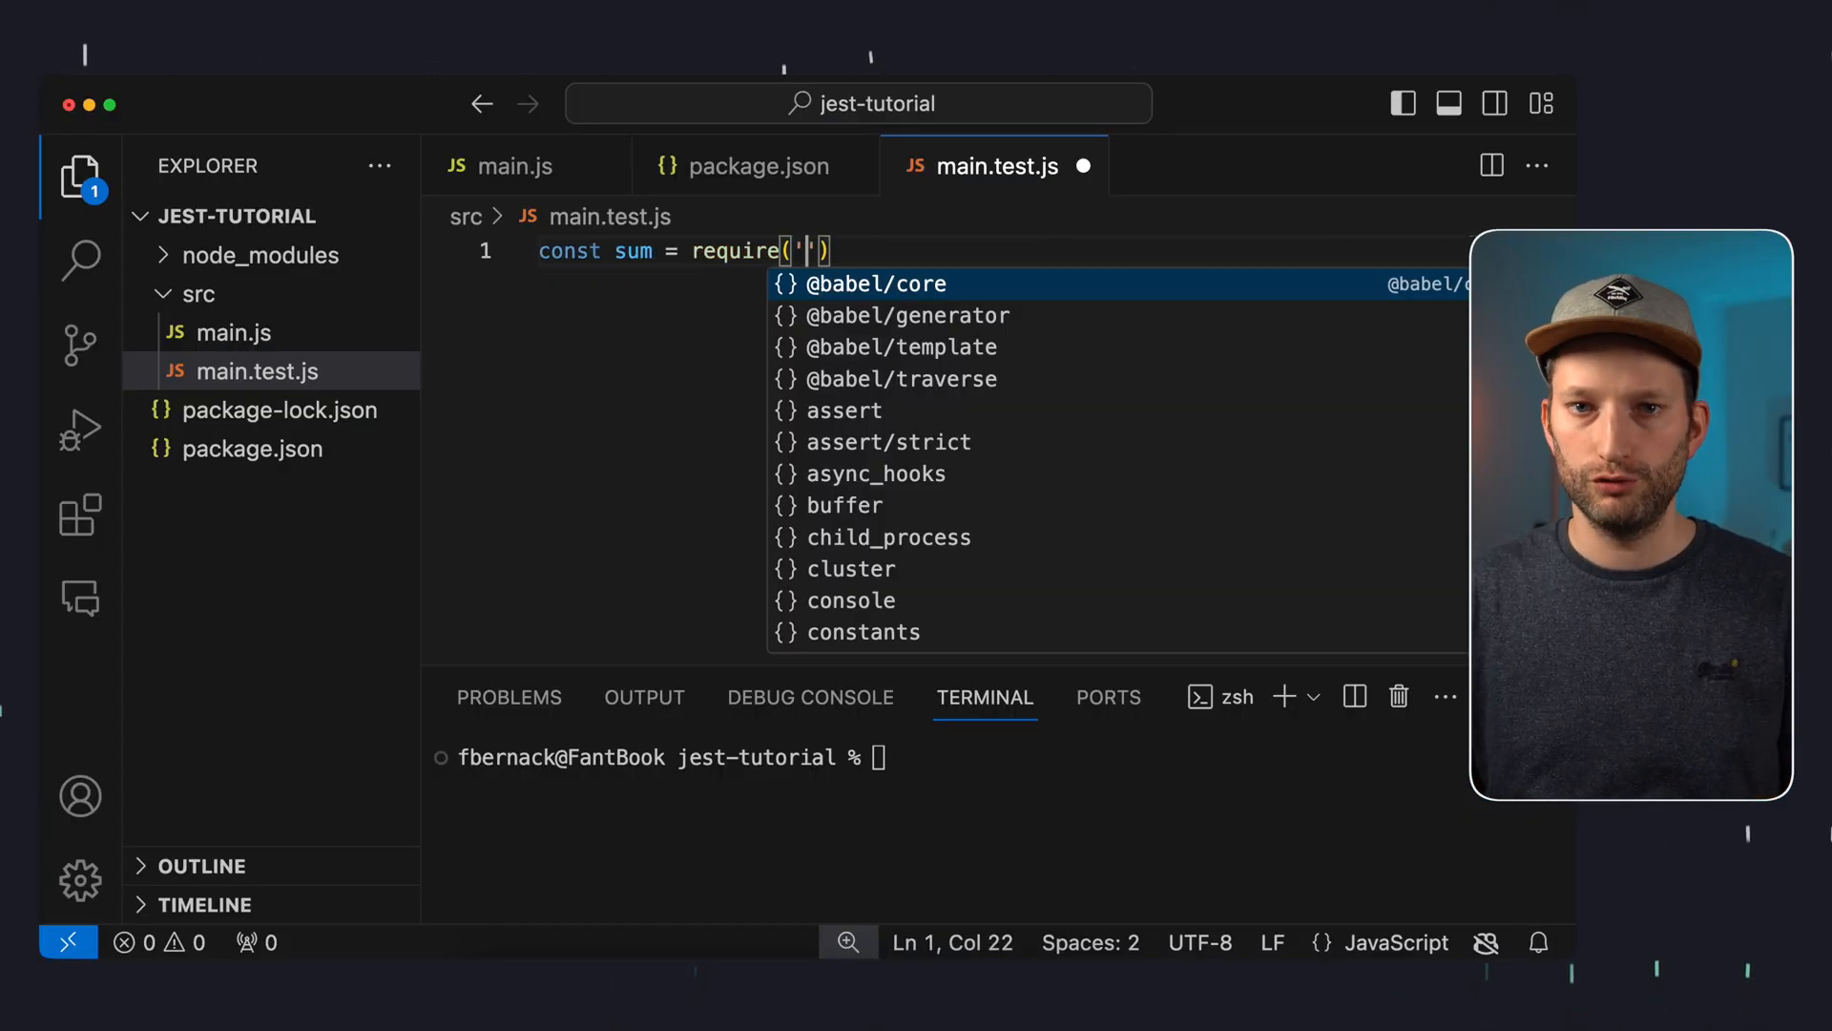
Require './main' and write the 'adds 1 + 2 to equal 3' test expecting sum(1, 2) toBe 3
text(./main)
text(test)
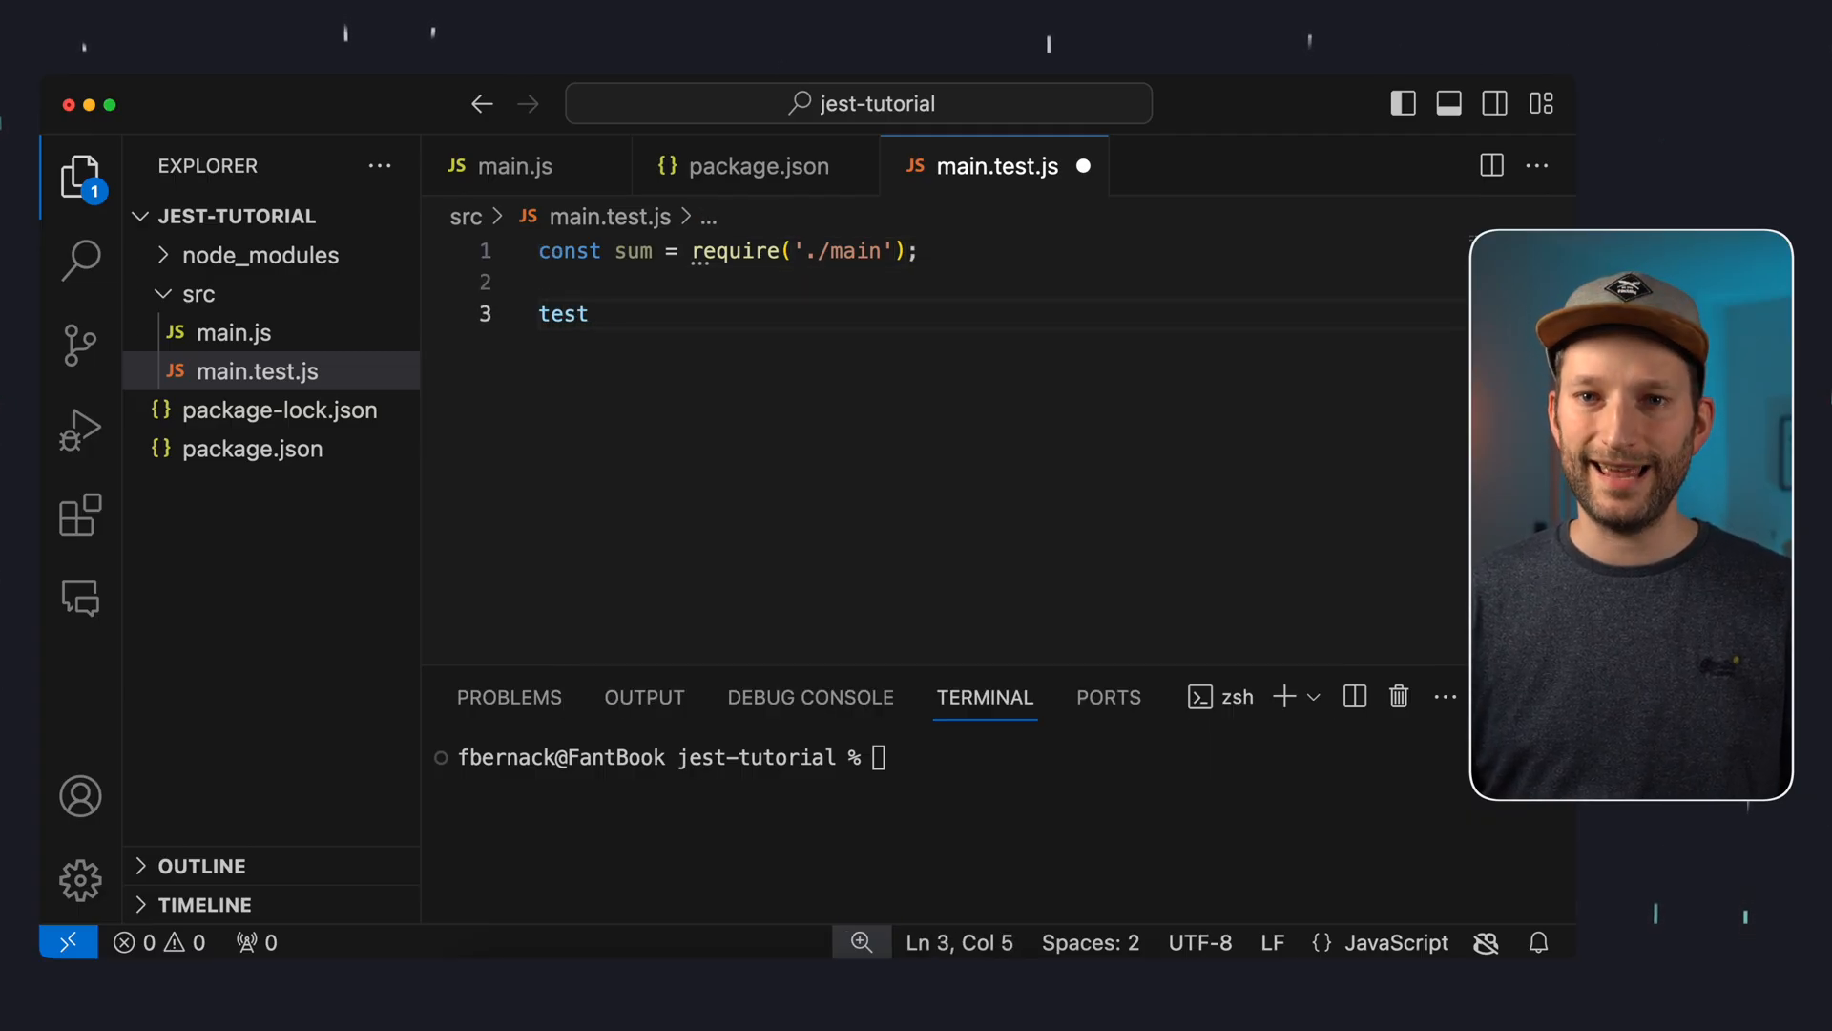
text(('add'))
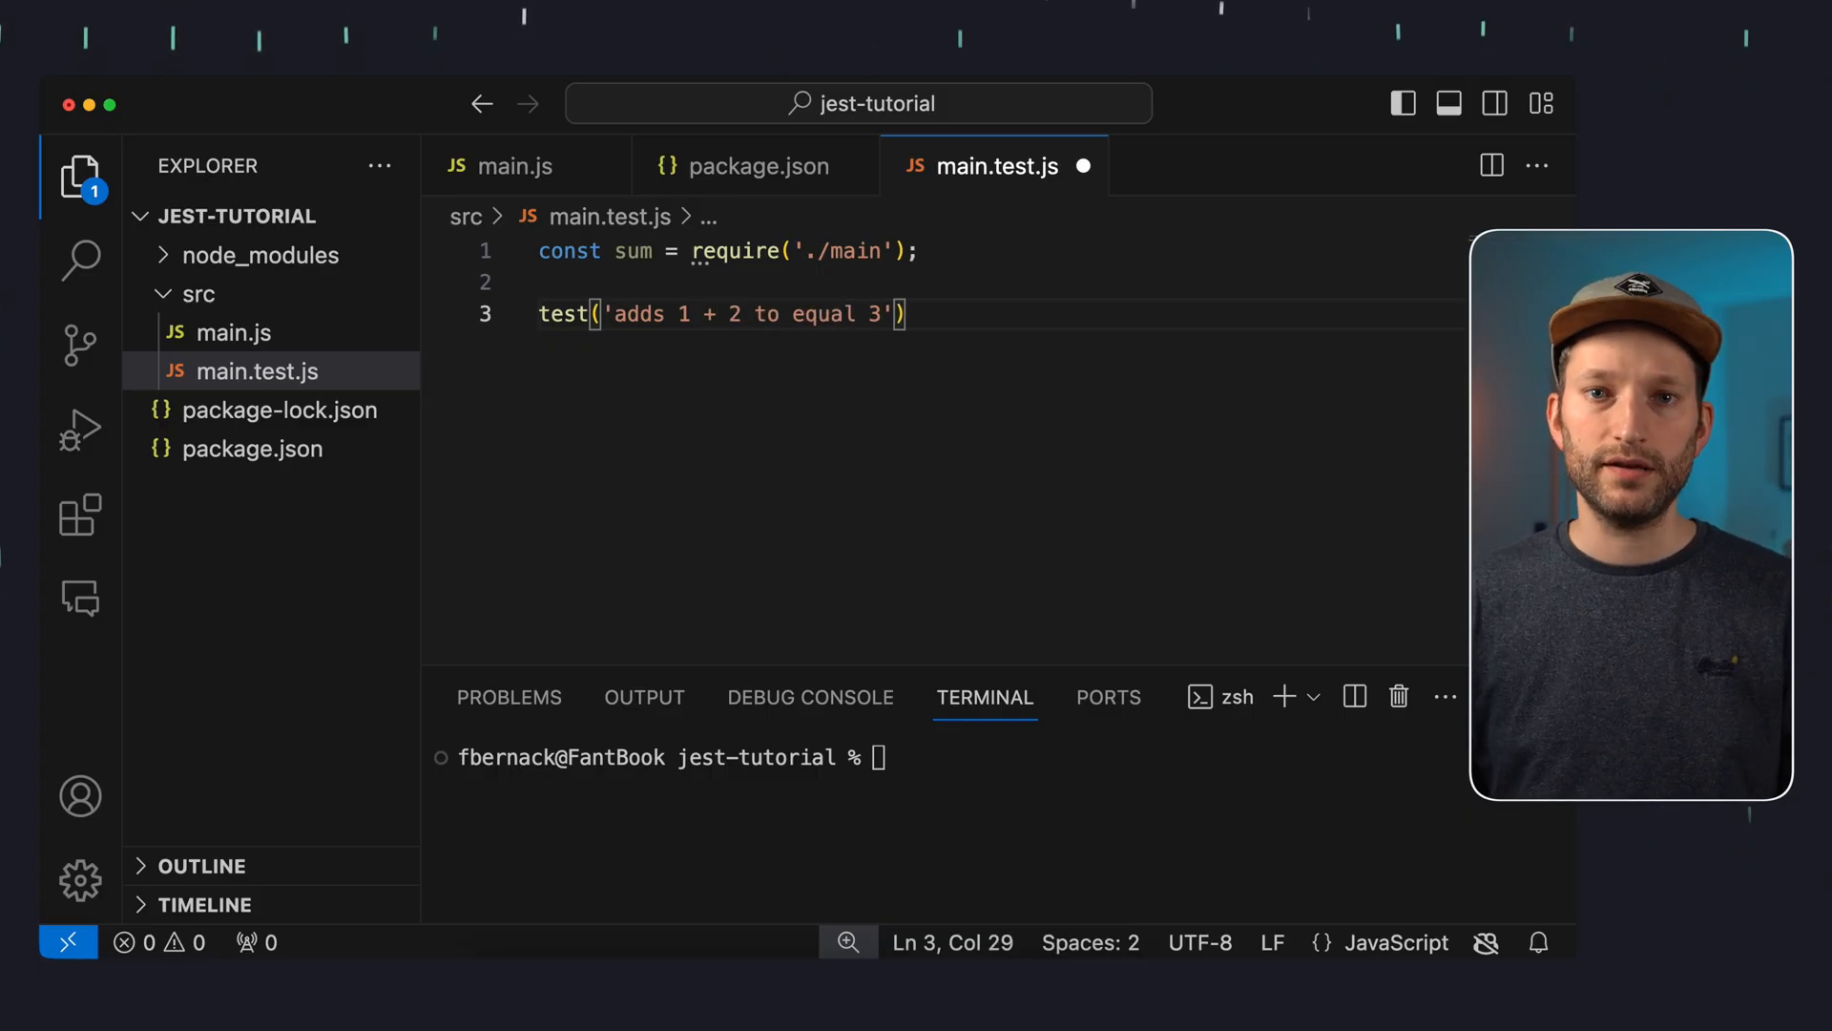
text(, () => {)
text(expec)
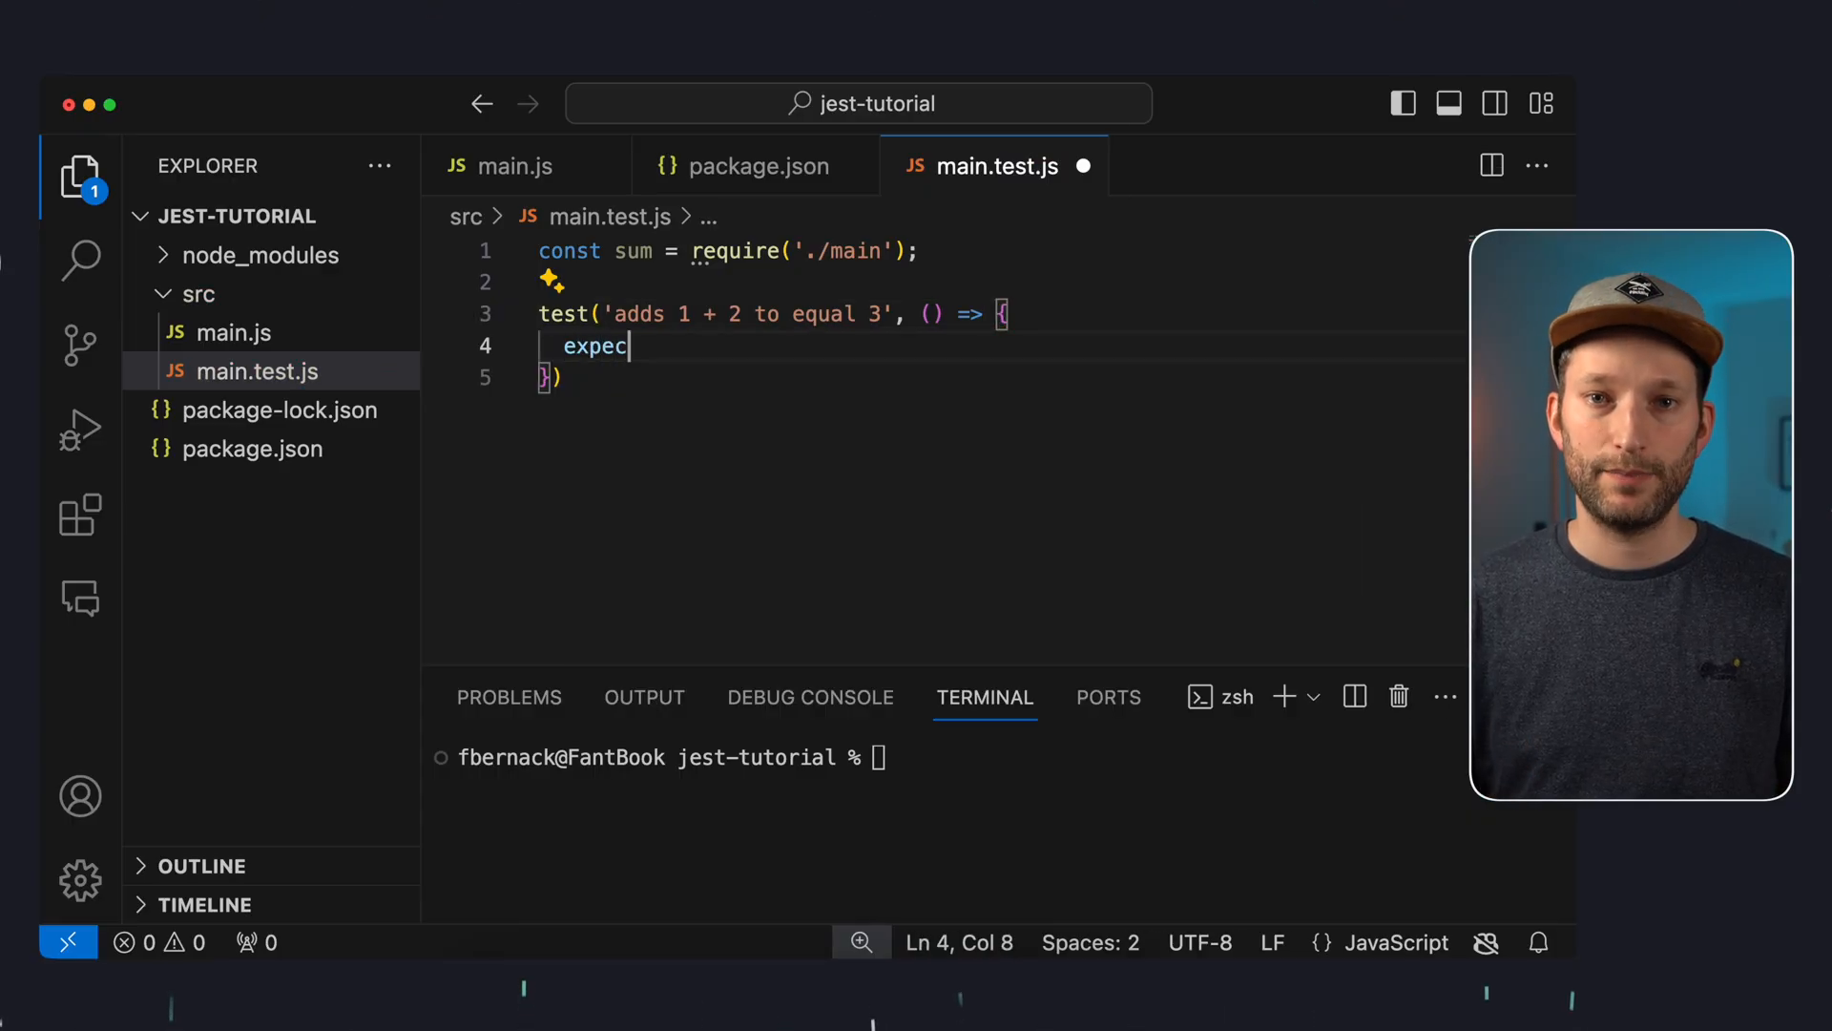
text(t(sum(1, 2)).to)
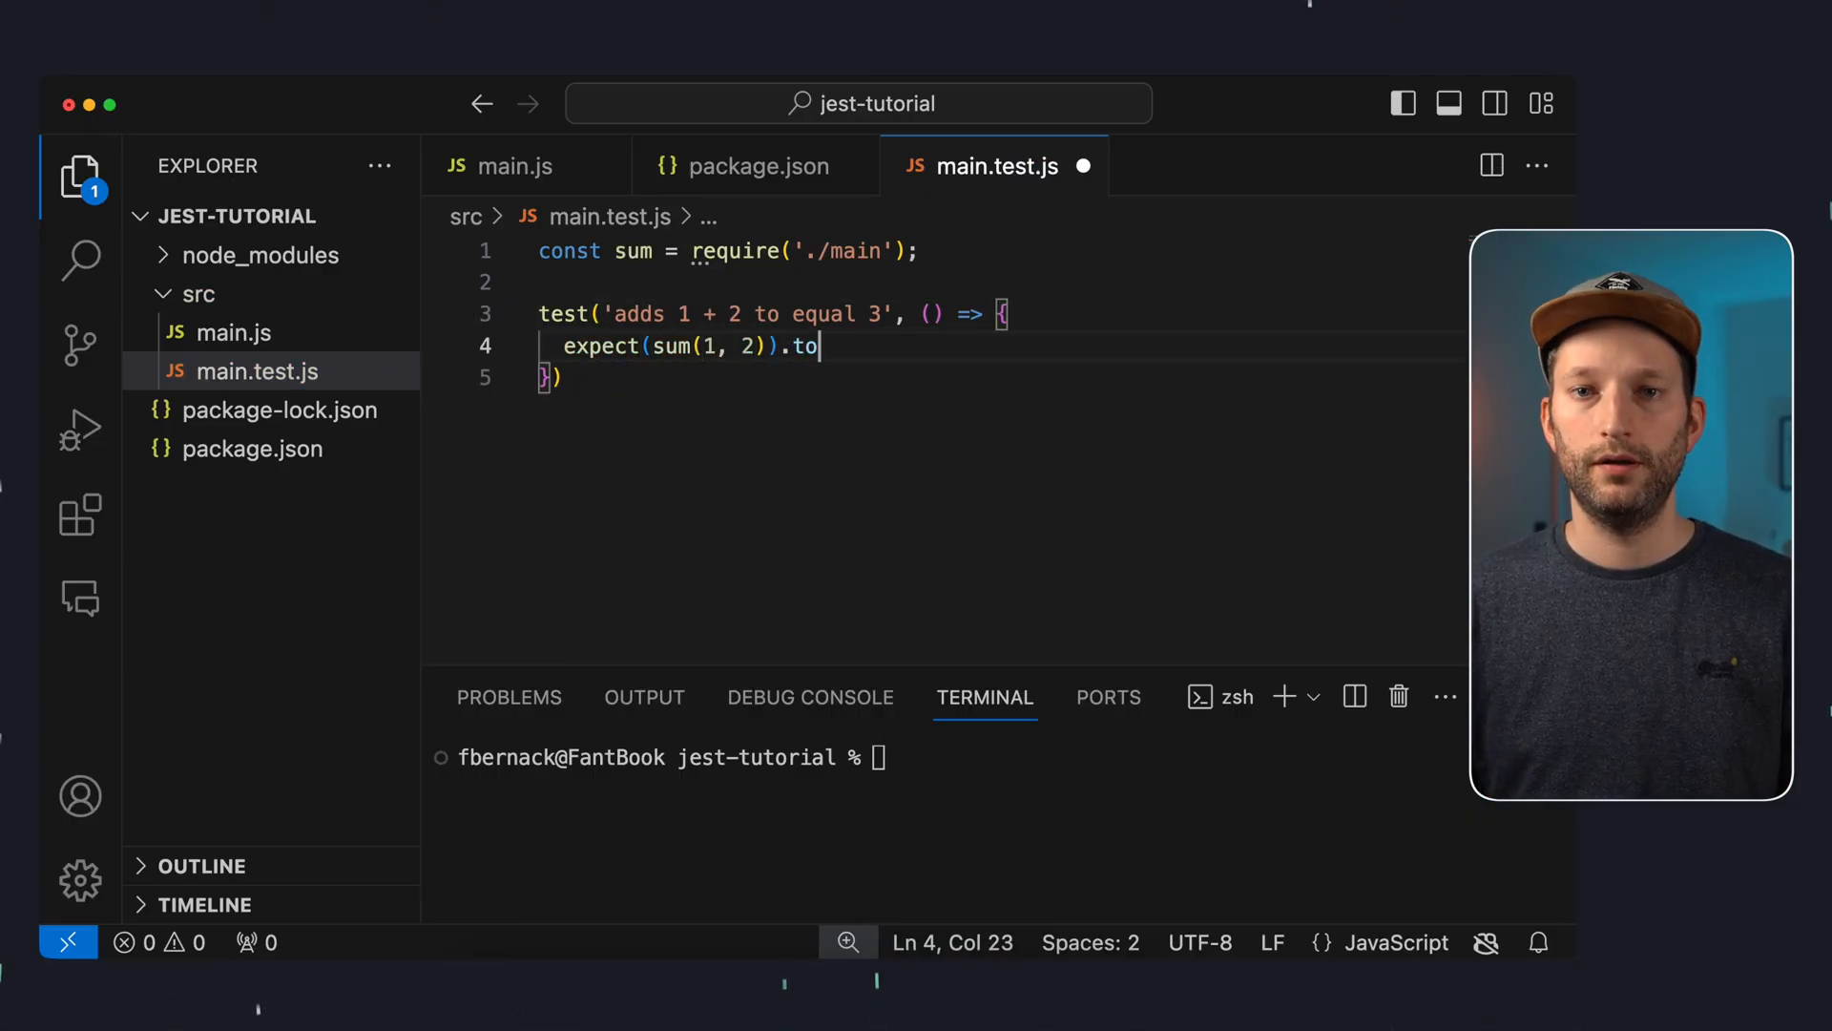
text(Be(3);)
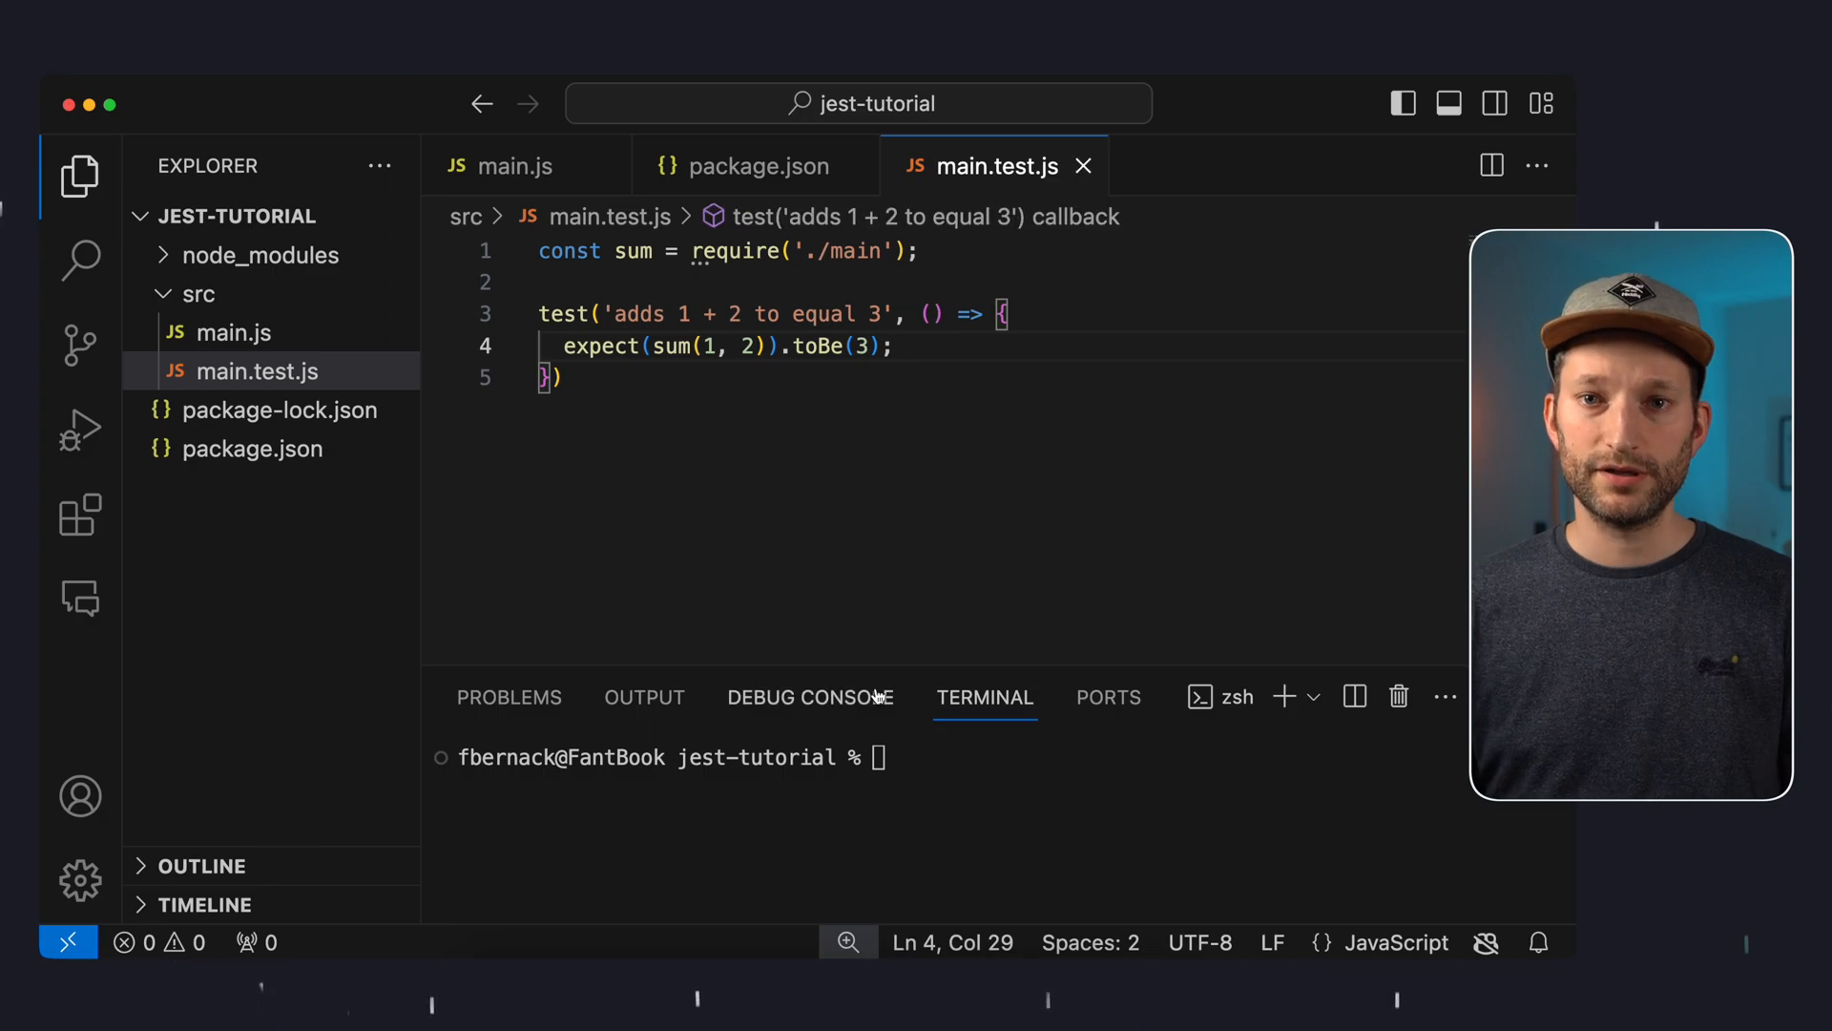
text(npm test)
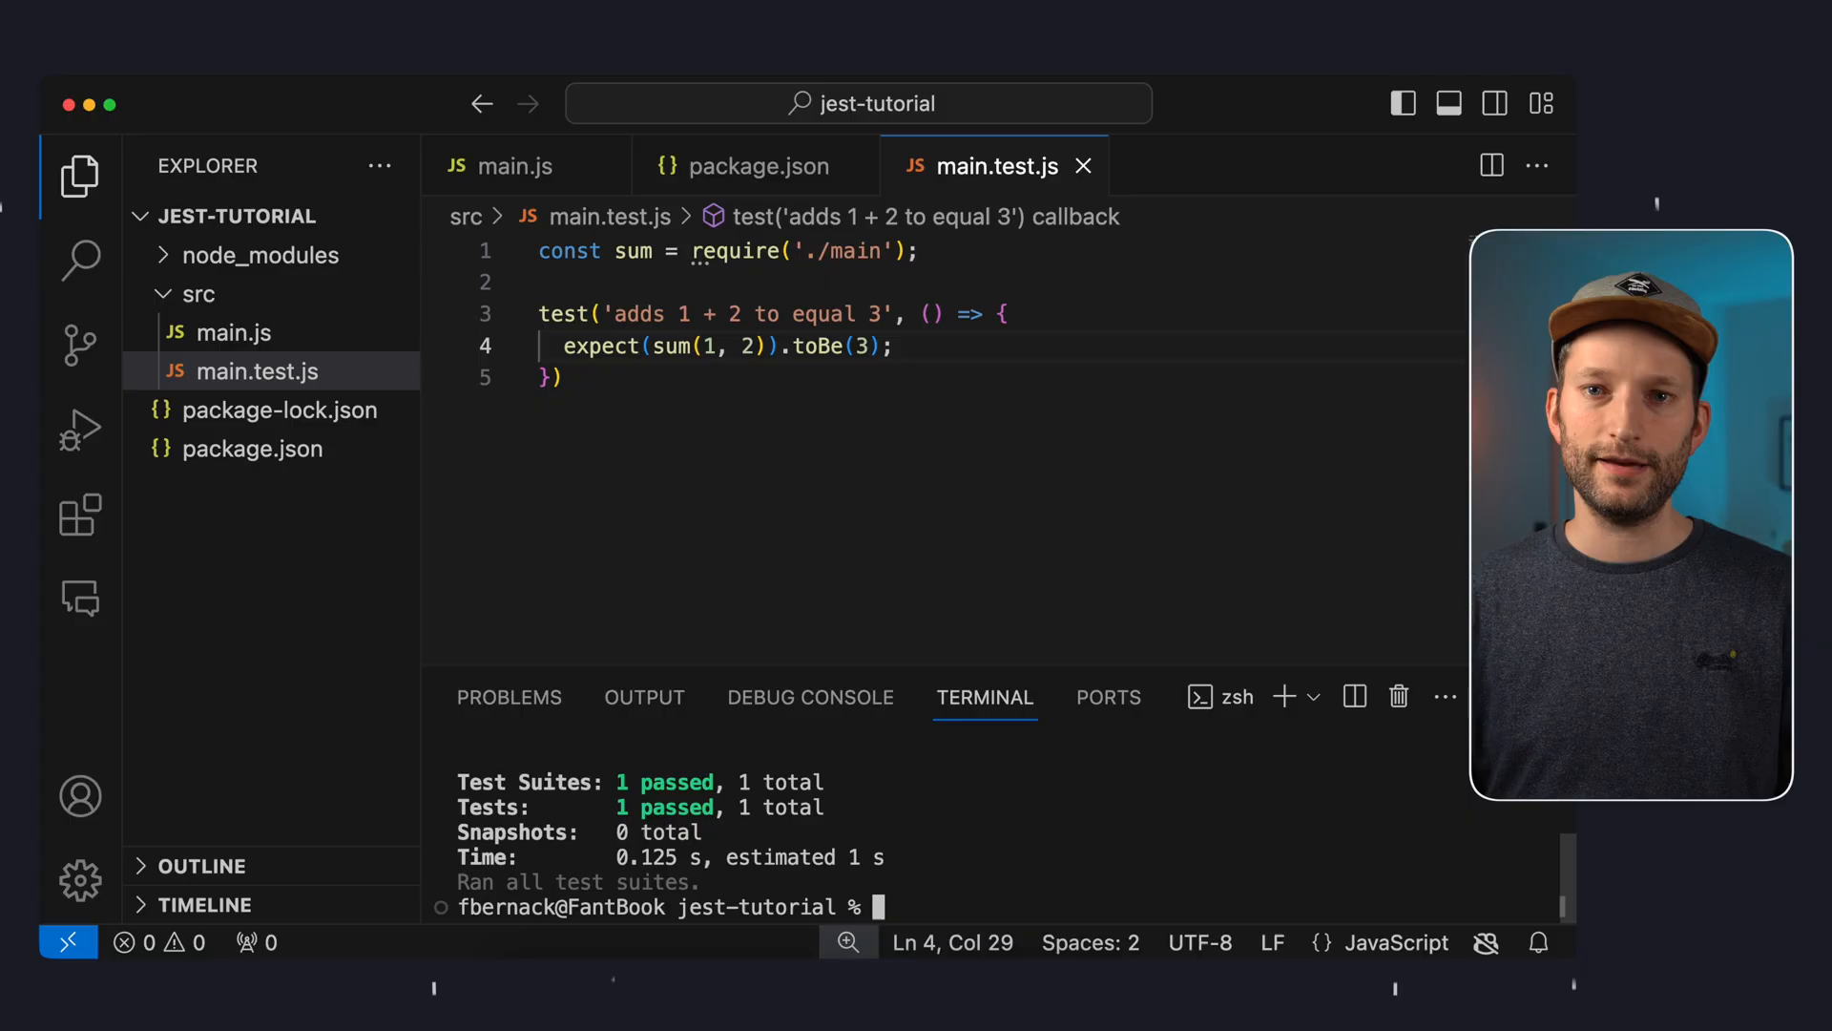
Run npm test, then search the extensions marketplace for a Jest test explorer
double_click(665, 807)
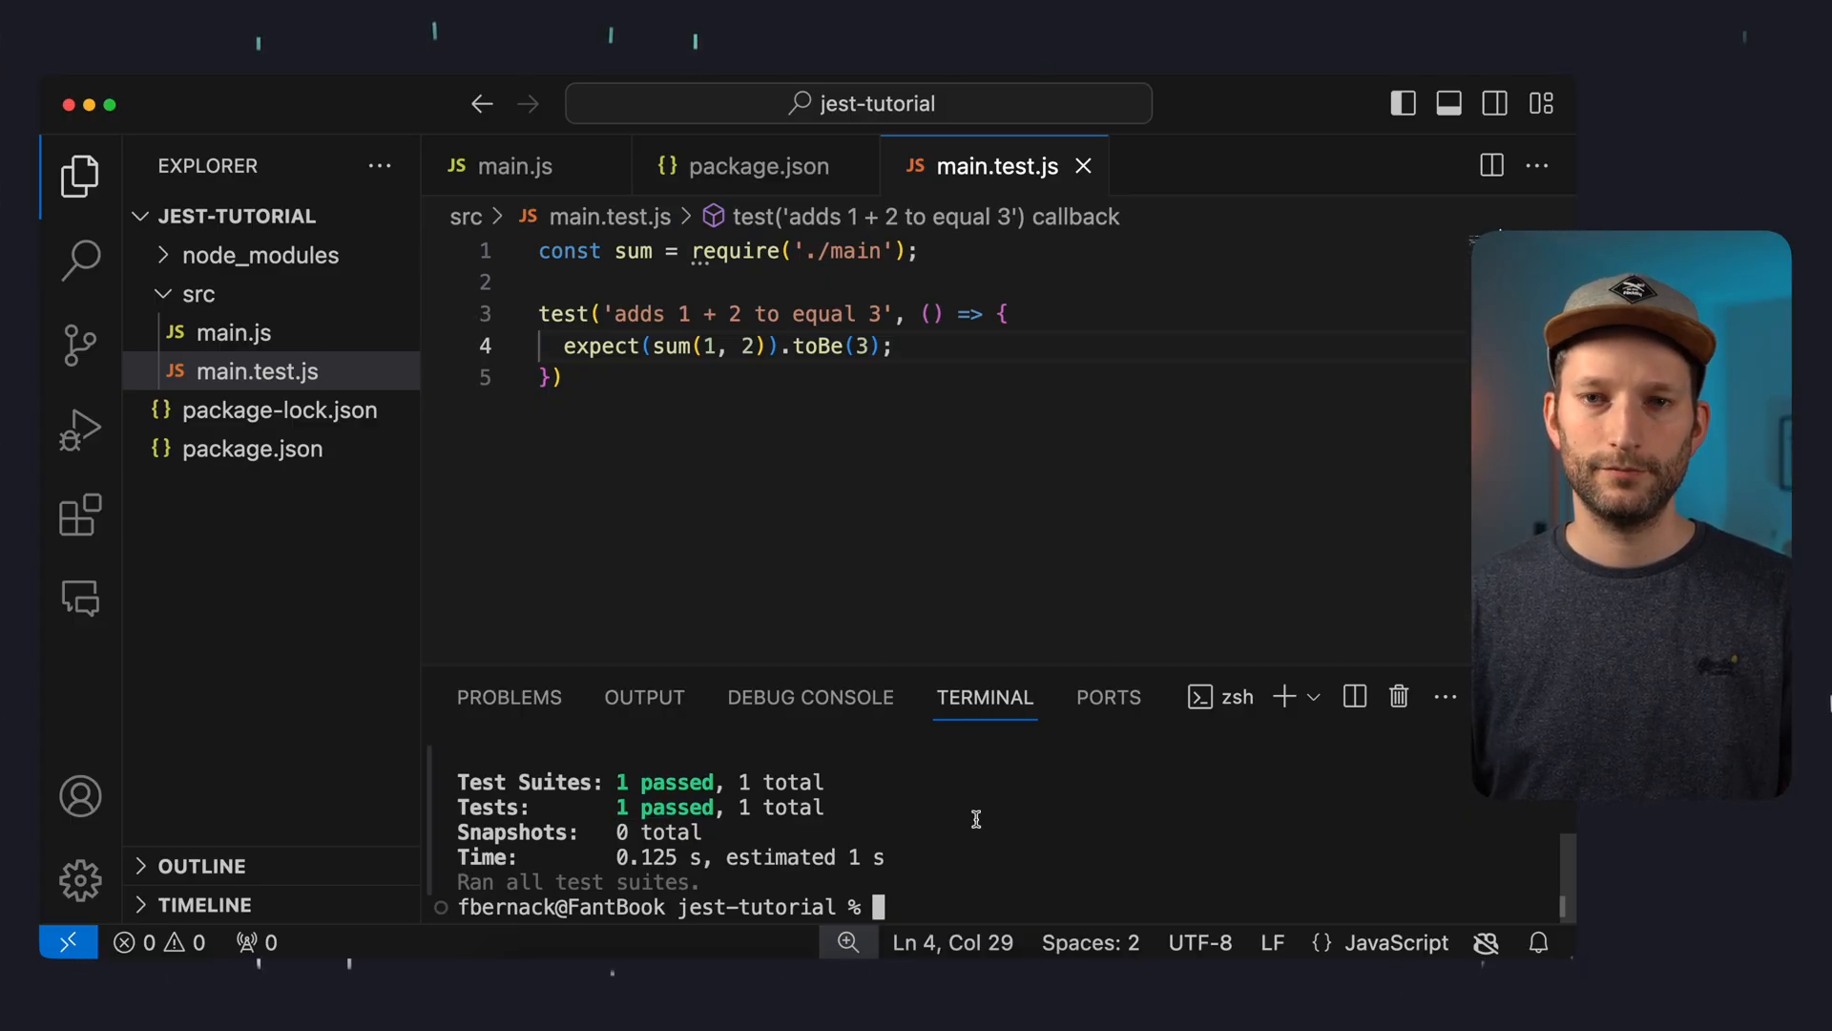
click(80, 515)
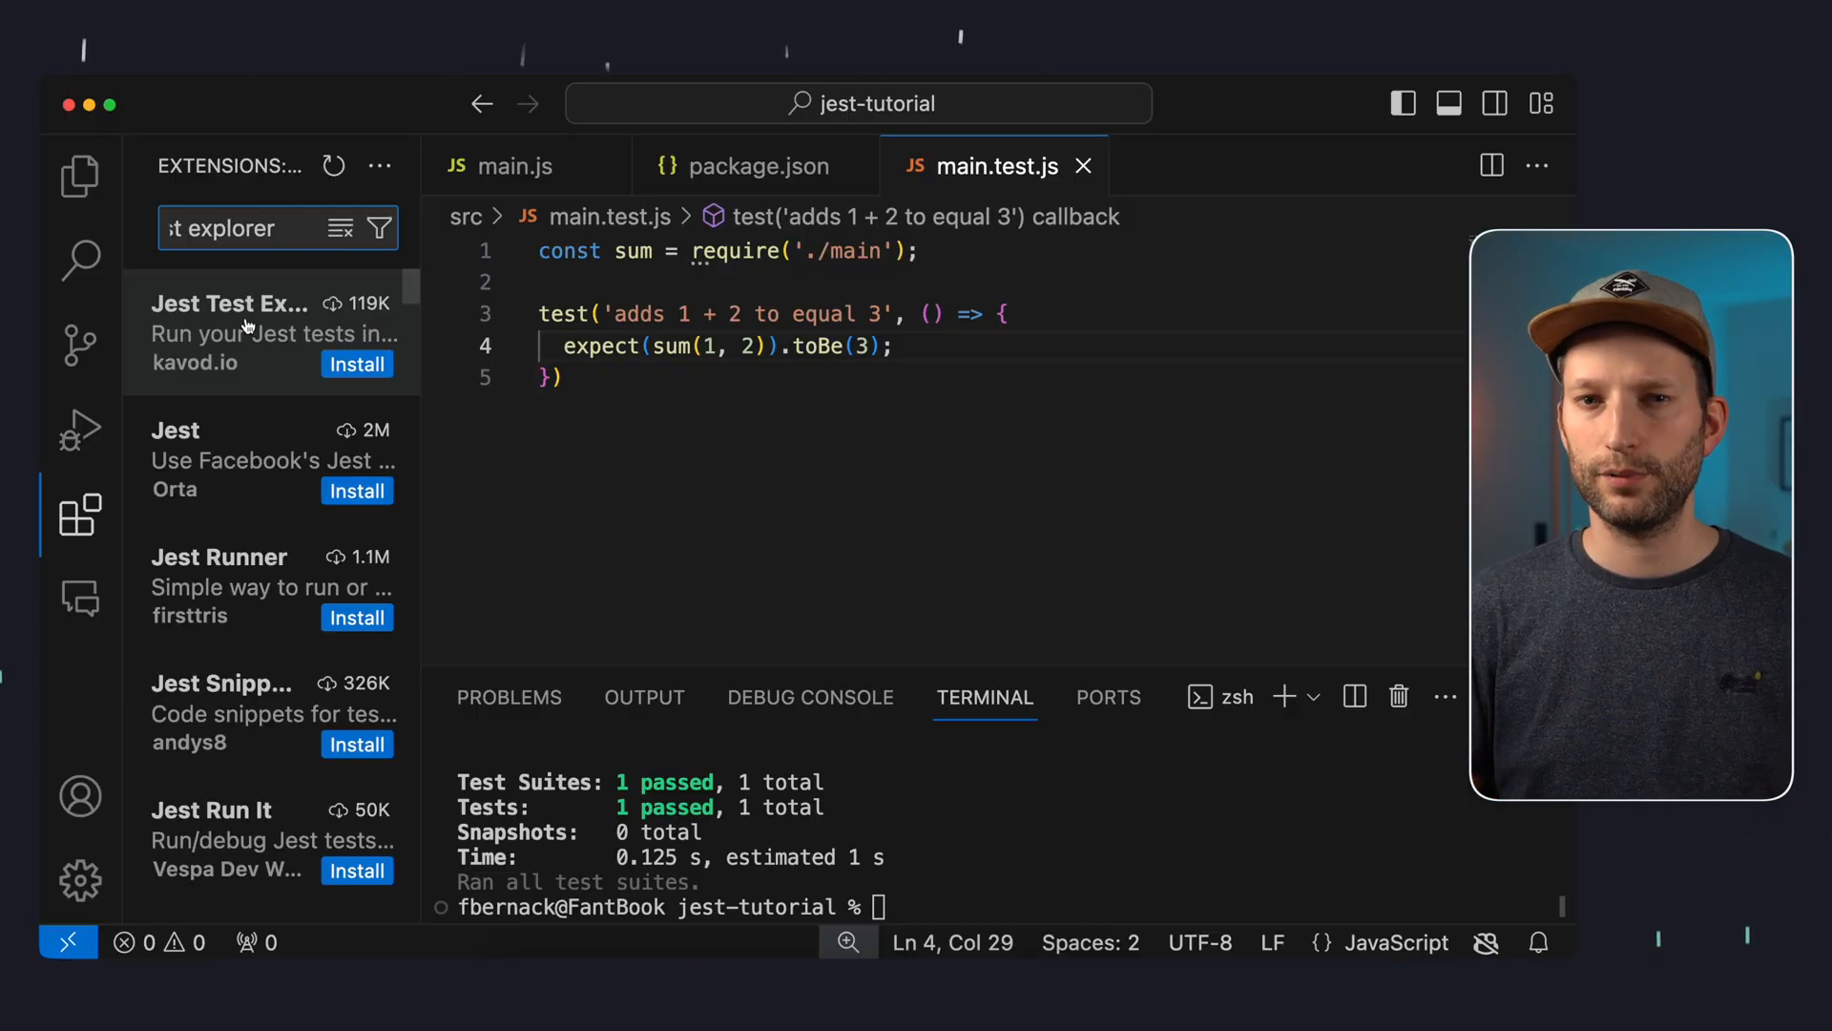
Install Jest Test Explorer and run the 'adds 1 + 2 to equal 3' test from main.test.js
click(230, 331)
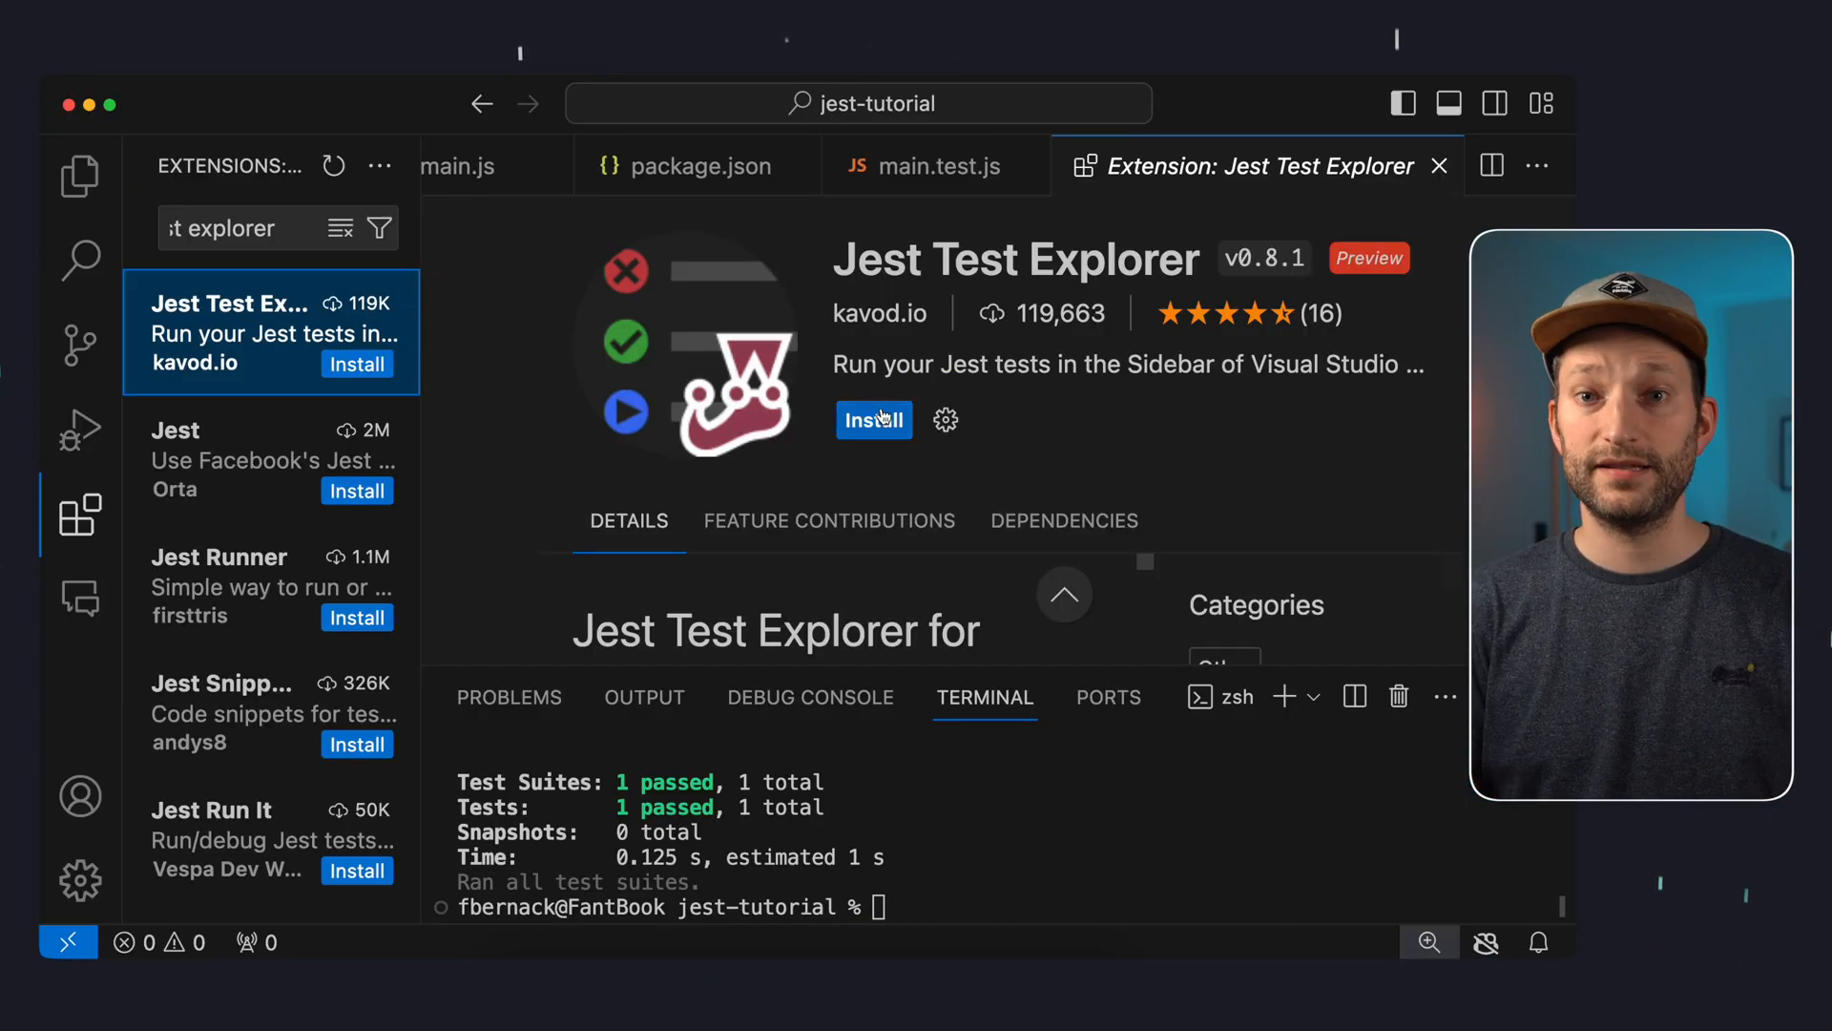
click(873, 420)
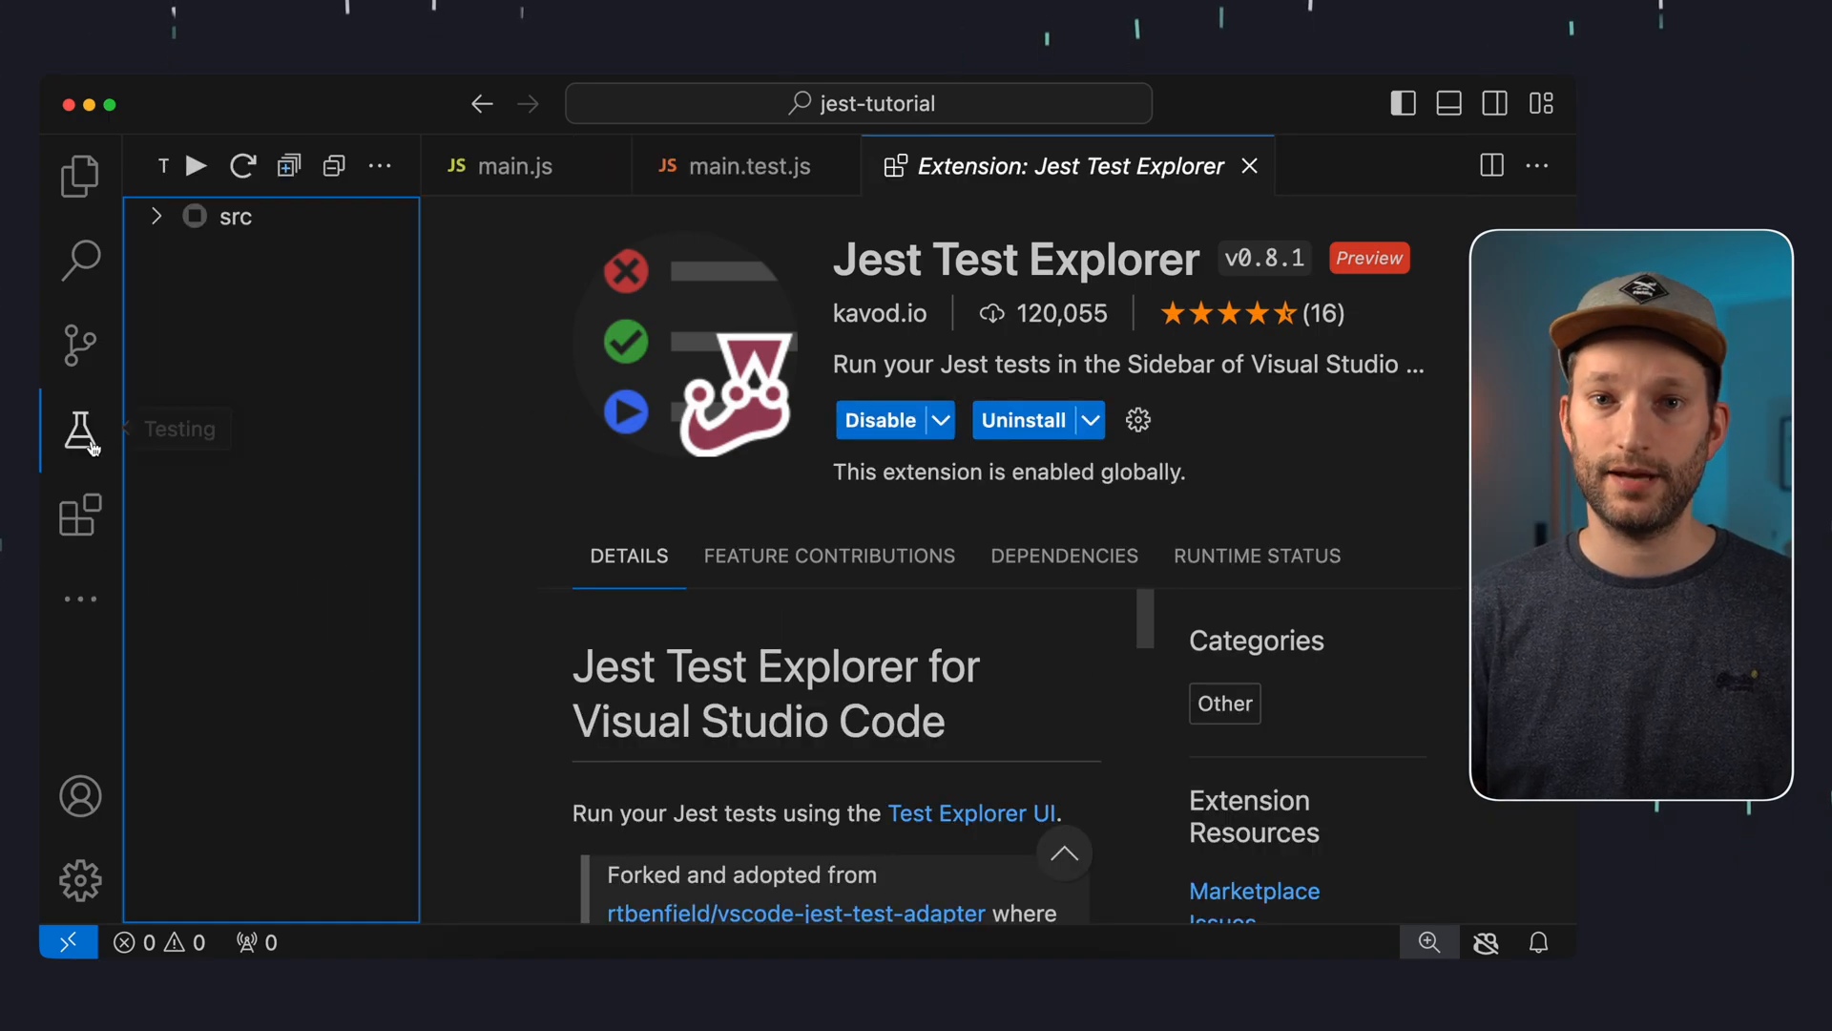
click(153, 217)
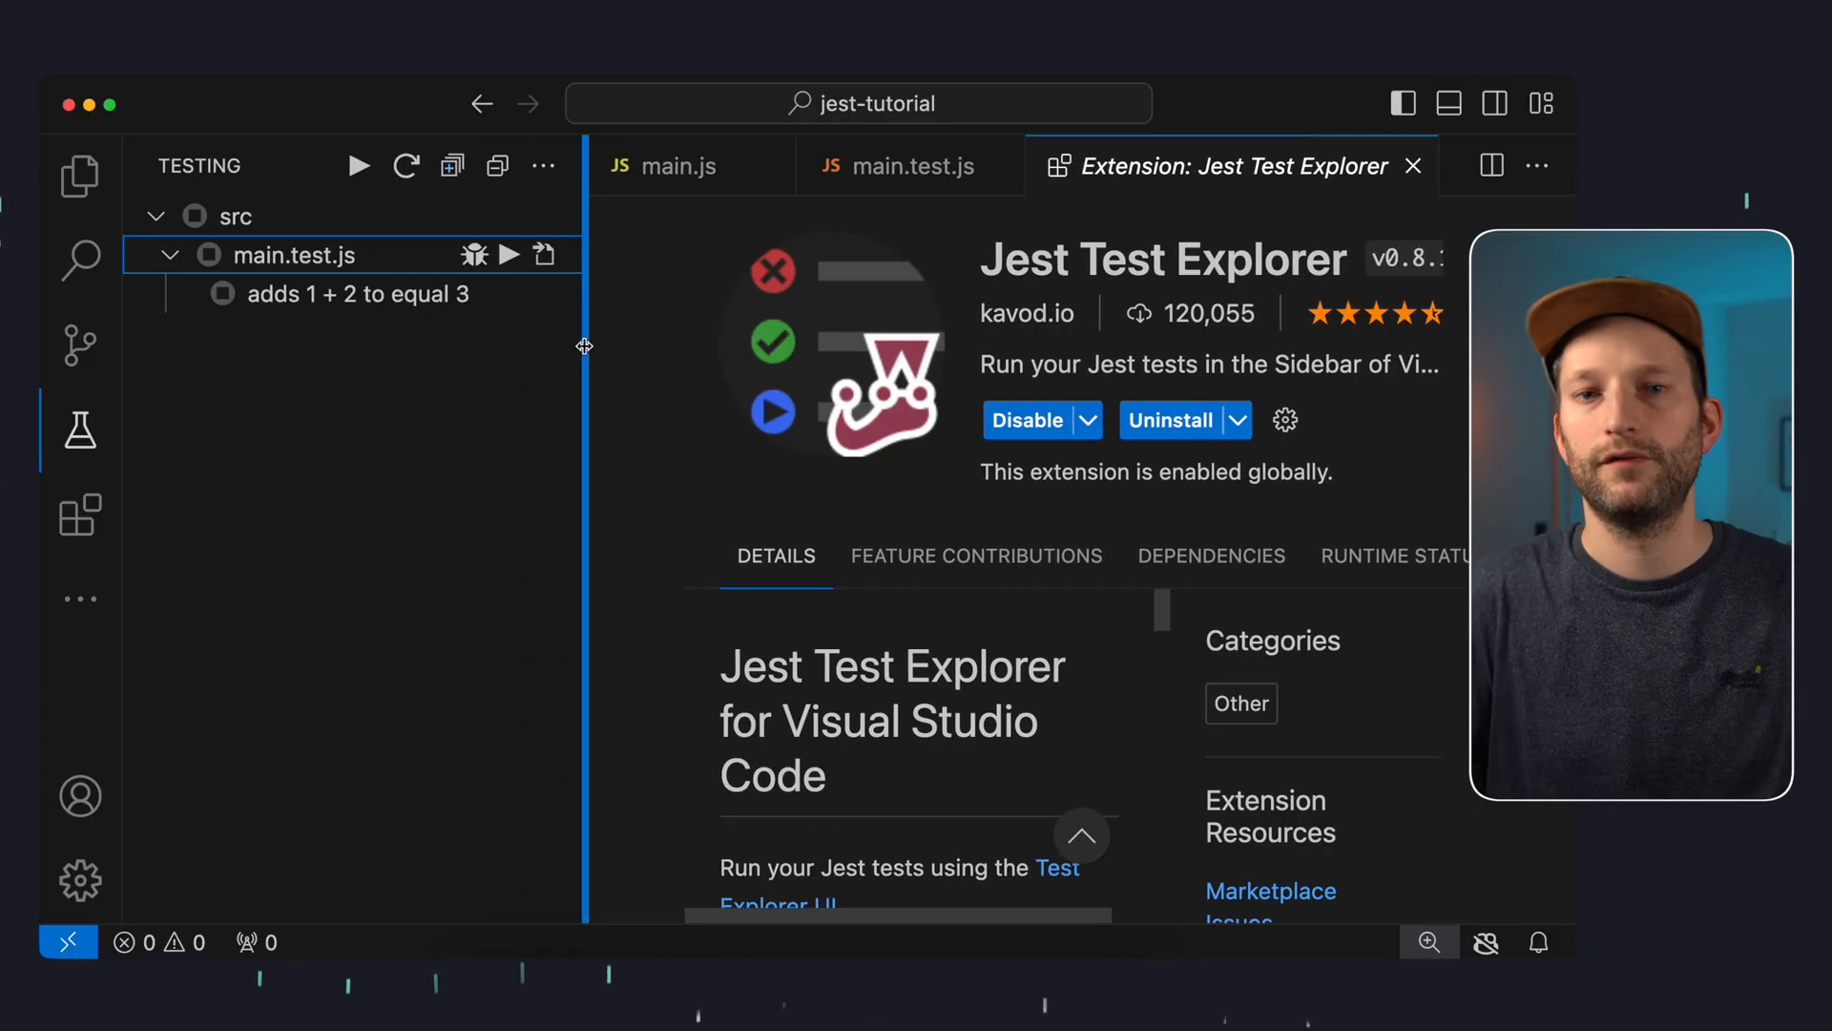
click(911, 166)
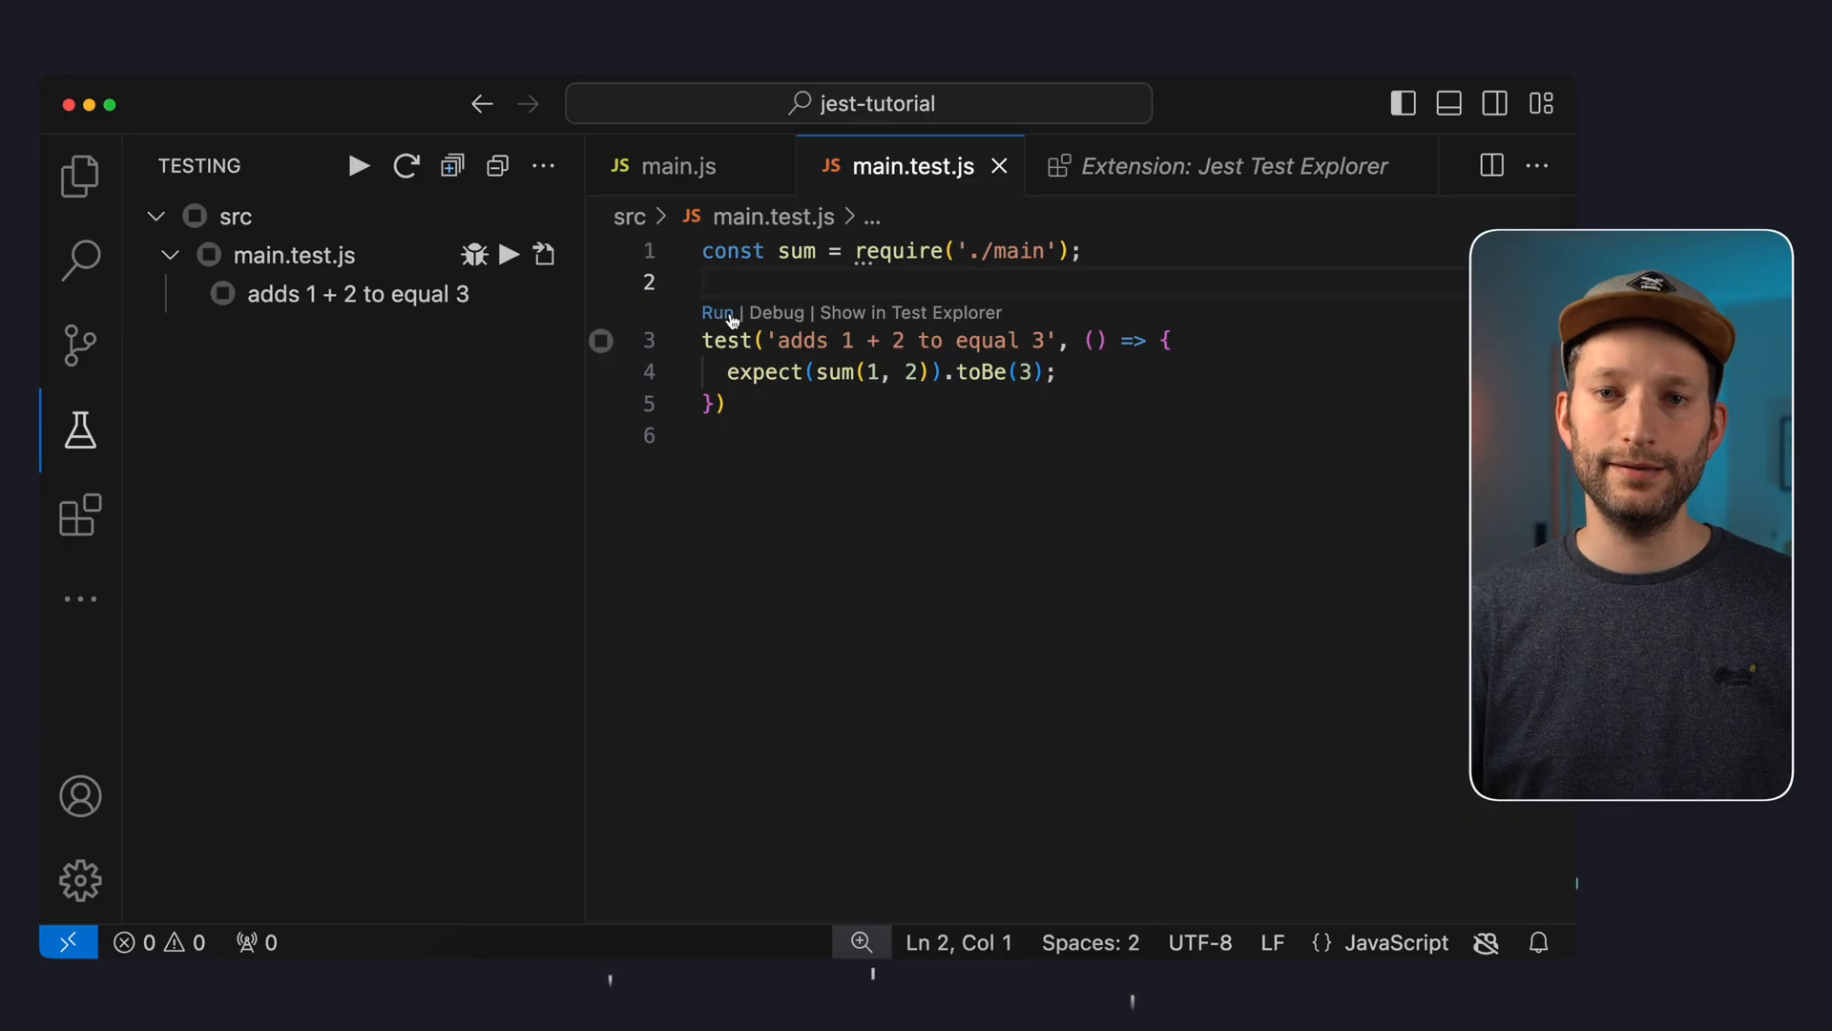
click(717, 312)
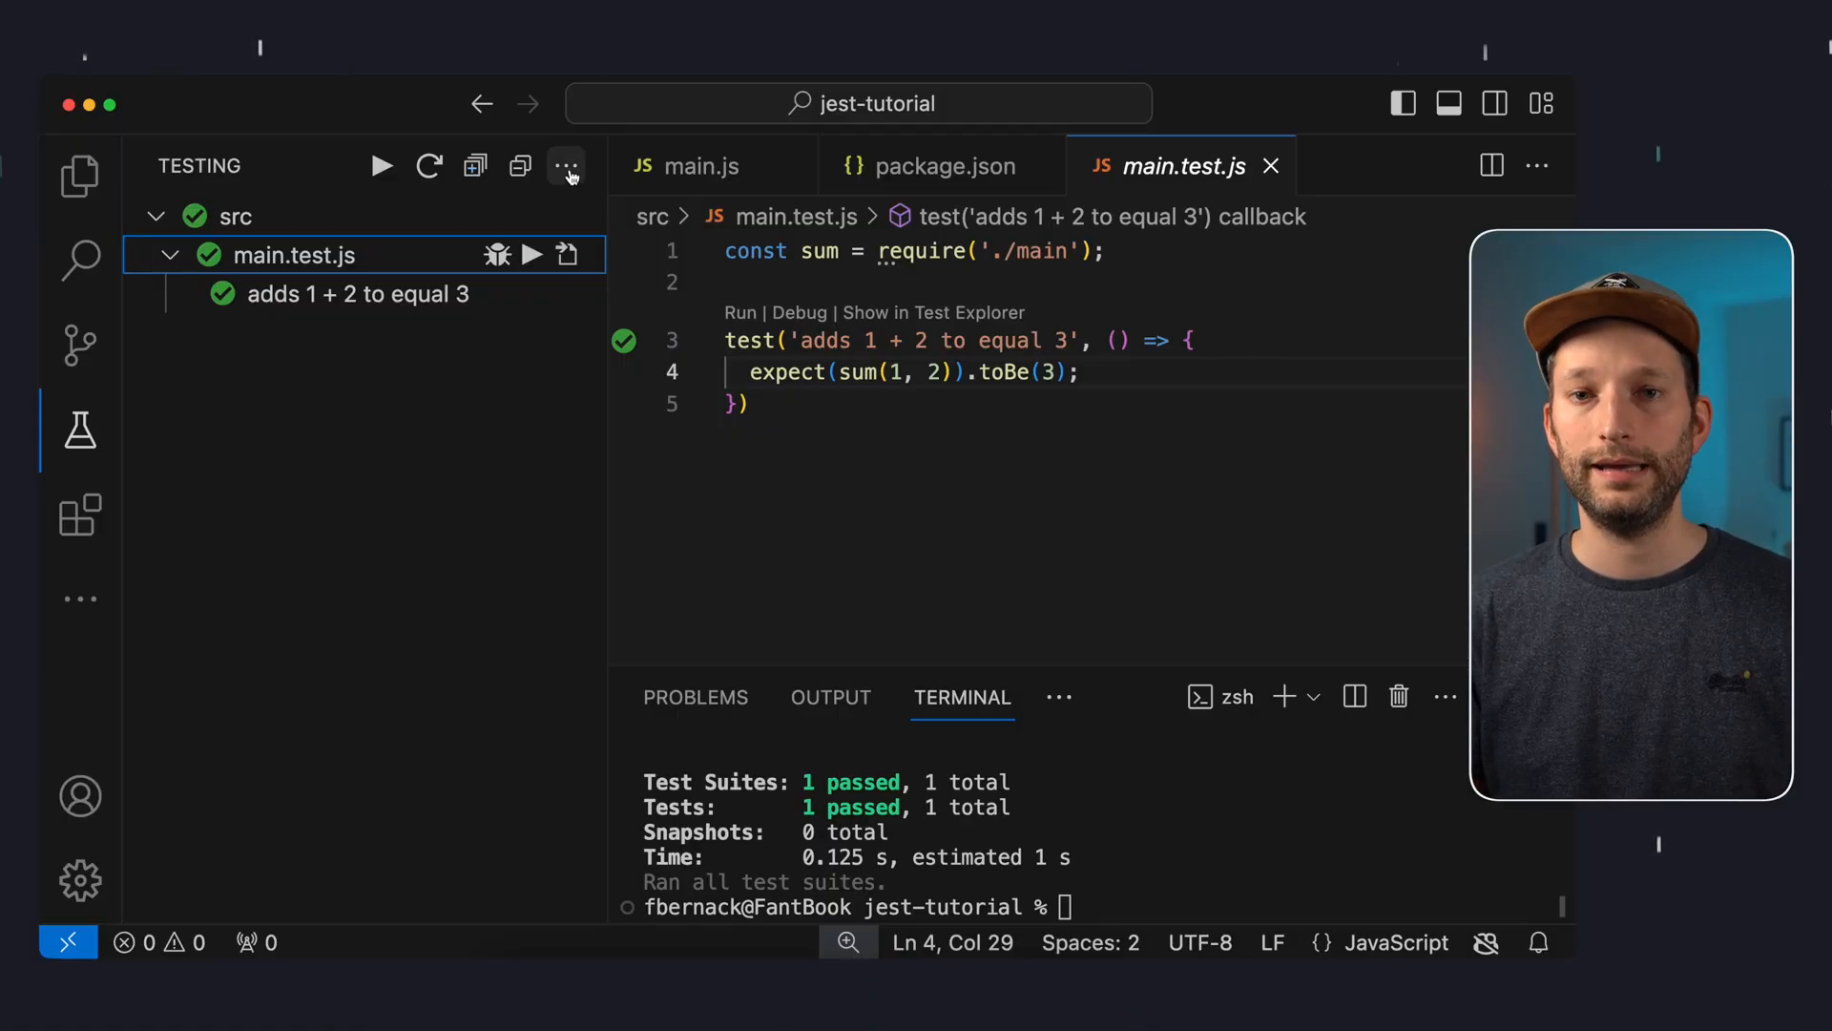
Start a new test('') line below the first test in main.test.js
click(567, 165)
text(test(')
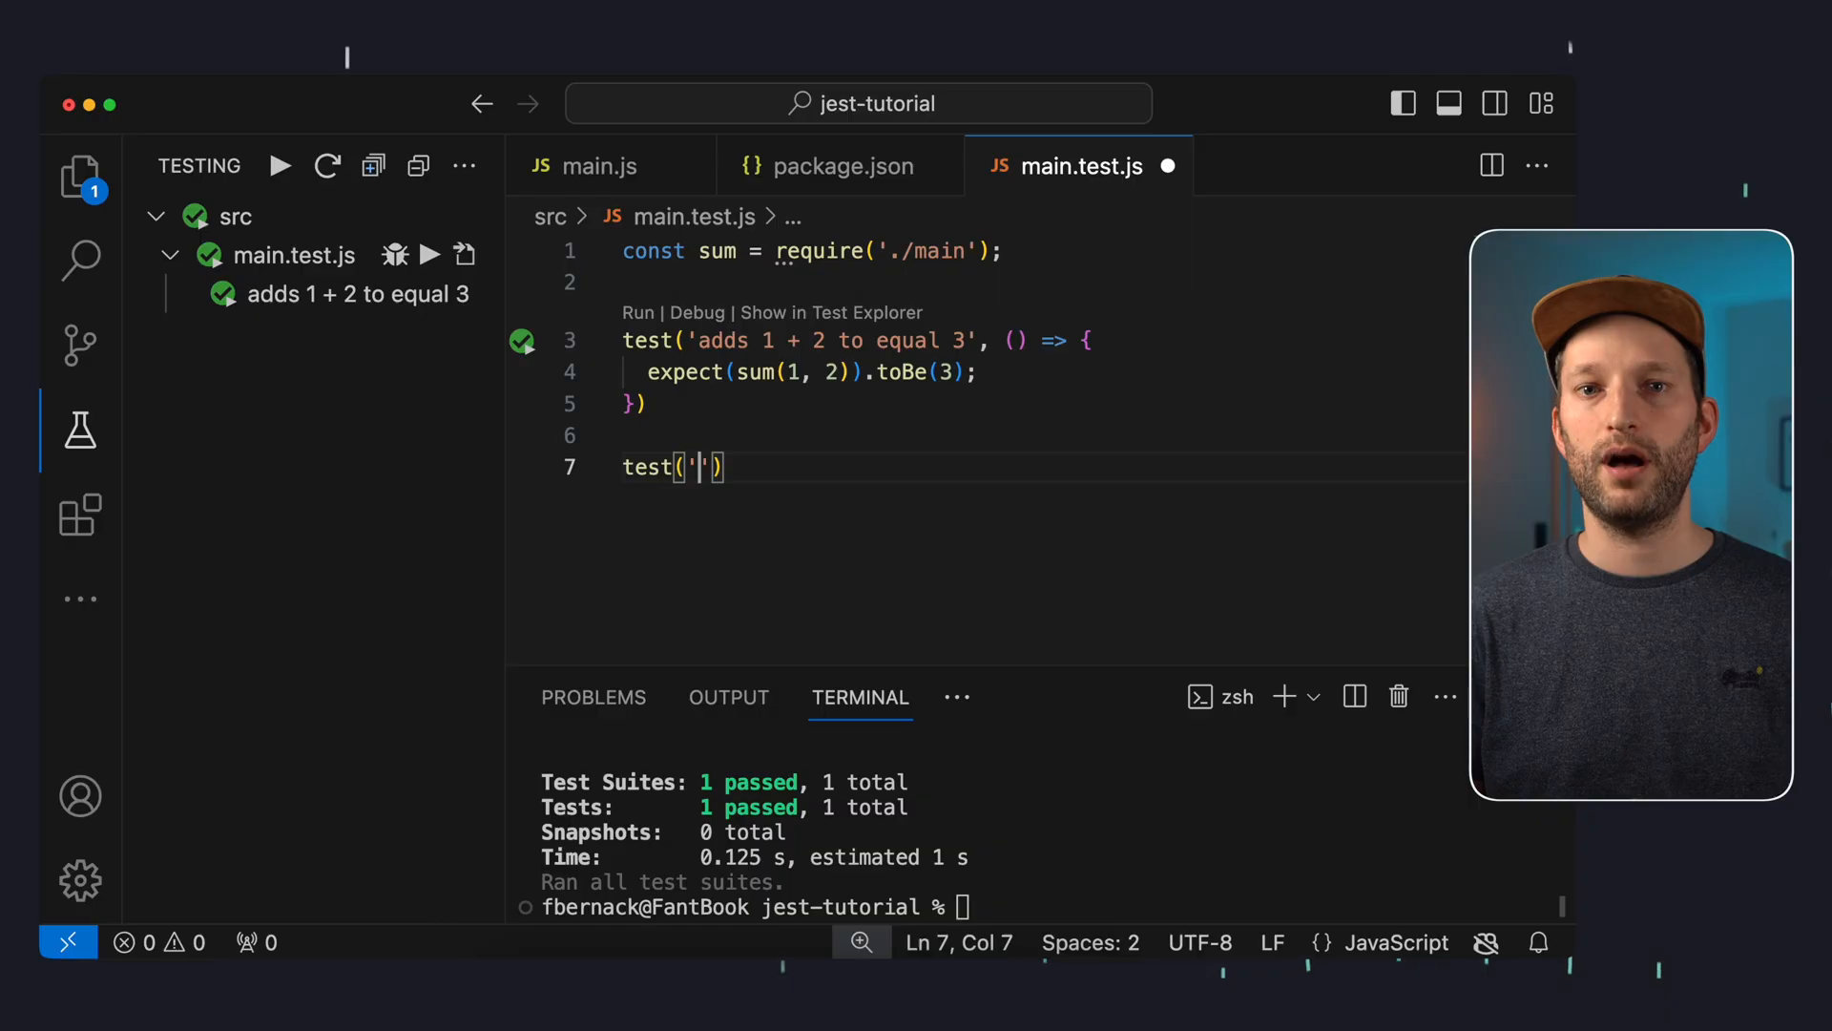
Write the 'adds 1 + "hello"' test expecting sum(1, "hello") toBeUndefined(), then open main.js
text(adds 1 + "hello" to return undefined)
text(expect(sum(1, "h)
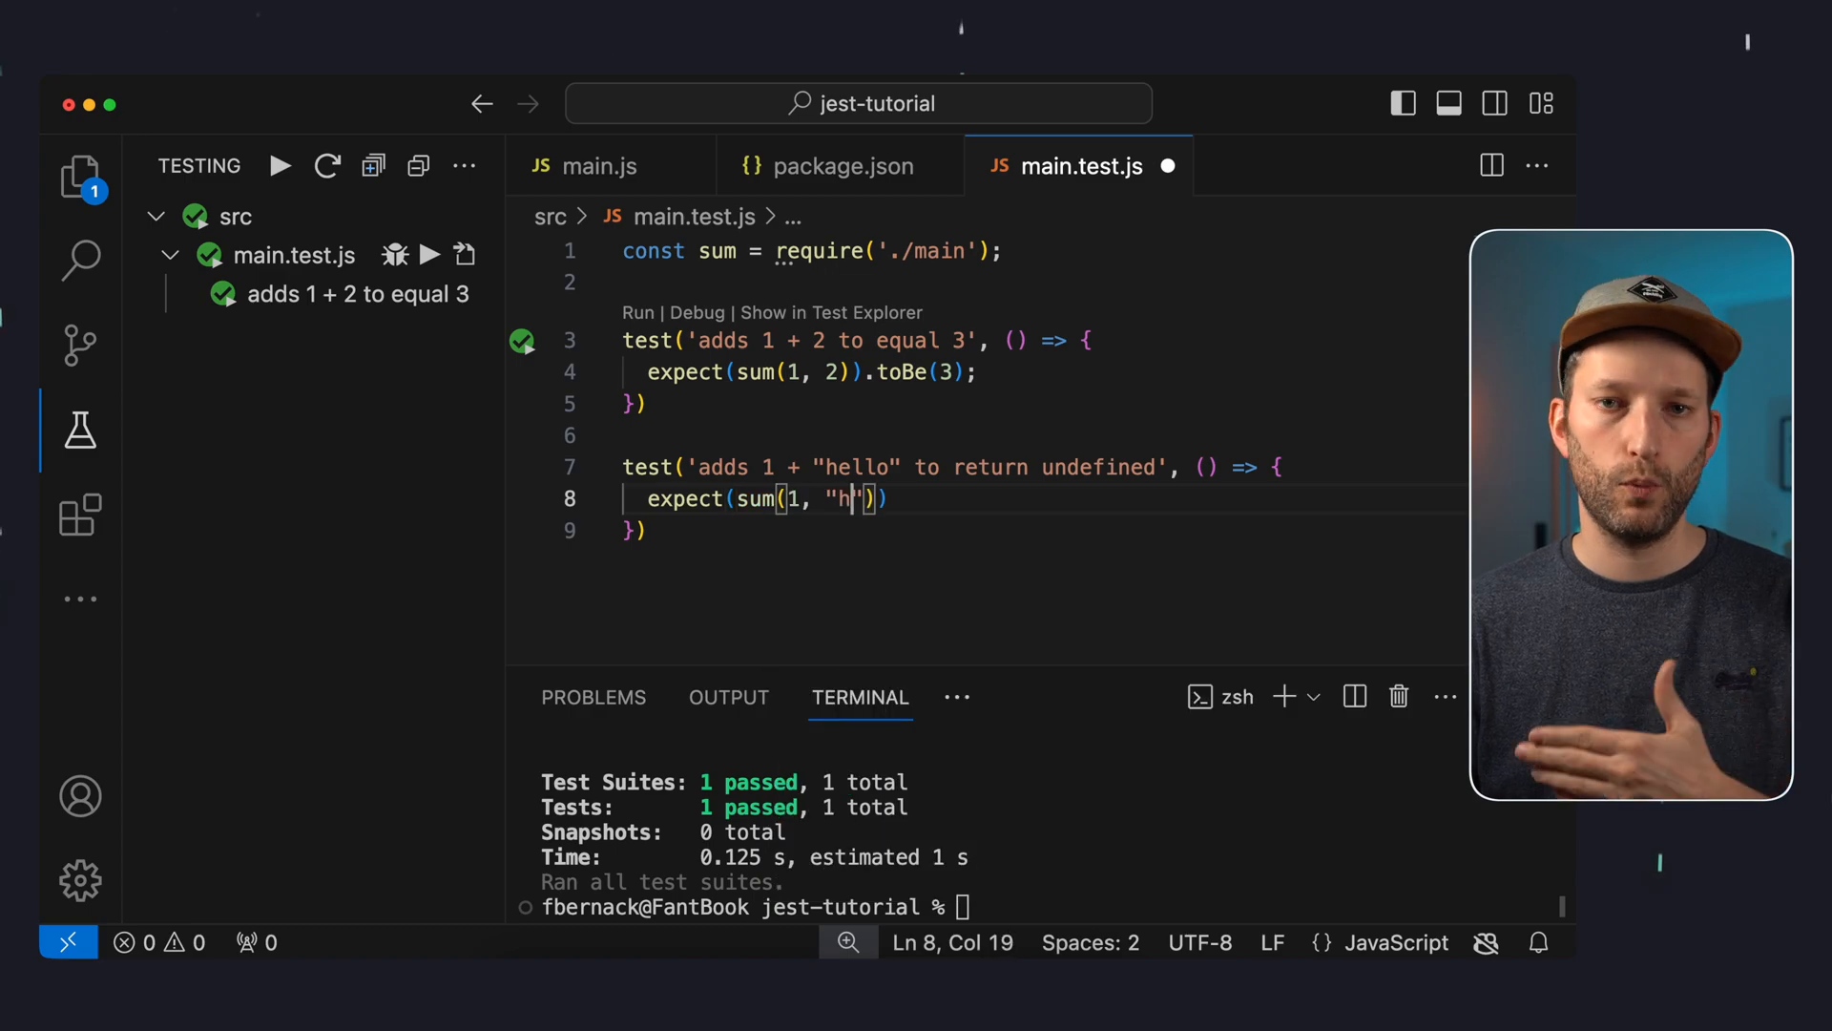
text(ello")).toBeU)
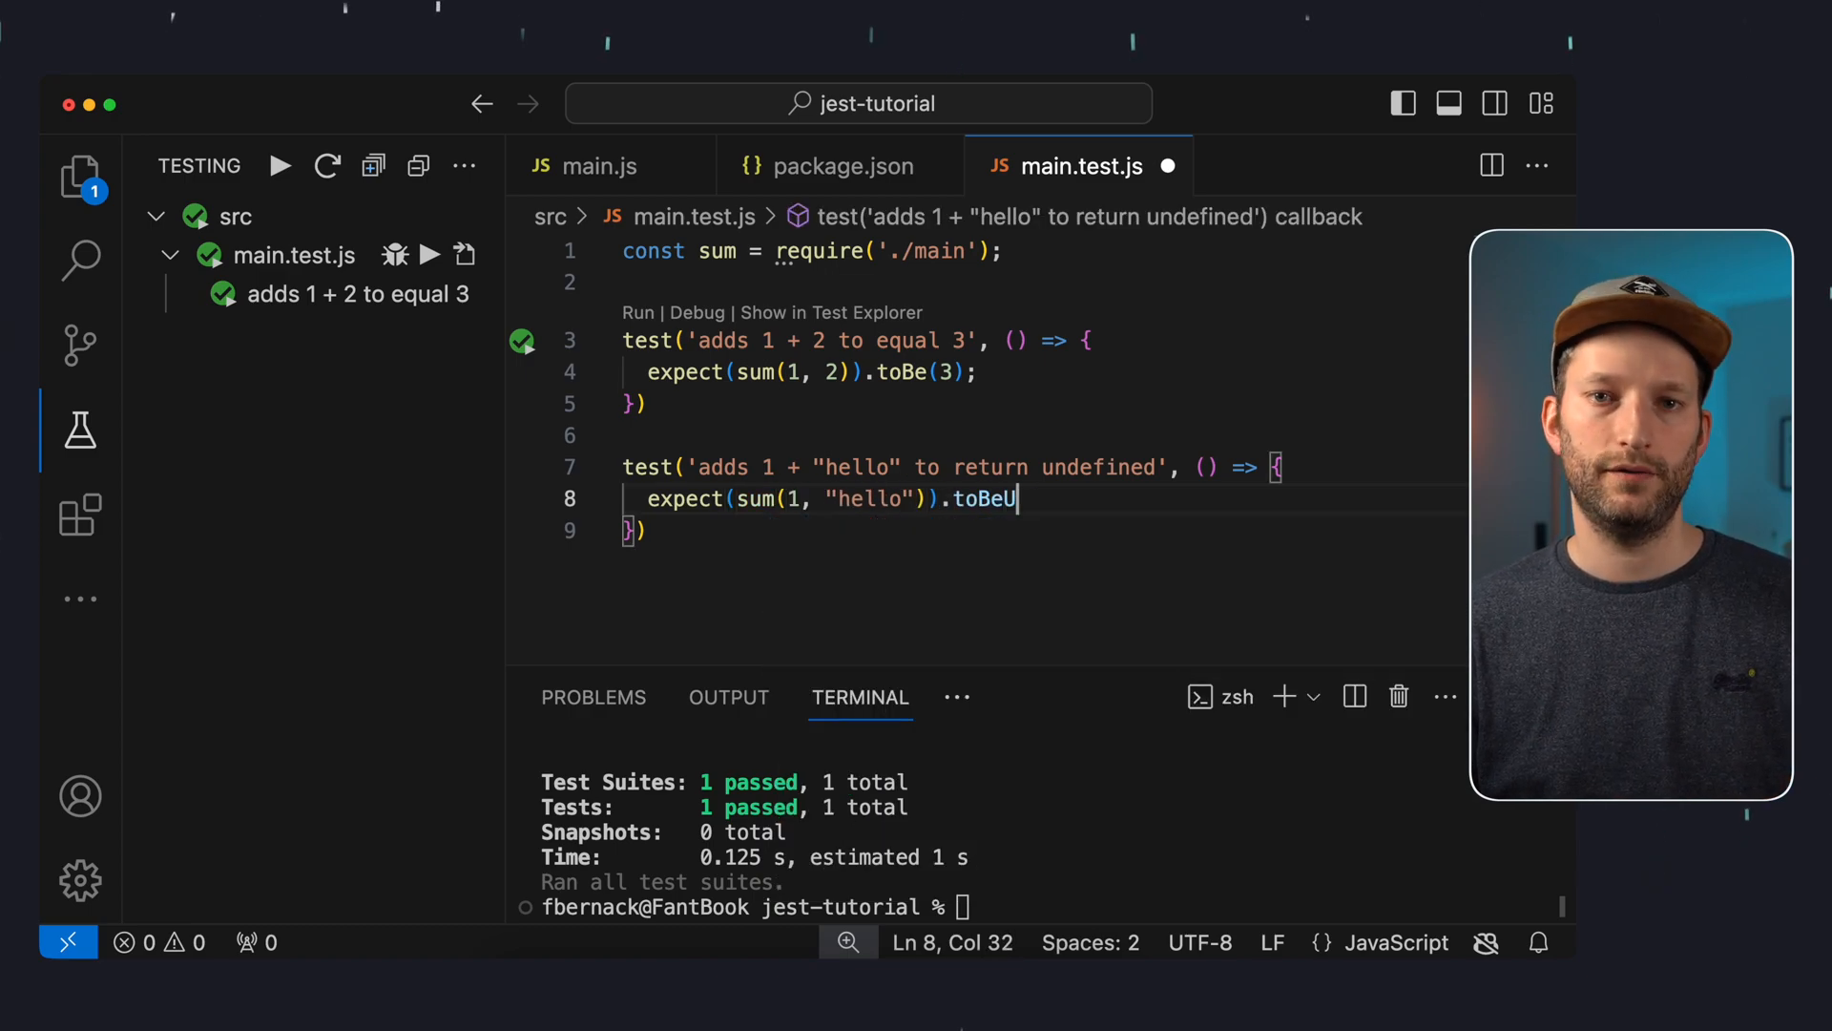
text(ndefined();)
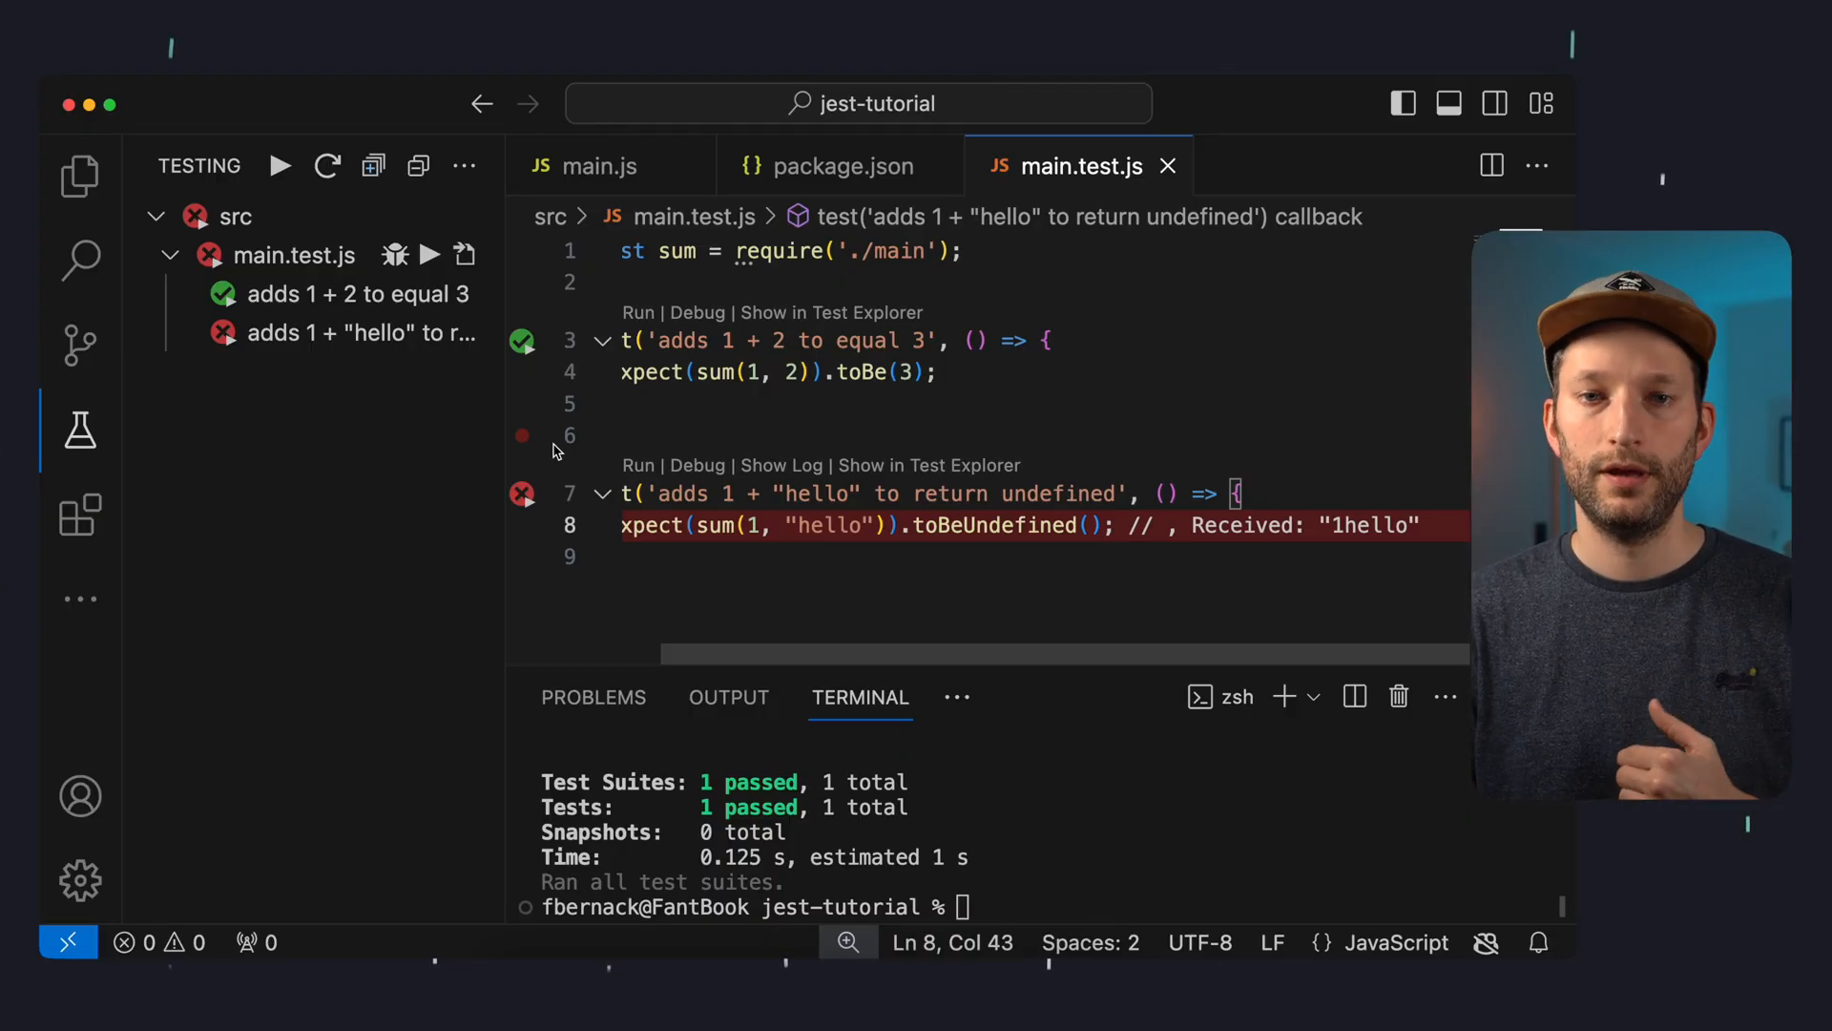
click(598, 165)
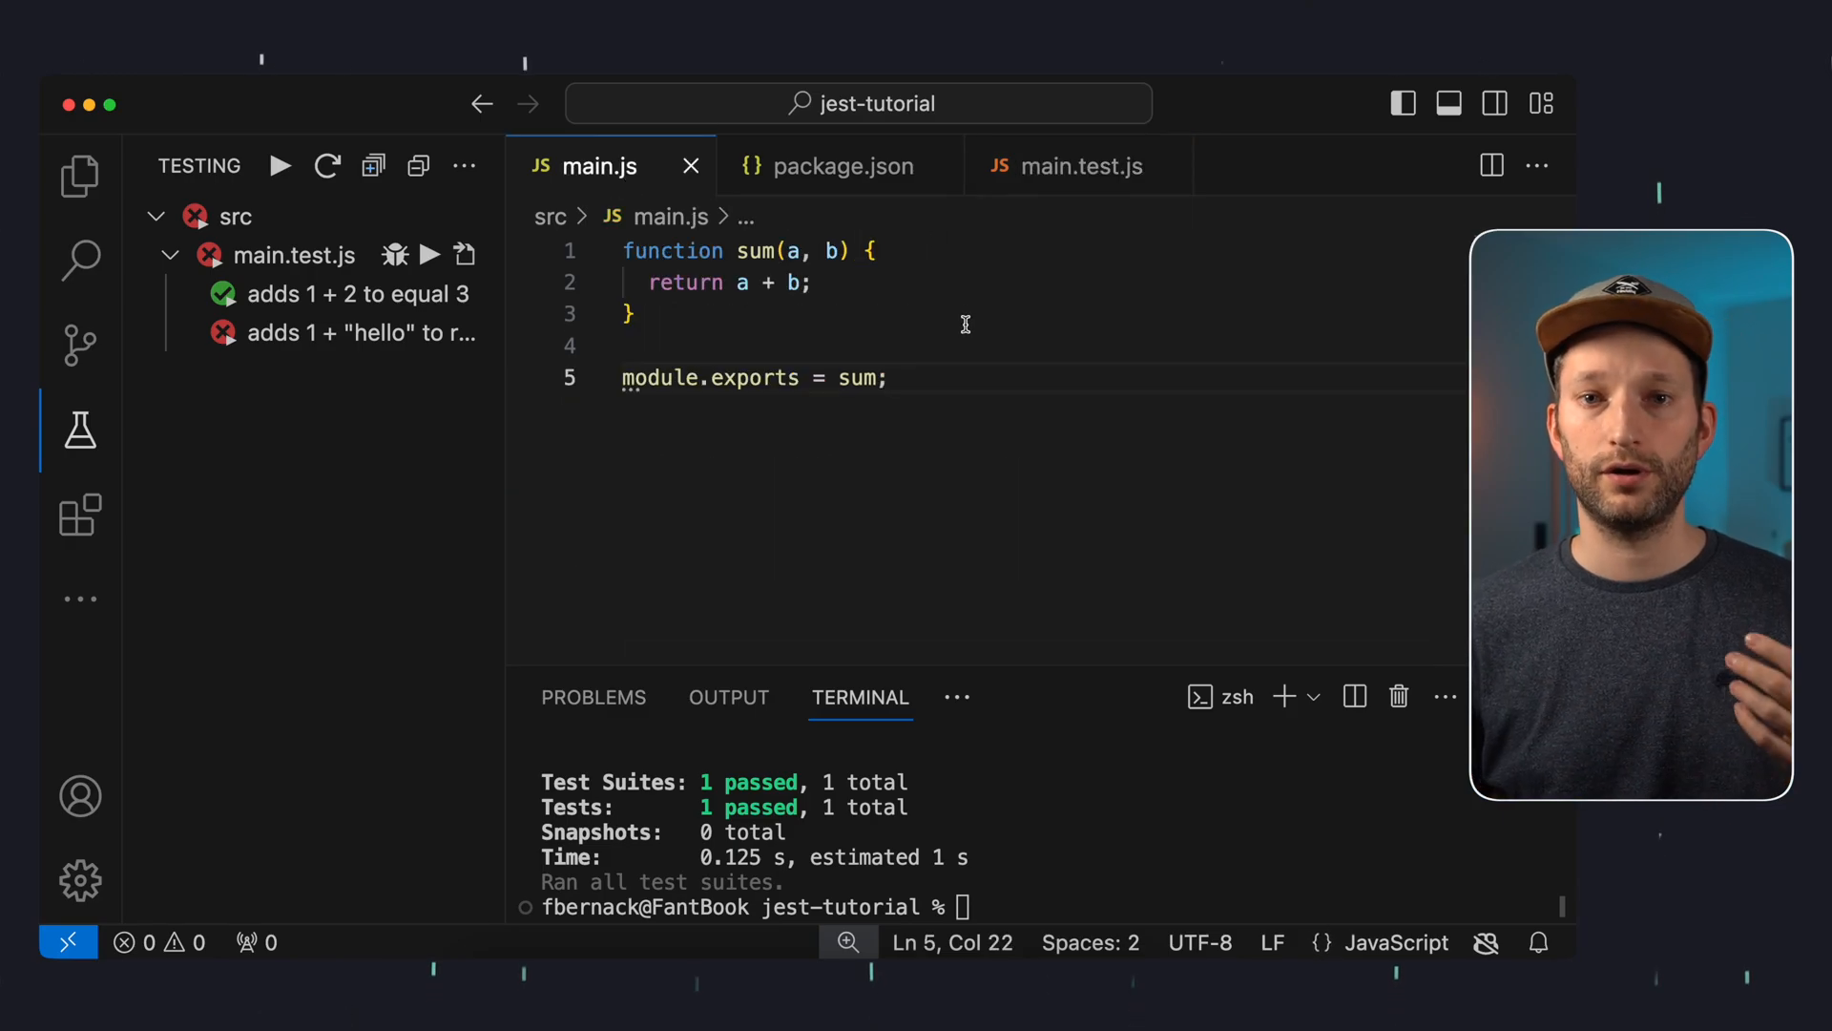
key(enter)
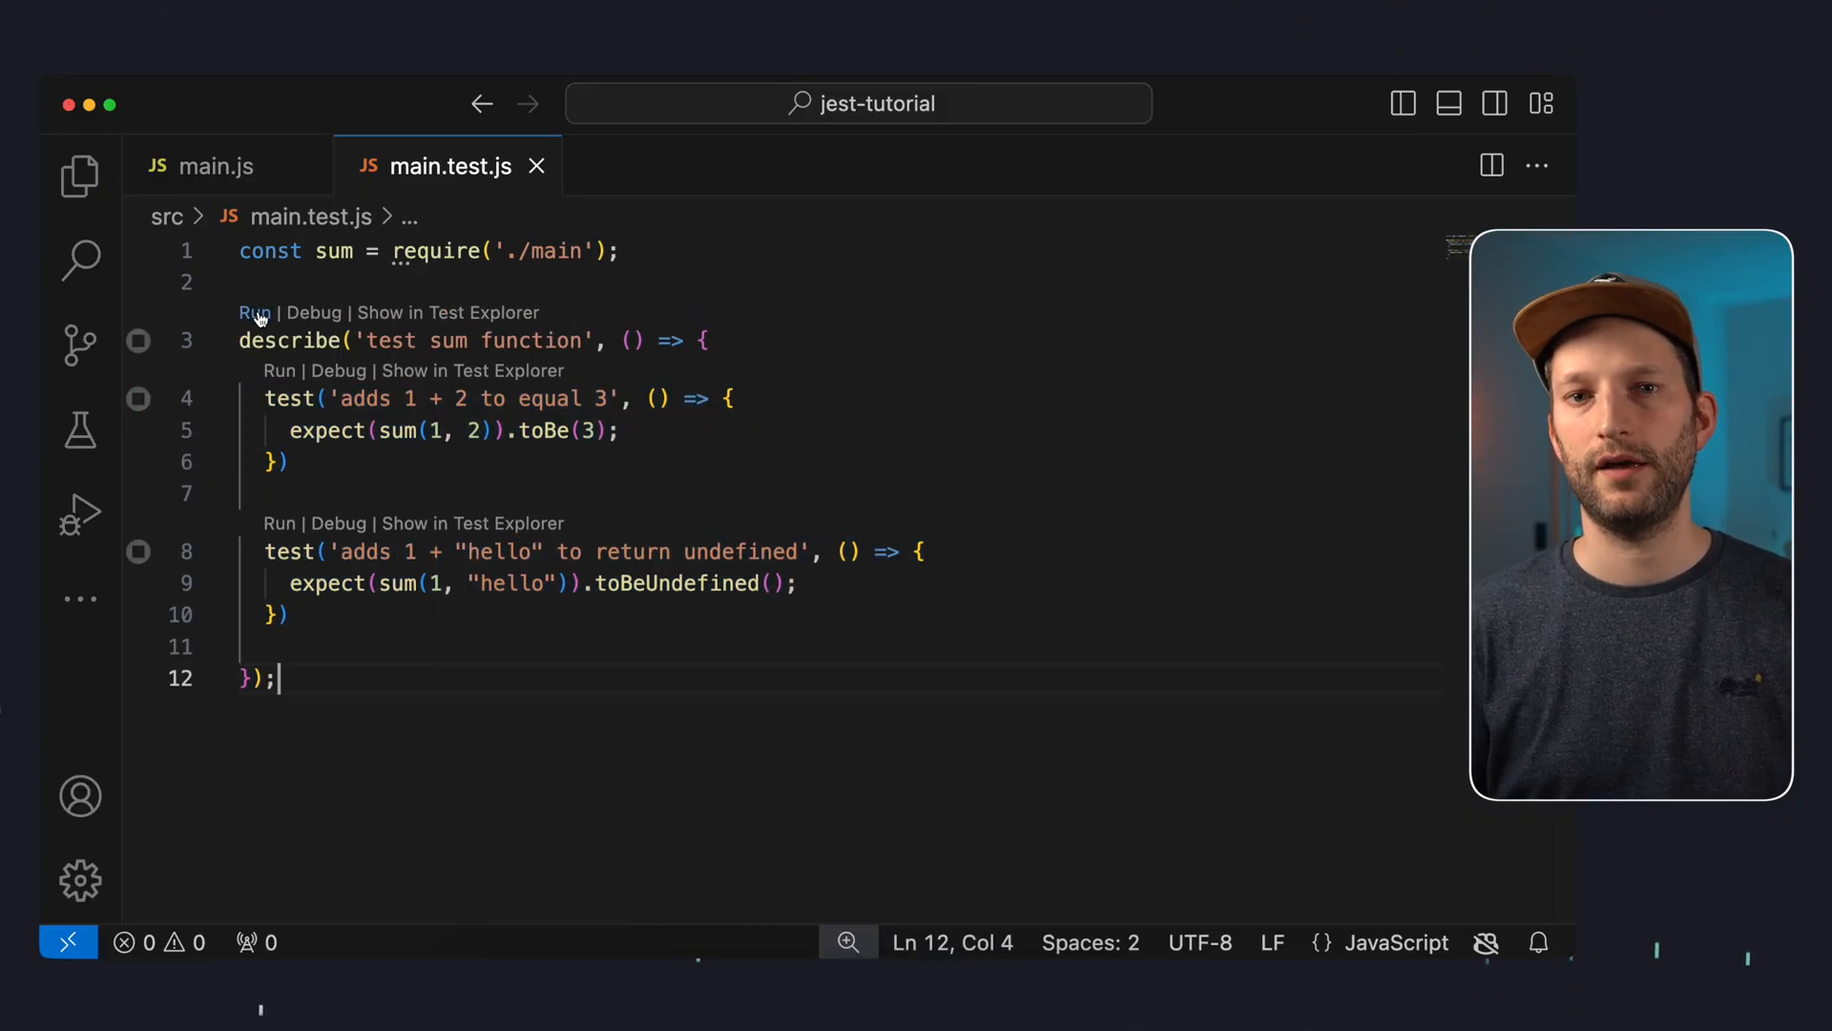
Run the 'test sum function' describe group so both tests pass, then show the Explorer
click(79, 431)
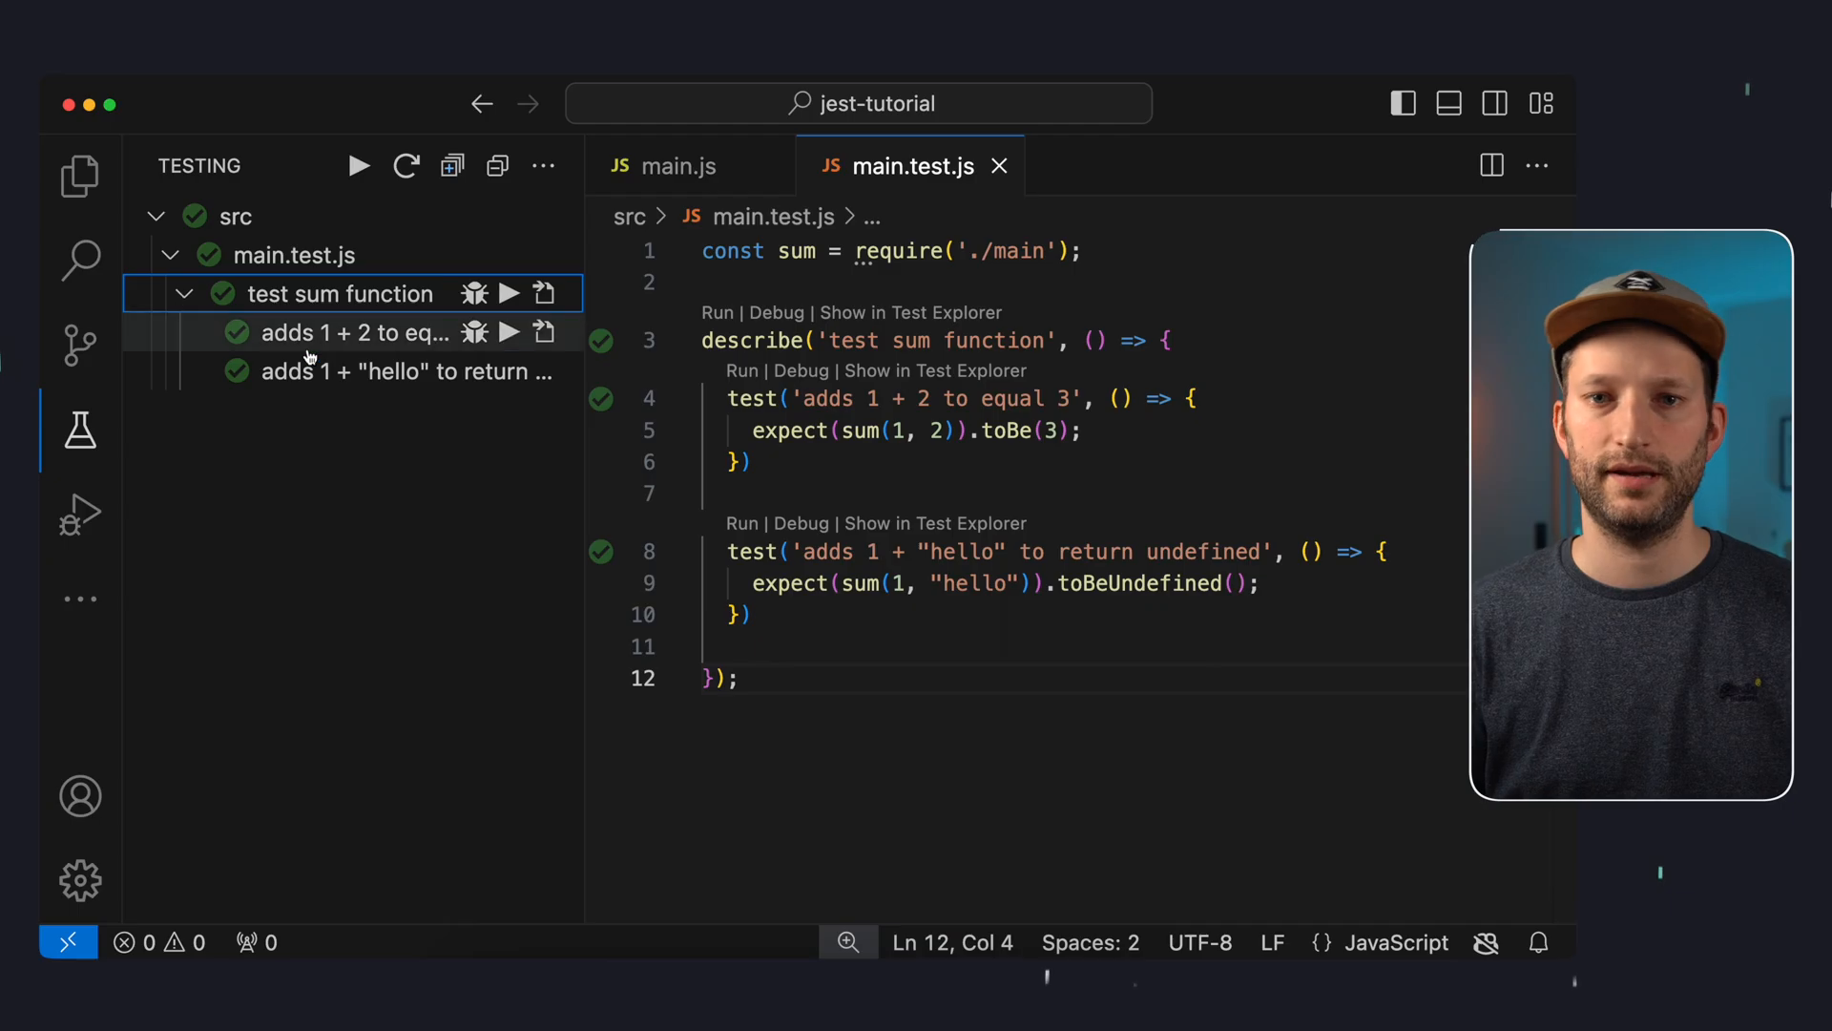
click(79, 176)
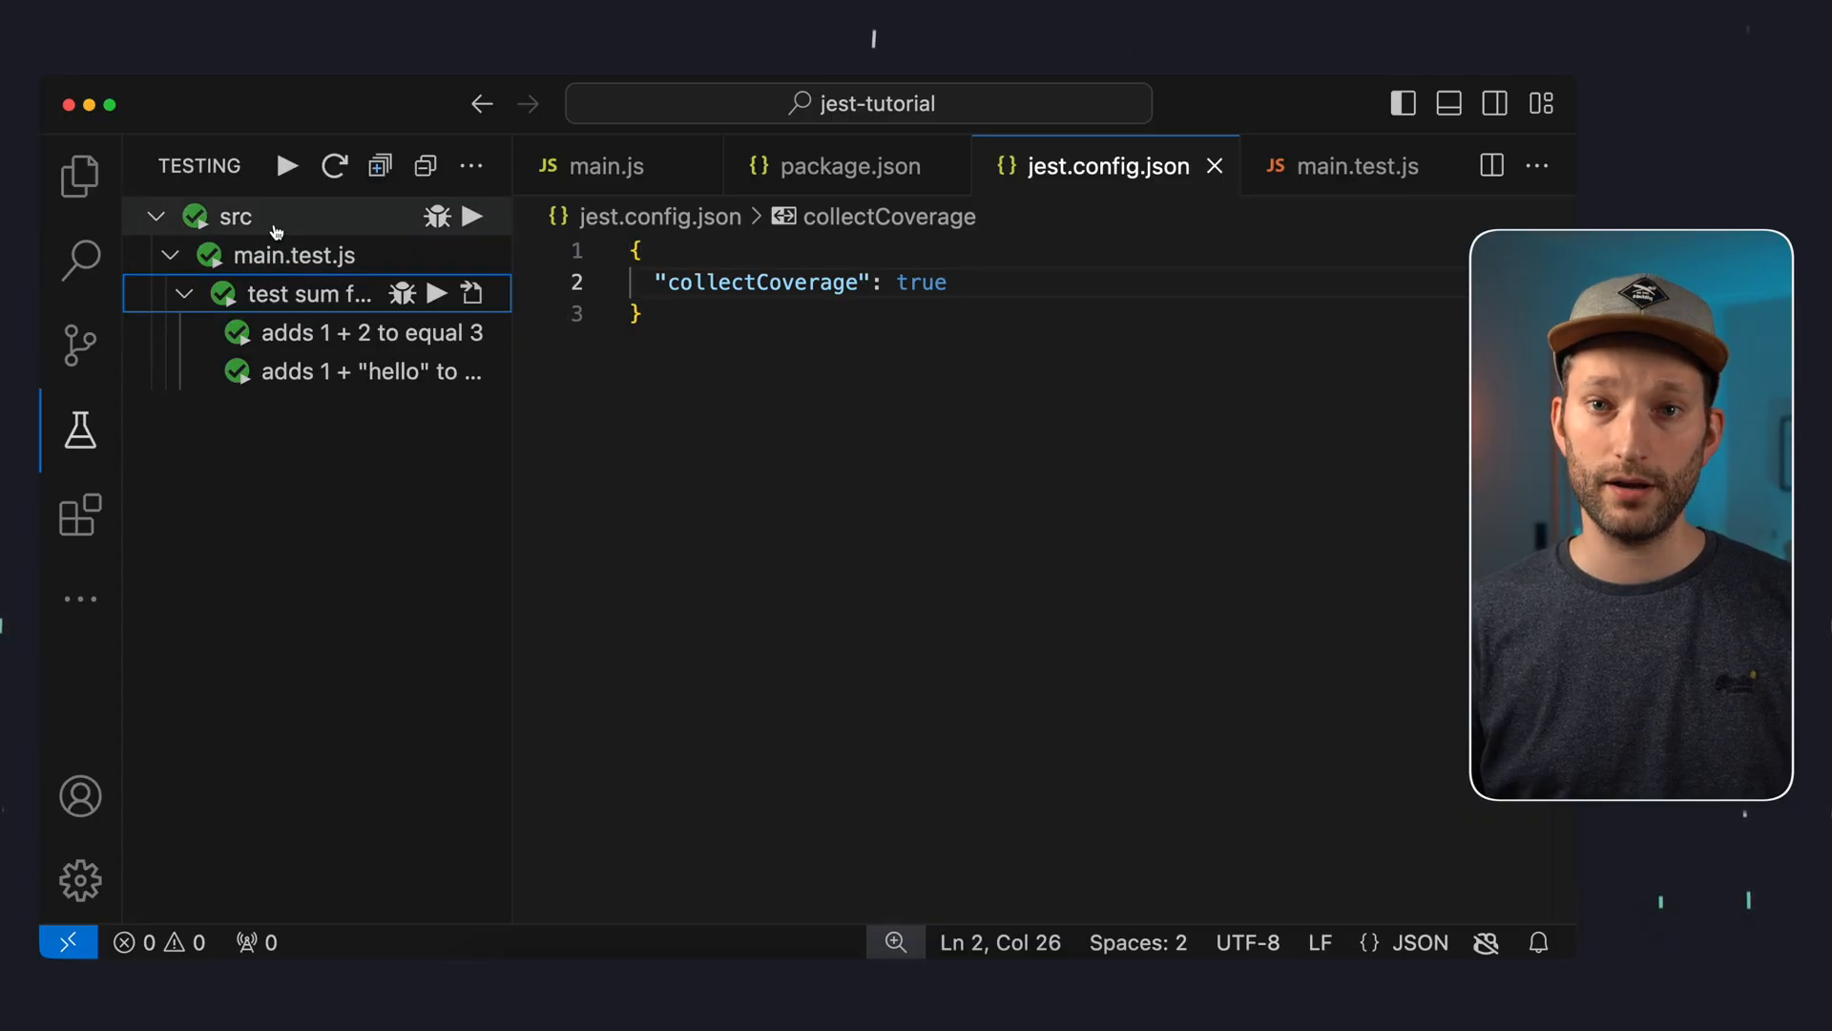
Open coverage/lcov-report/index.html in the browser from the Explorer's context menu
click(80, 176)
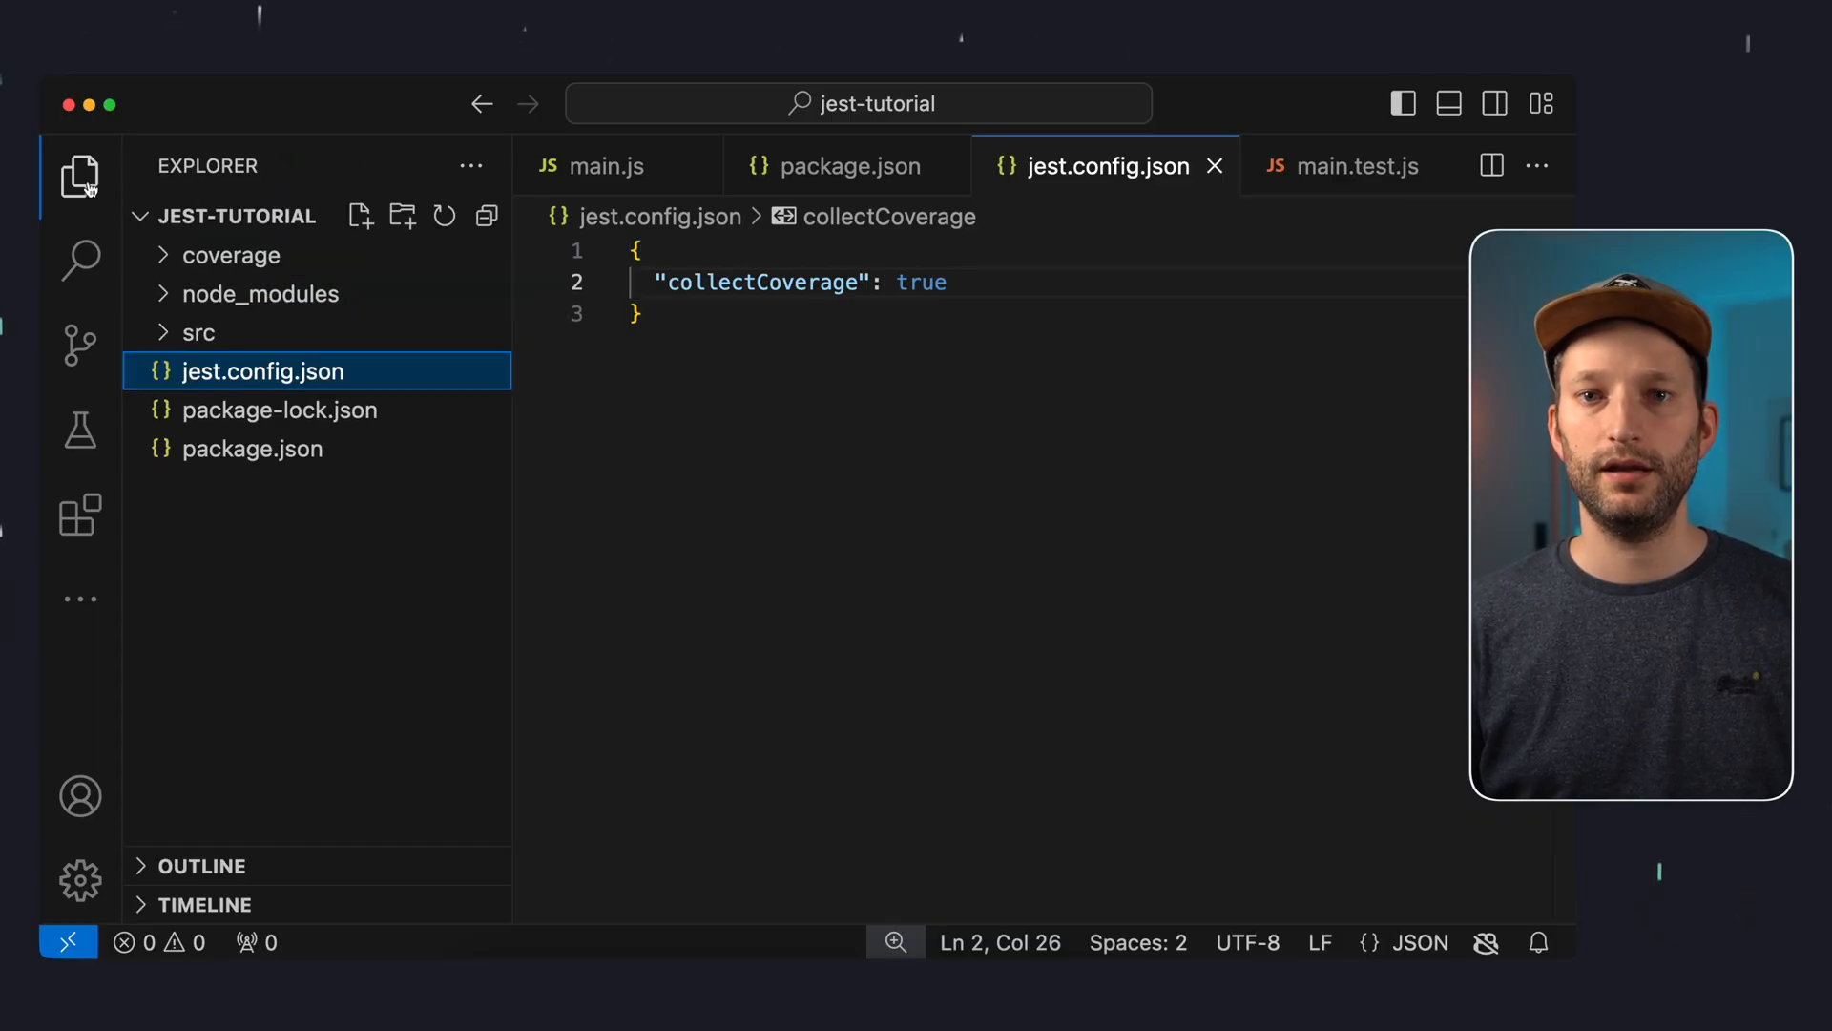
click(230, 255)
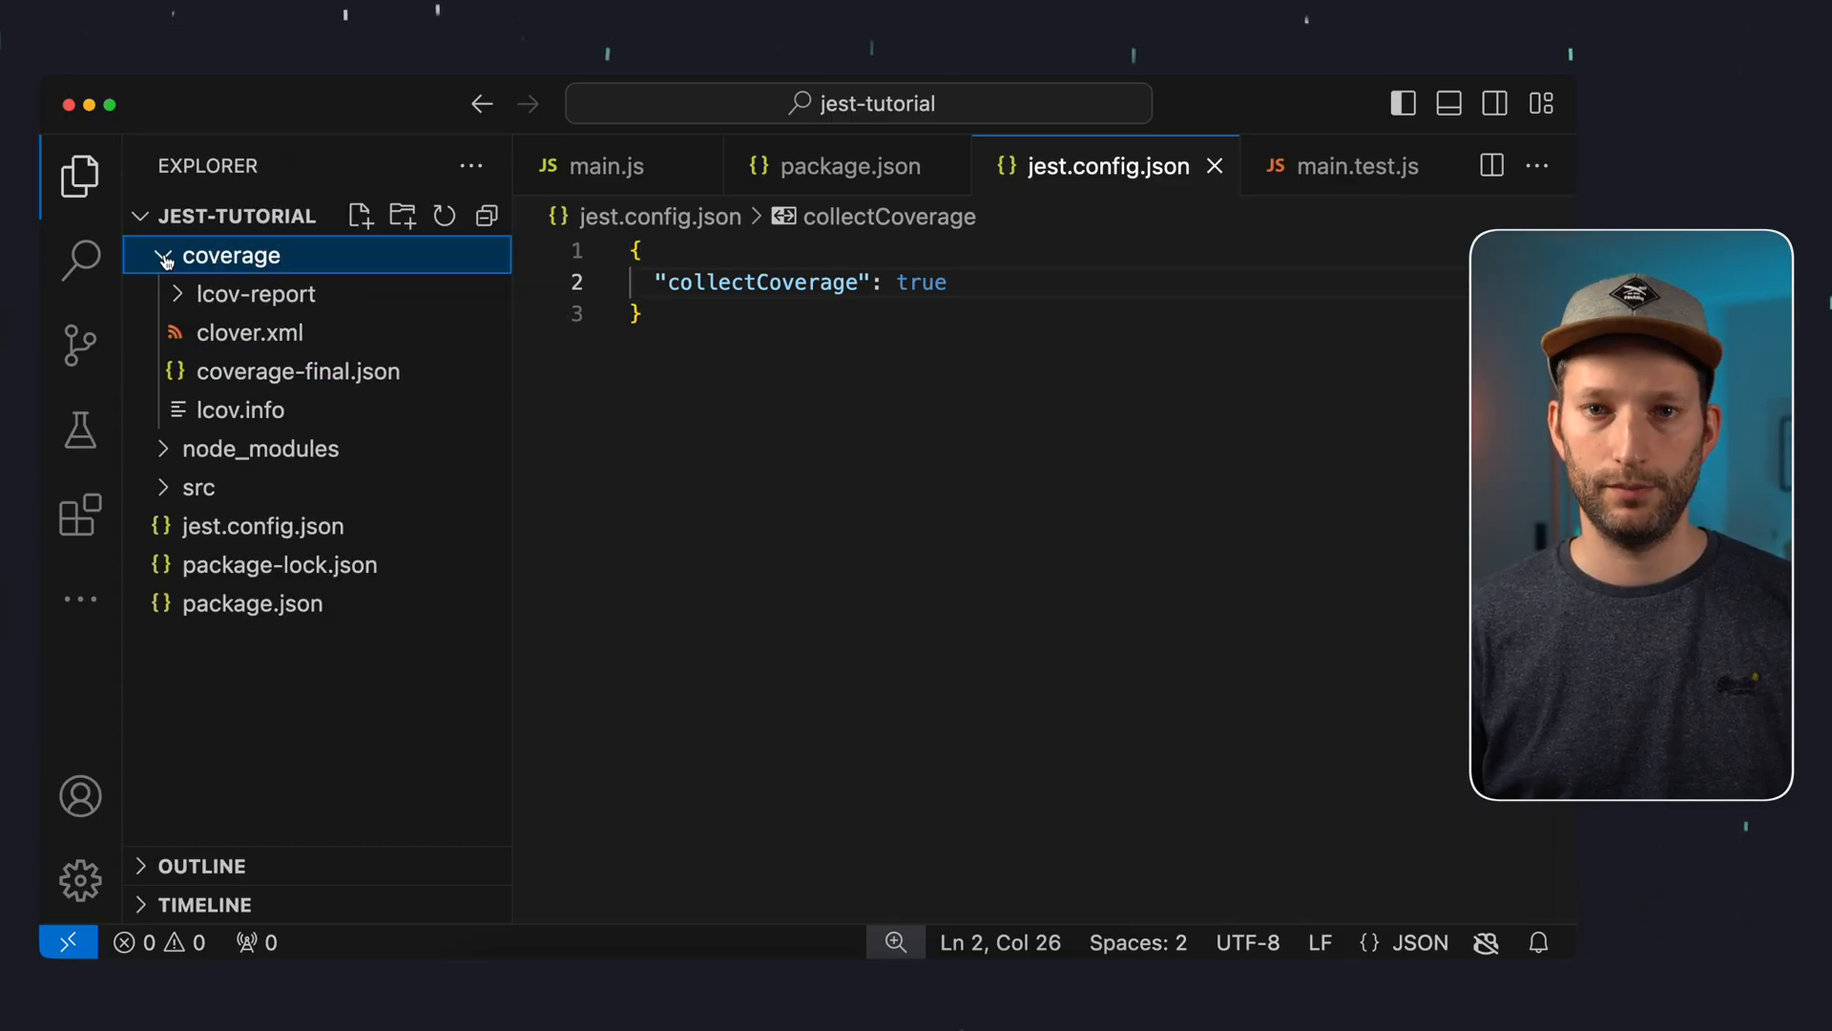
click(255, 293)
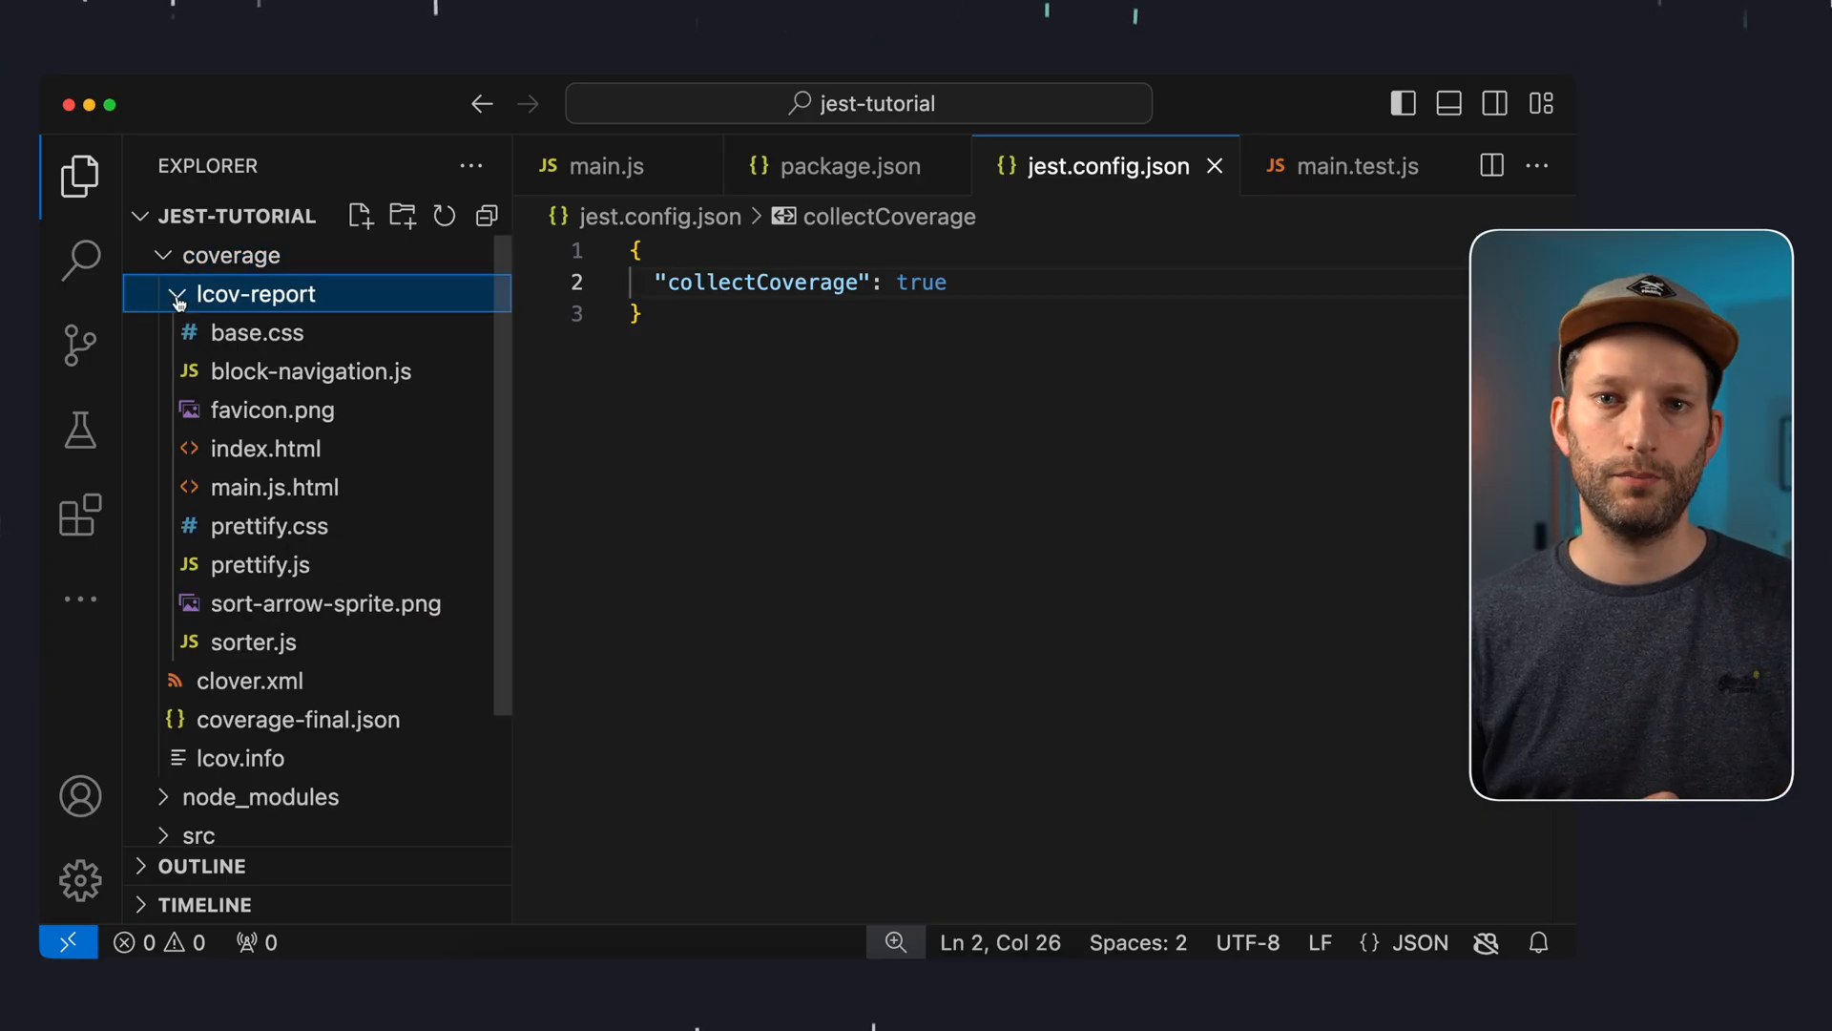
right_click(264, 449)
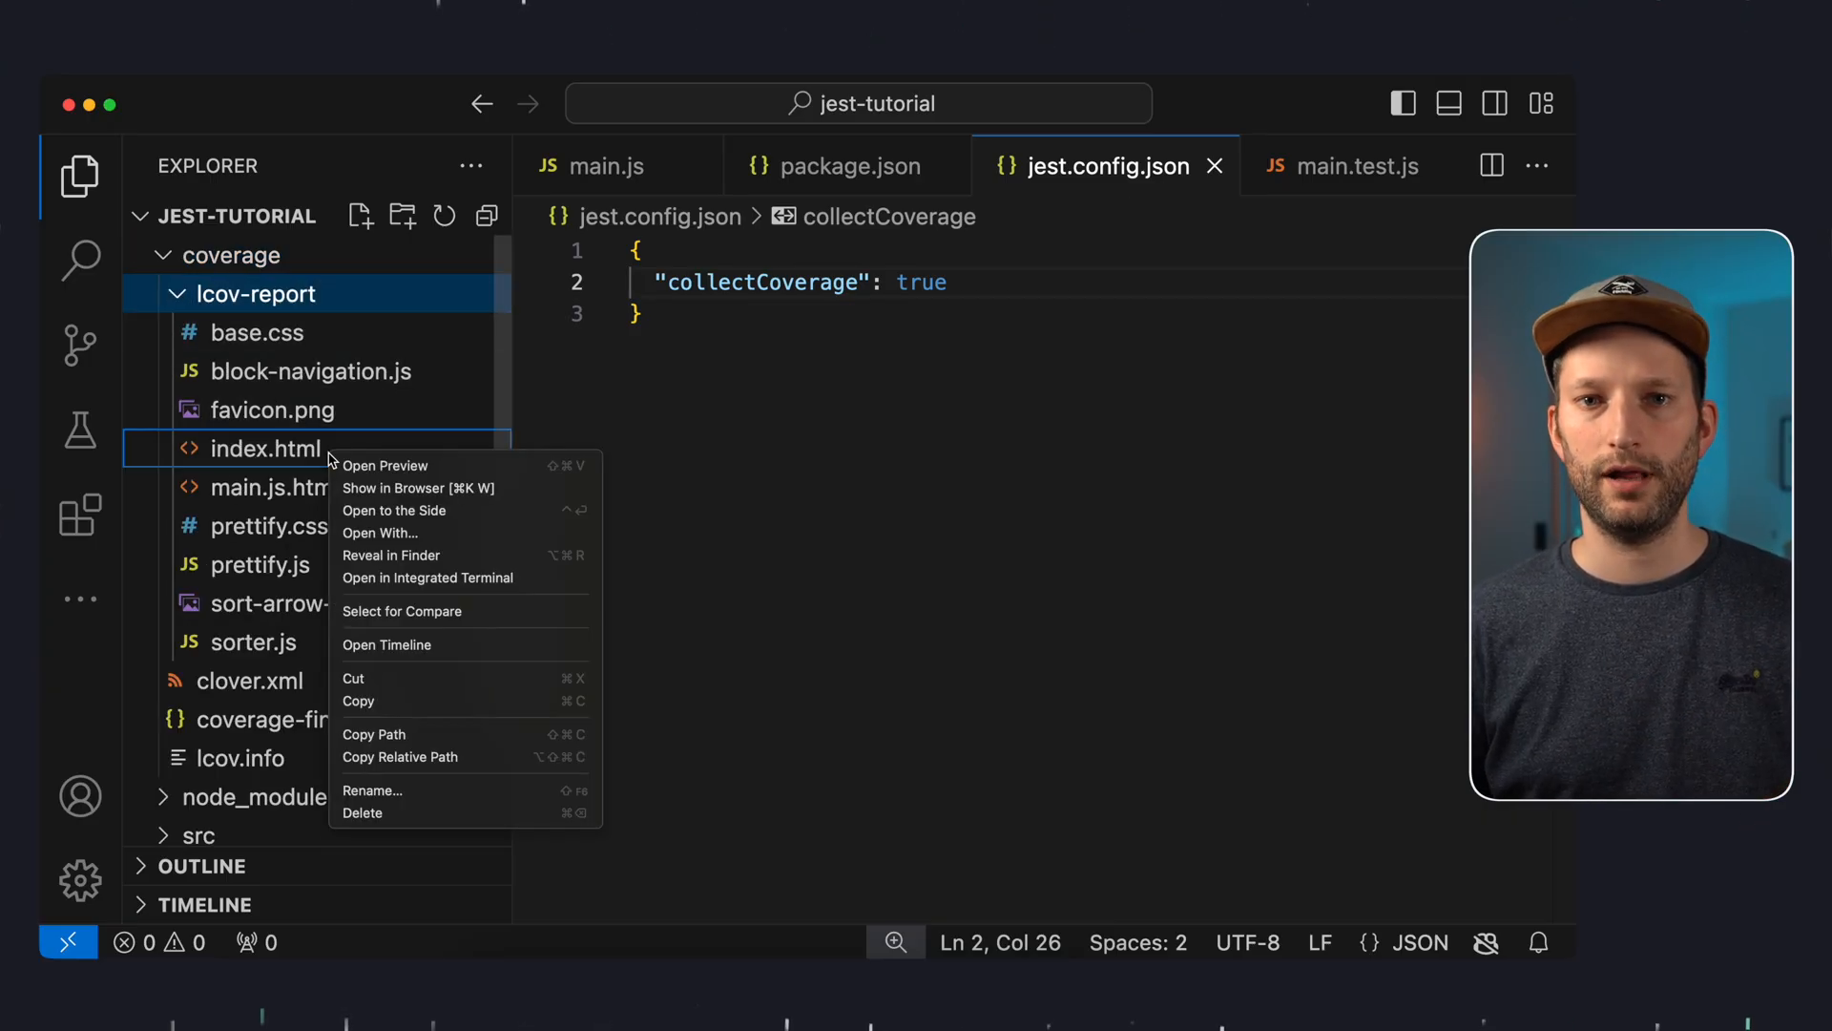
mouse_move(409, 491)
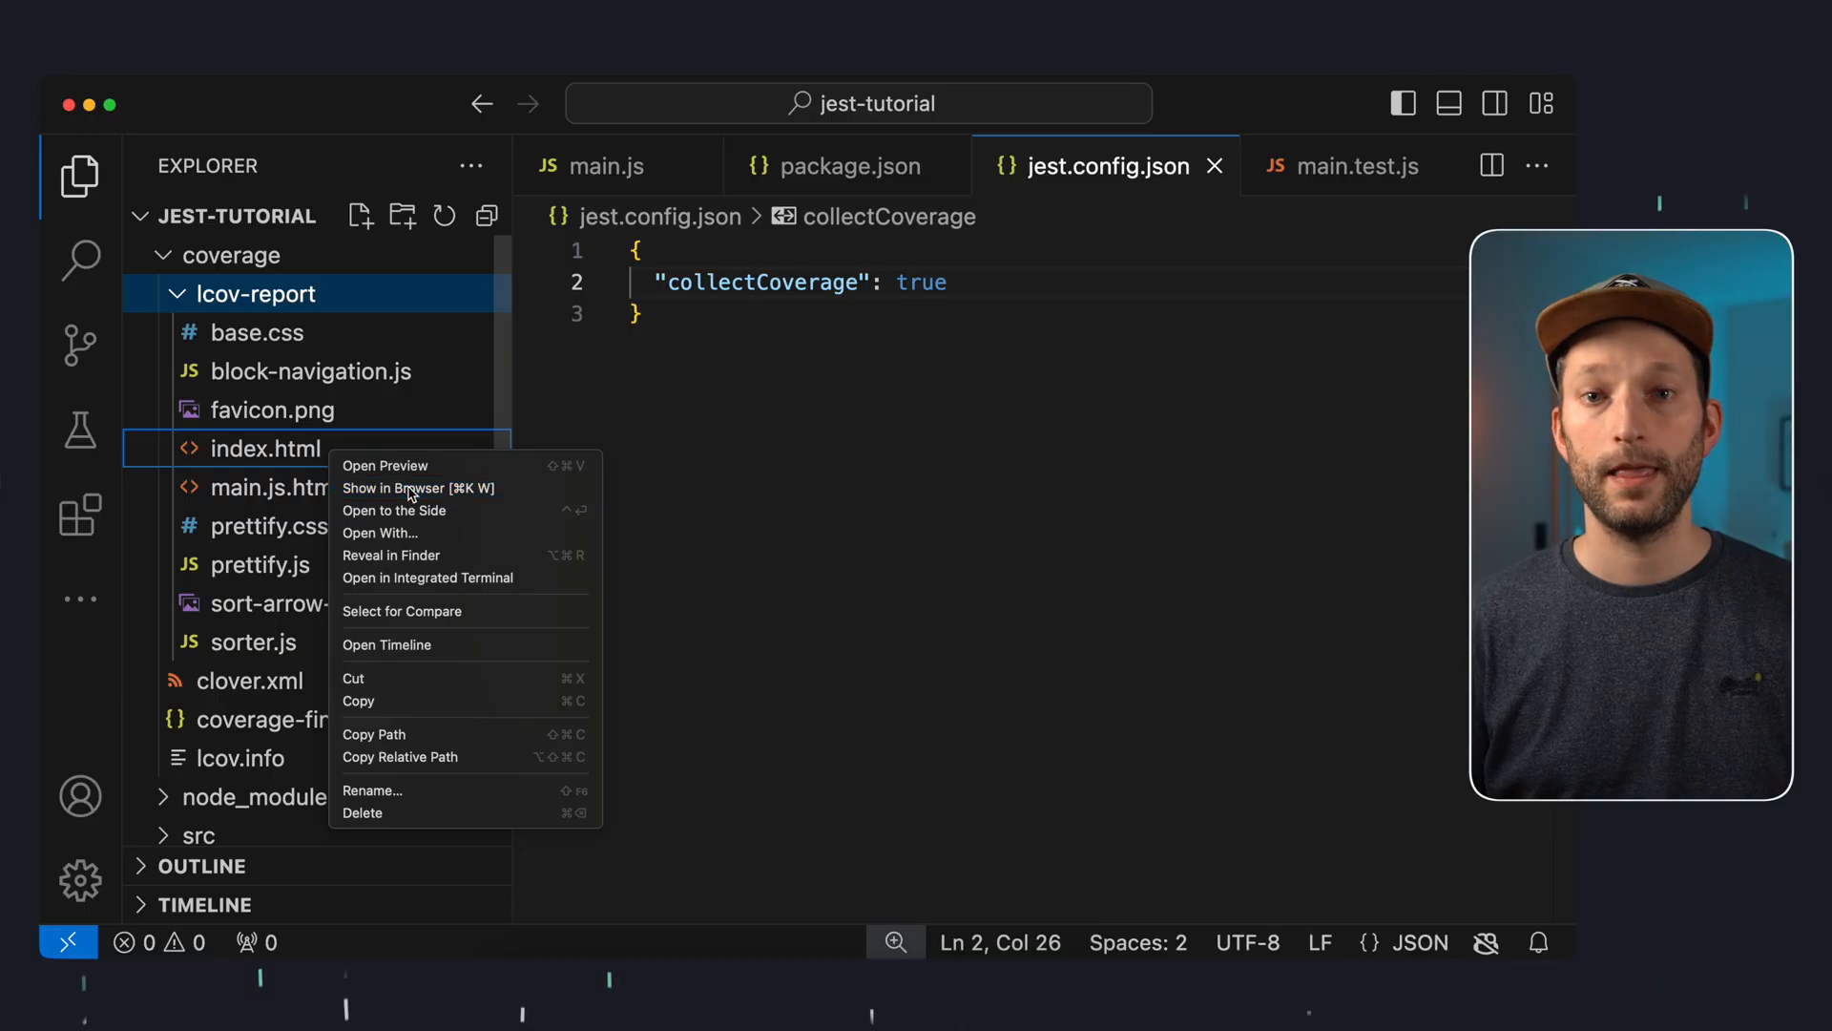
click(417, 488)
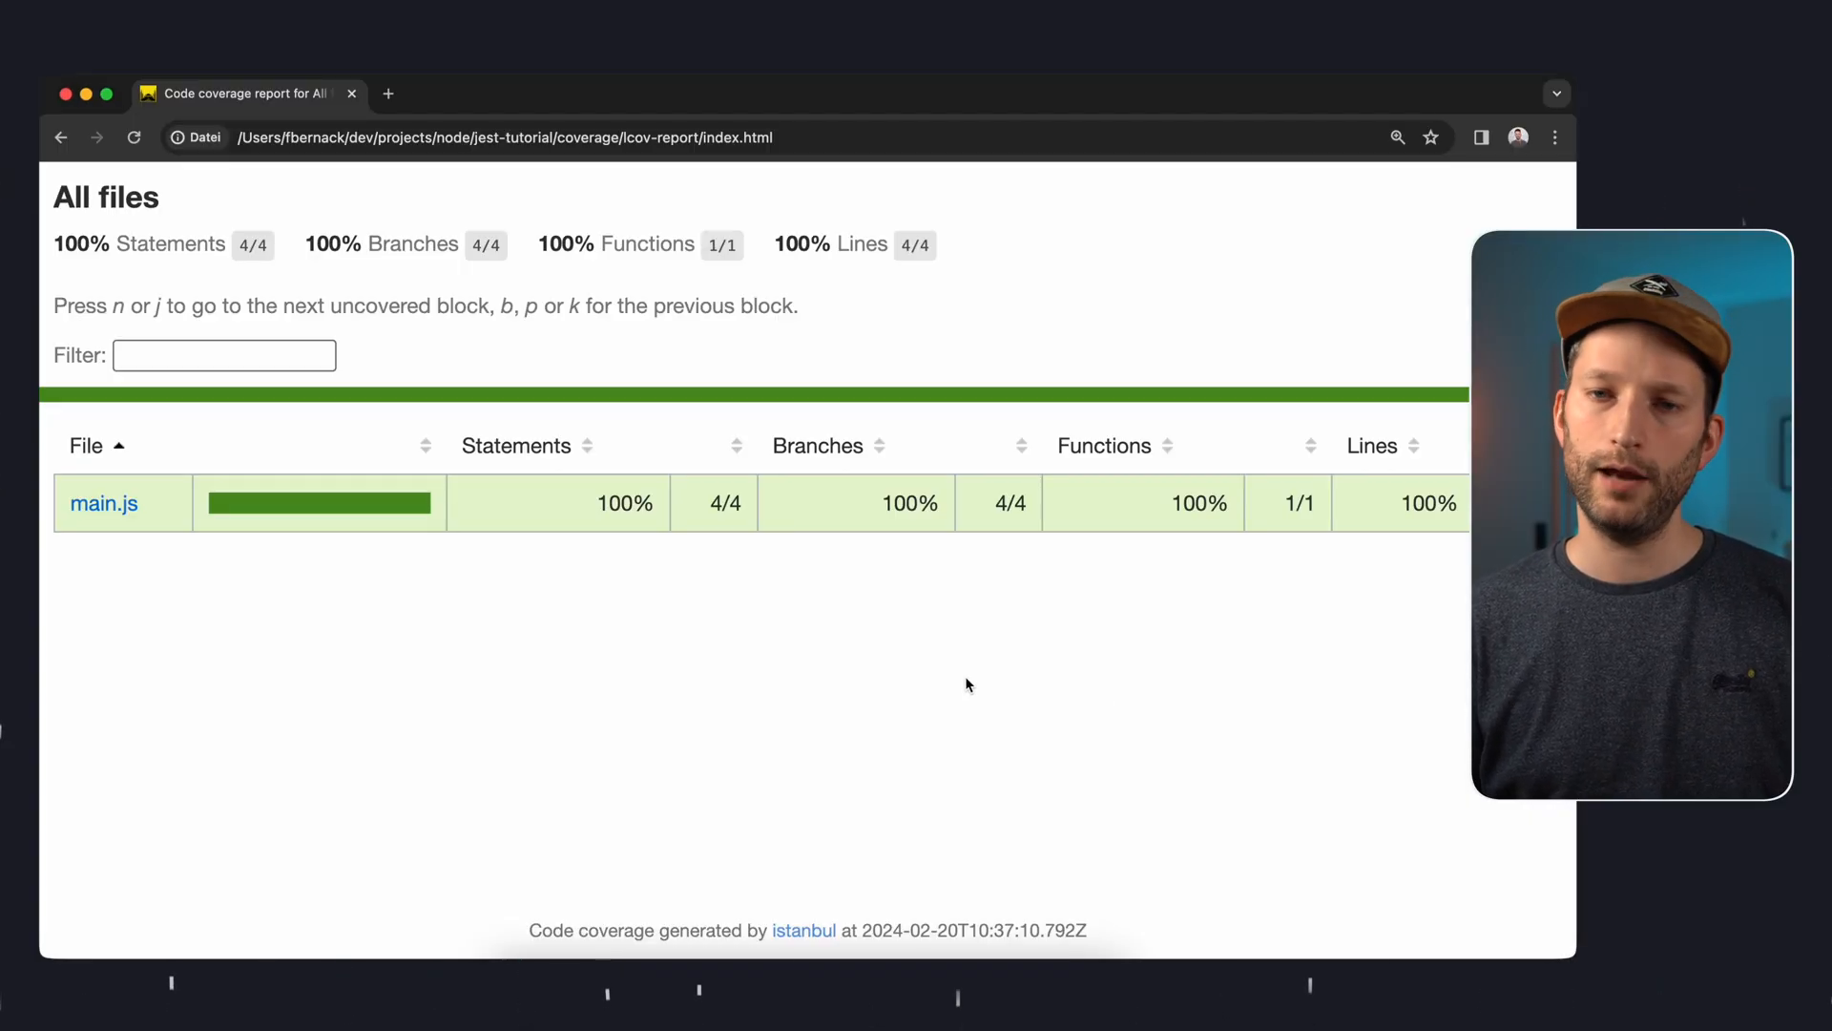
mouse_move(210, 266)
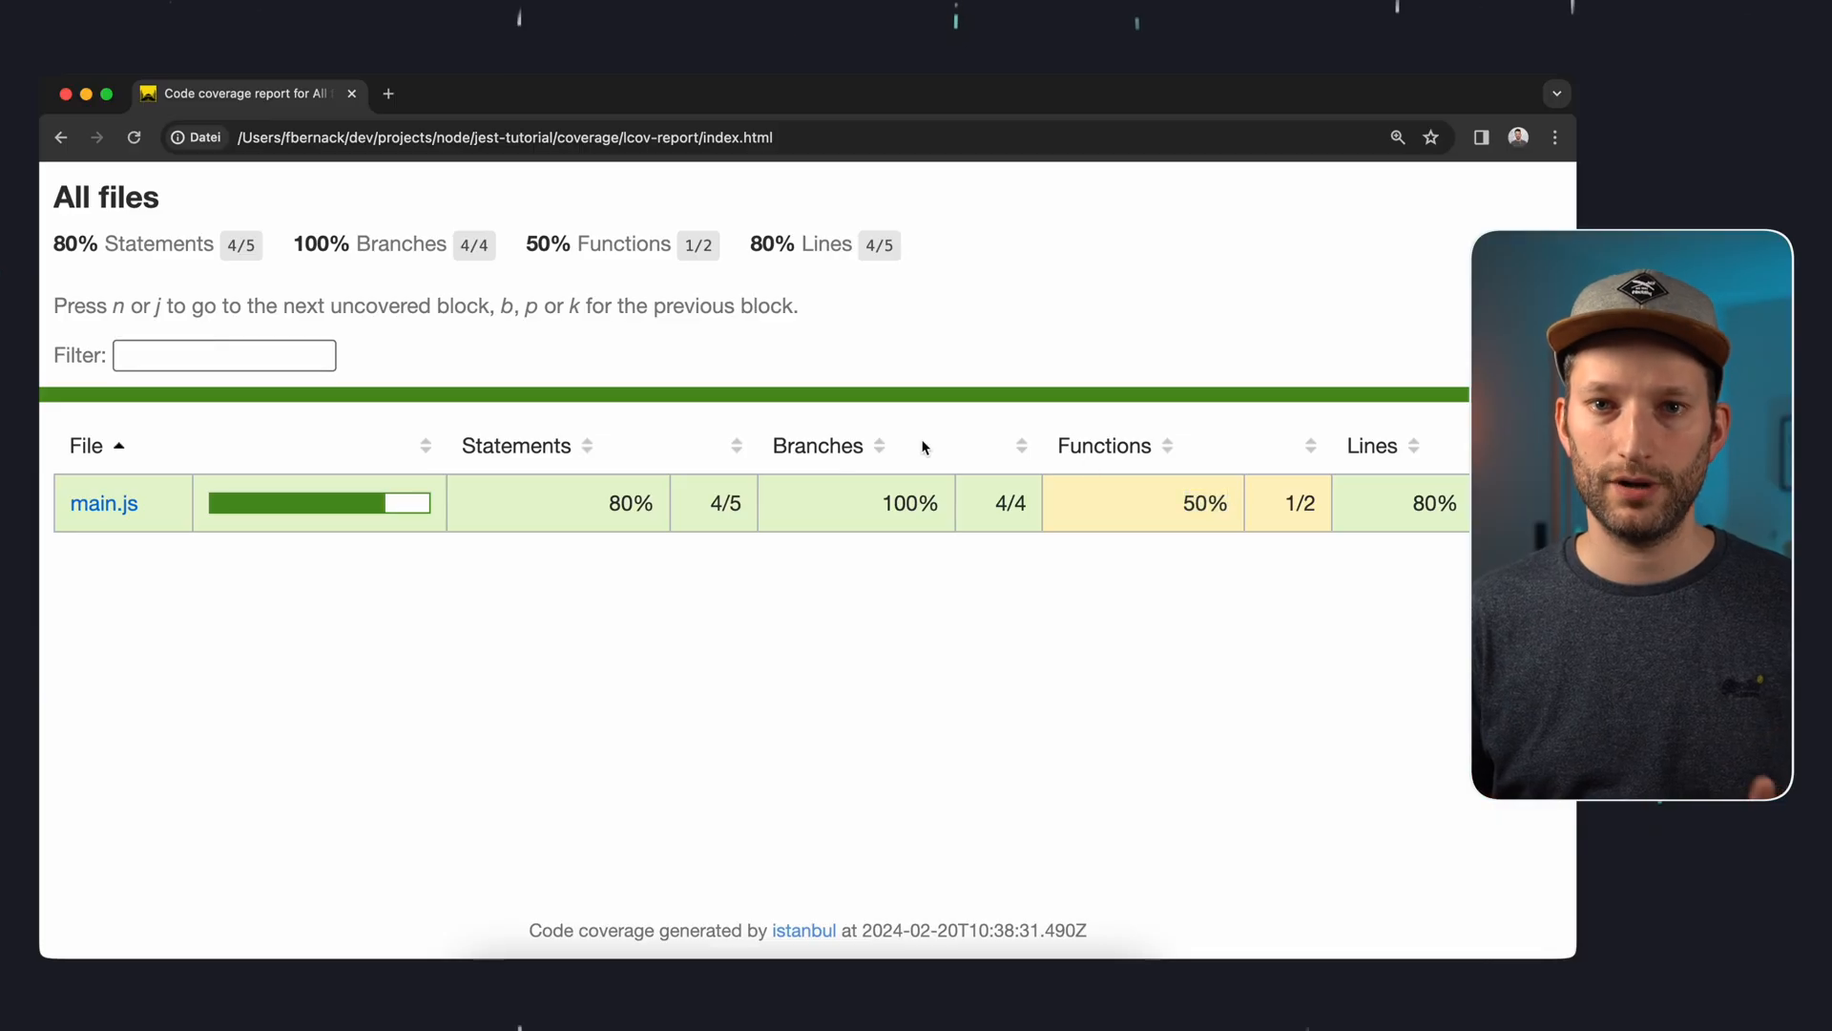
Open main.js in the coverage report to see diff flagged as untested (80% statements, 50% functions)
click(103, 503)
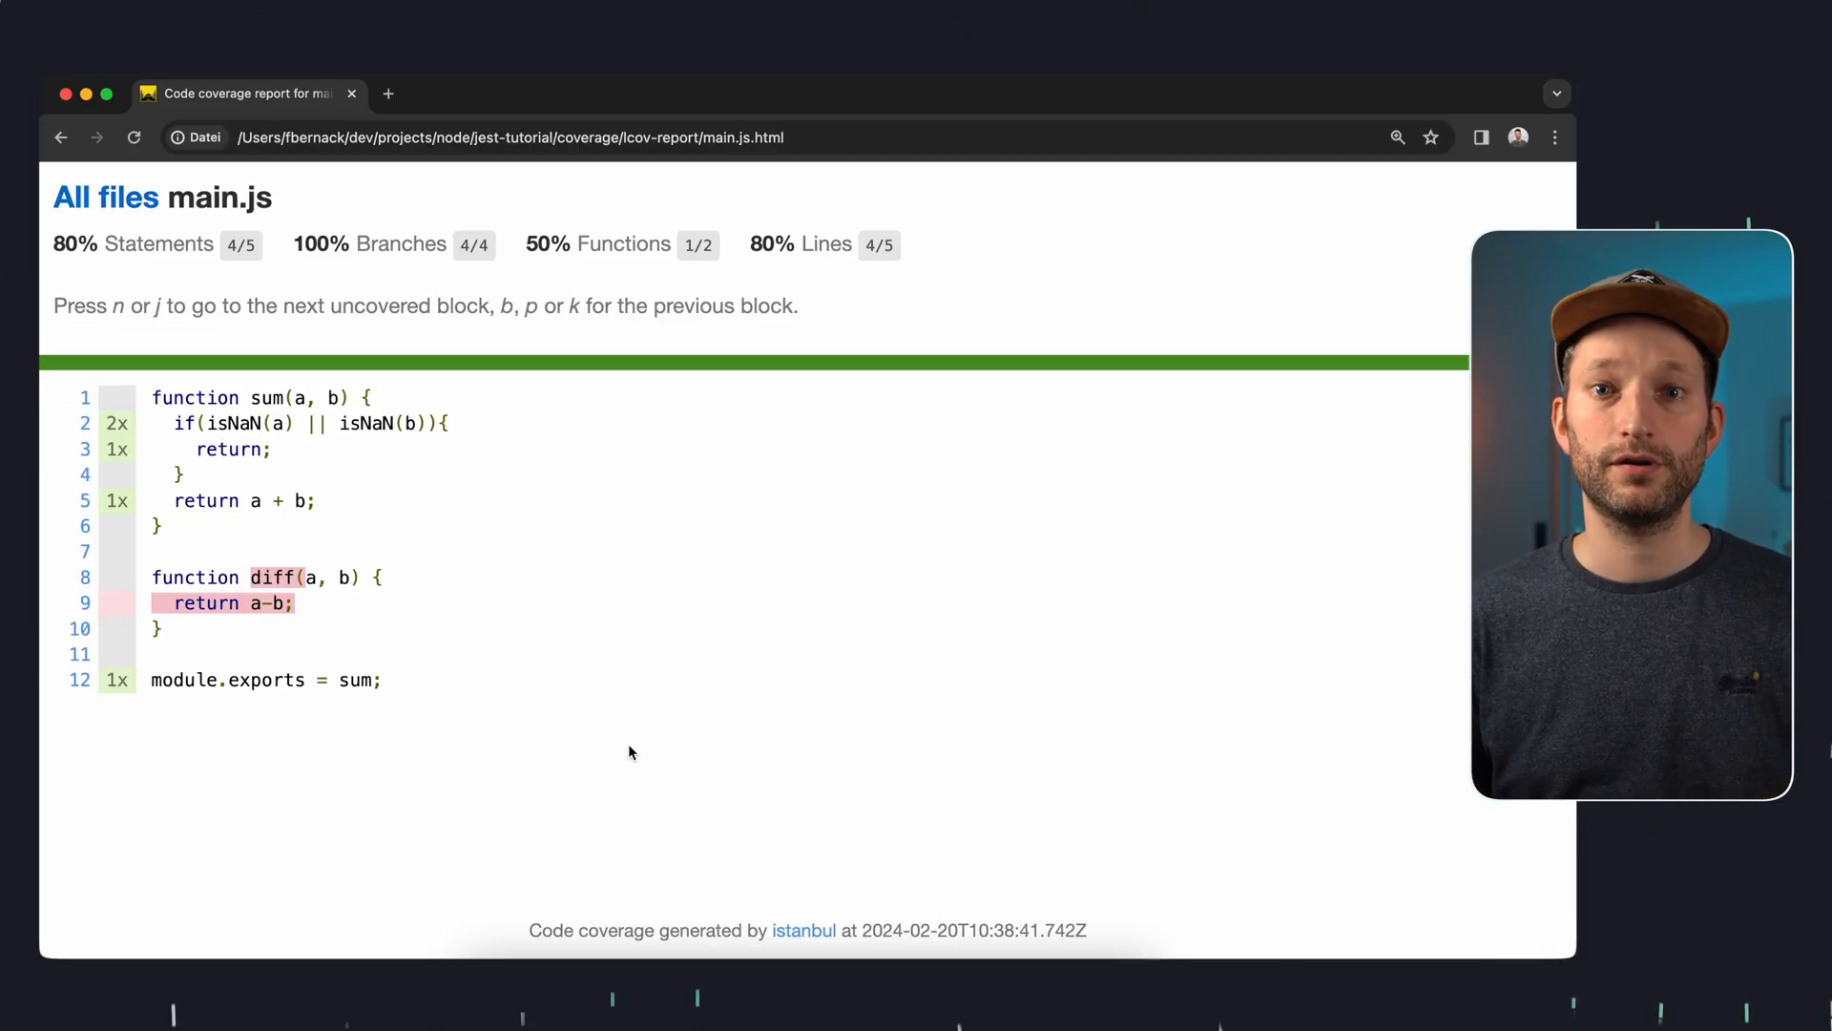